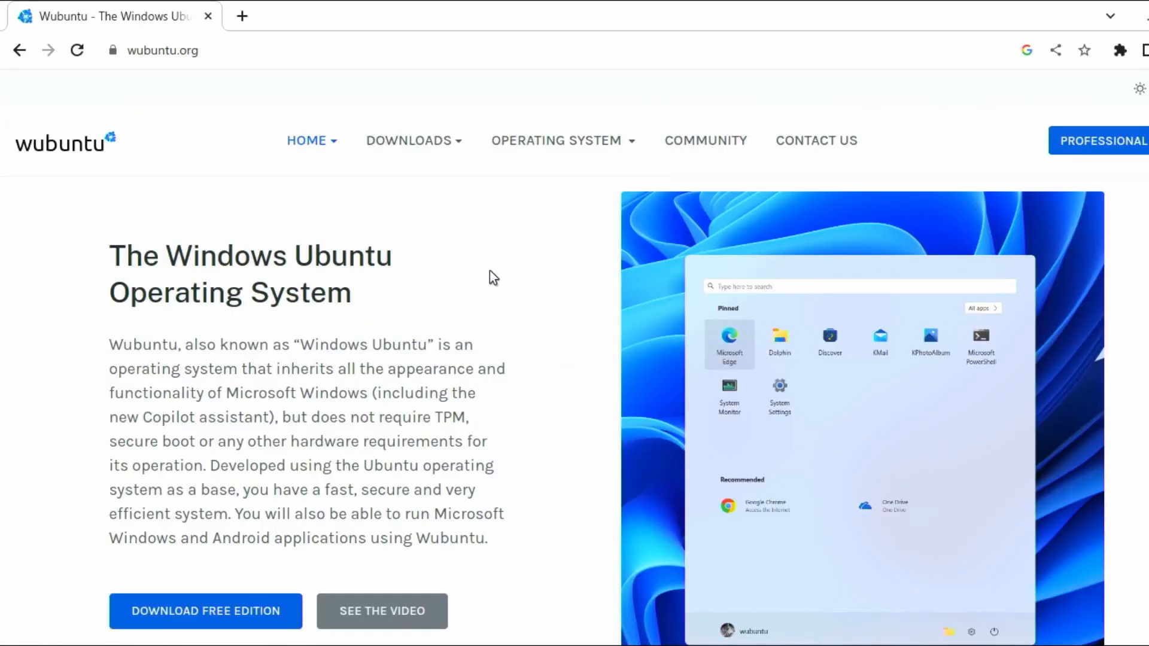
{"action": "mouse_move", "coordinate": [354, 370]}
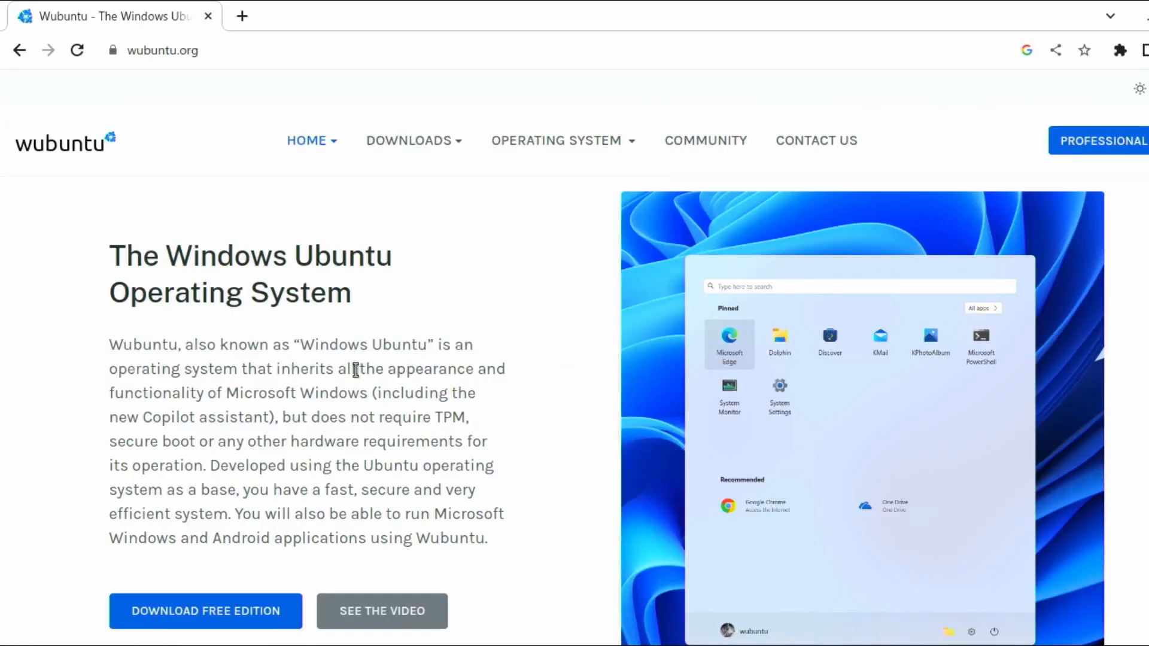
Step: Highlight the phrase about inheriting Windows' look and functionality, then another passage further down
{"action": "left_click_drag", "start_coordinate": [247, 368], "coordinate": [365, 392]}
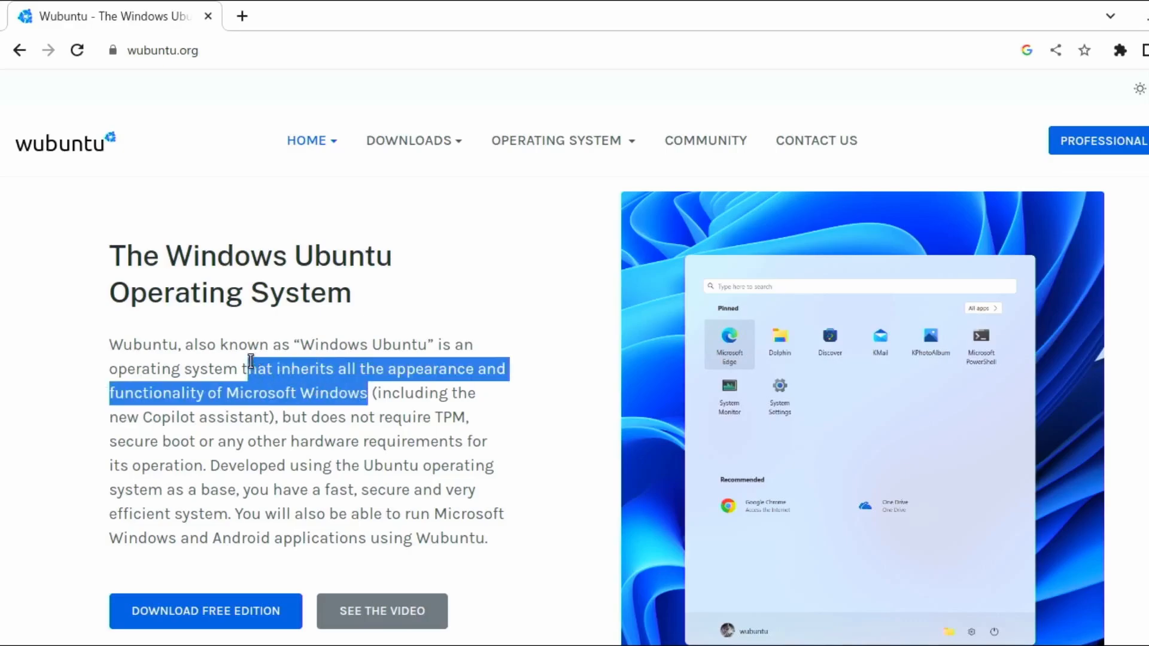
{"action": "mouse_move", "coordinate": [411, 431]}
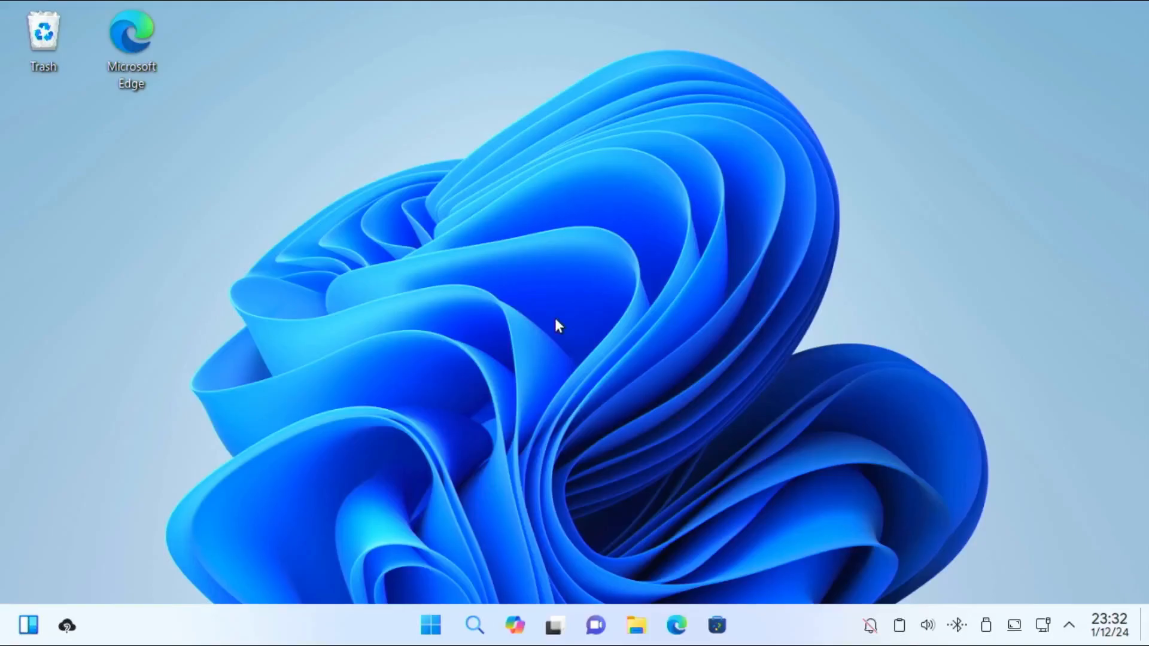
{"action": "mouse_move", "coordinate": [257, 170]}
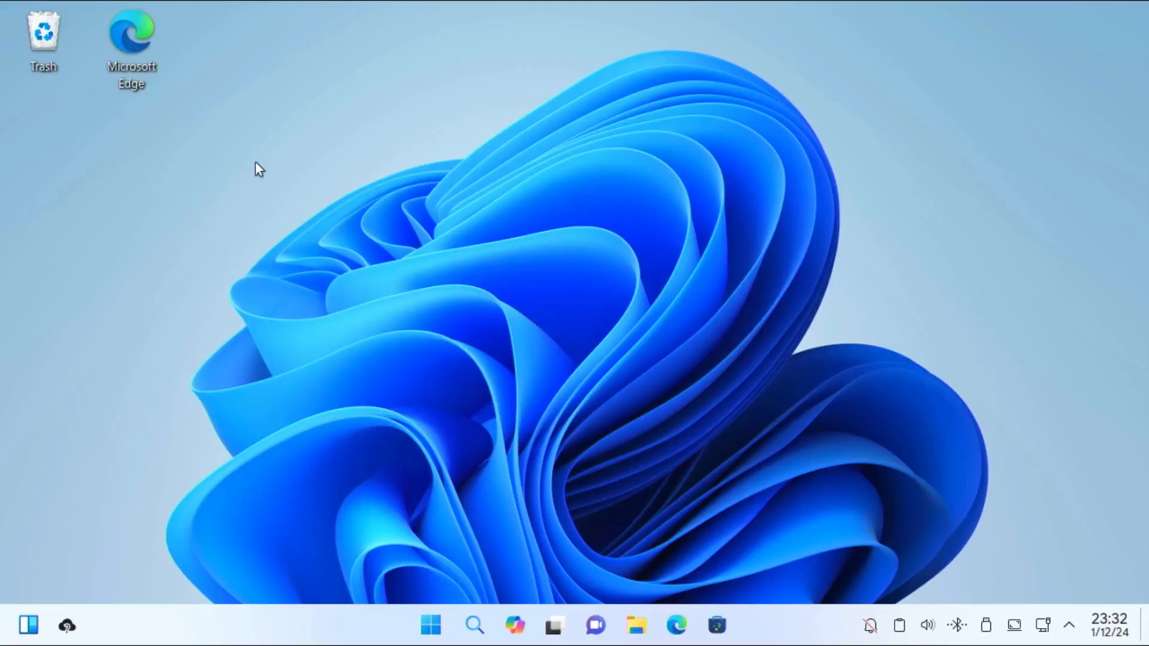
{"action": "mouse_move", "coordinate": [66, 625]}
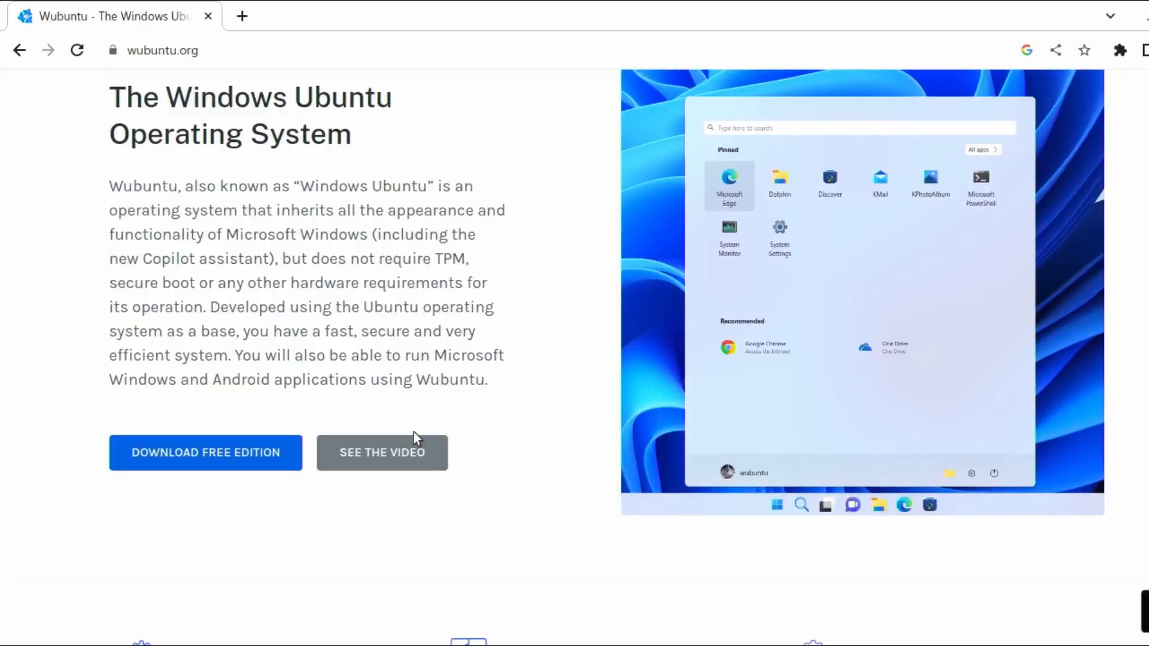
{"action": "scroll", "scroll_direction": "down", "scroll_amount": 3}
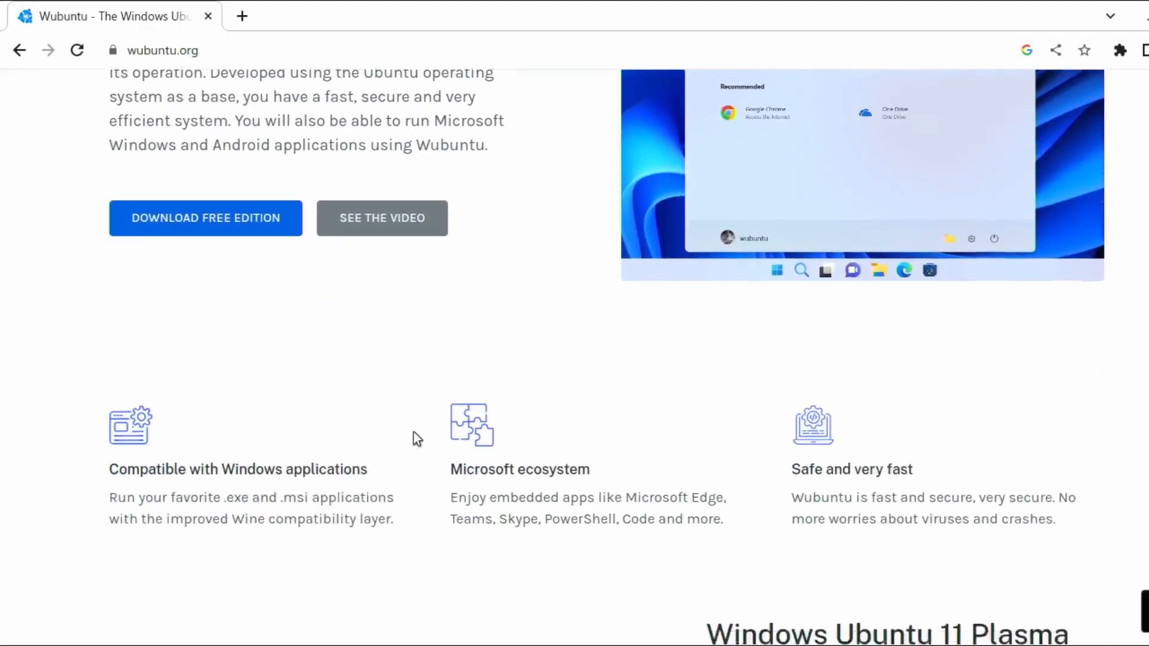
{"action": "scroll", "scroll_direction": "down", "scroll_amount": 3}
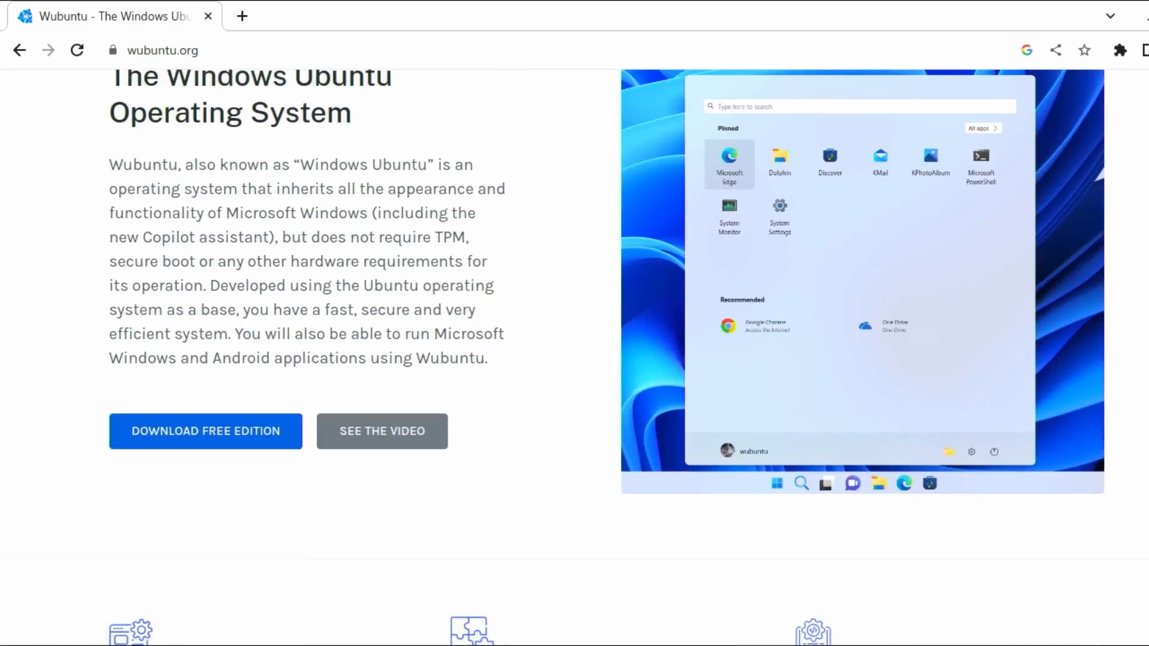
{"action": "scroll", "scroll_direction": "down", "scroll_amount": 3}
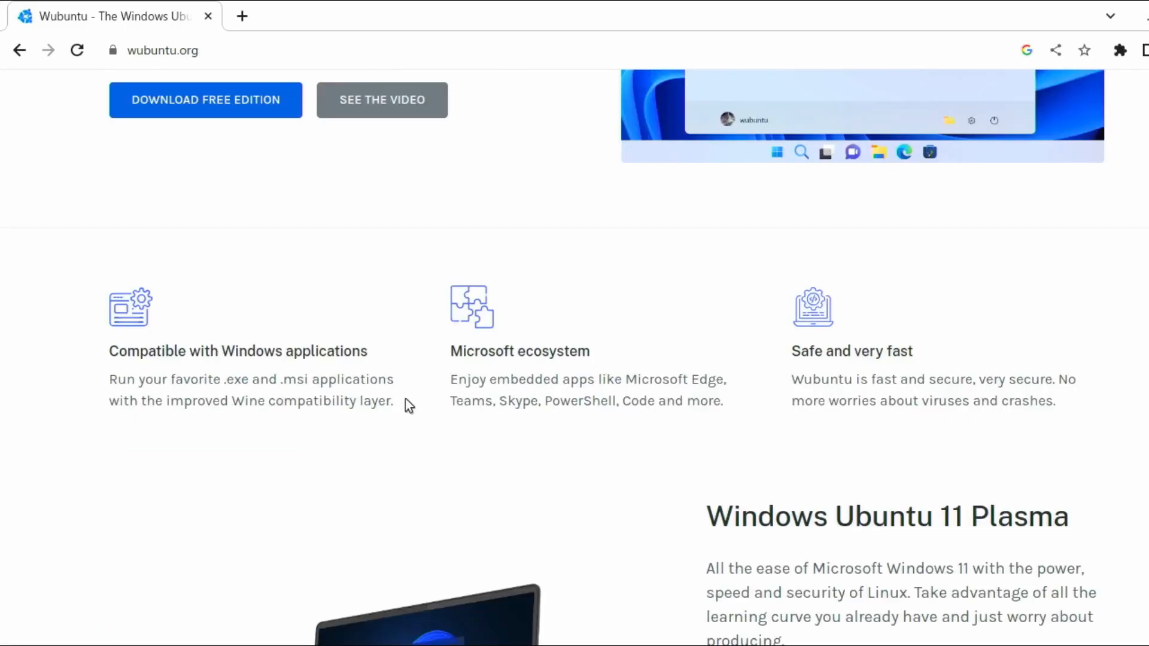
{"action": "left_click_drag", "start_coordinate": [109, 379], "coordinate": [393, 401]}
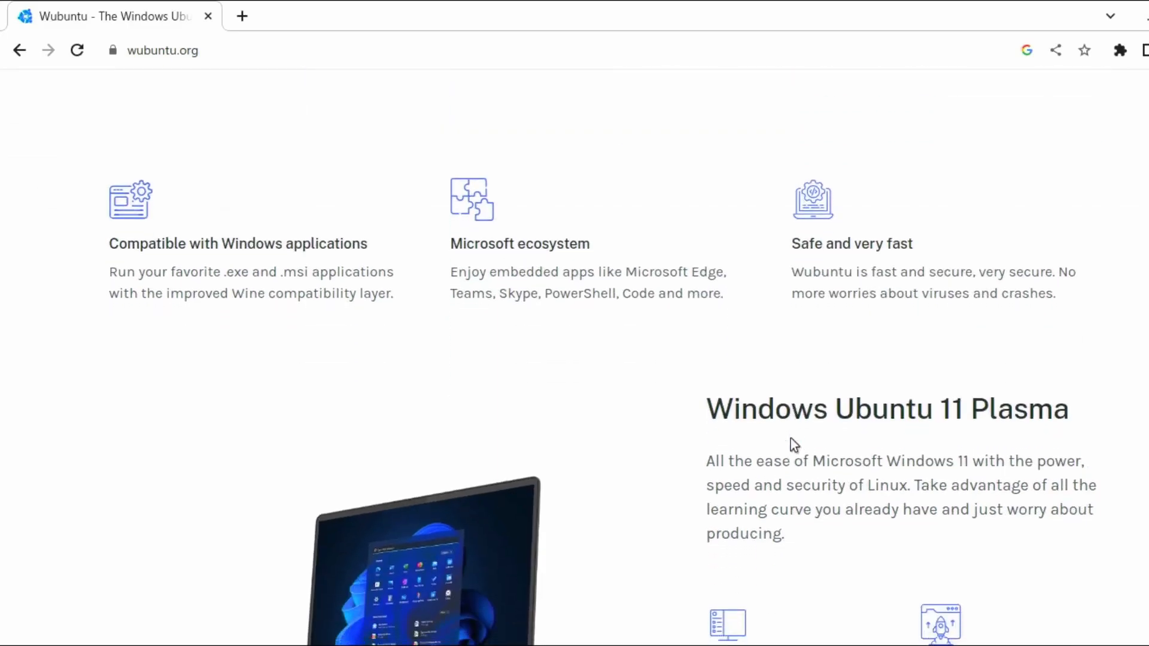
Step: Scroll down past the feature cards to the Windows Ubuntu 11 Plasma section
{"action": "scroll", "scroll_direction": "down", "scroll_amount": 3}
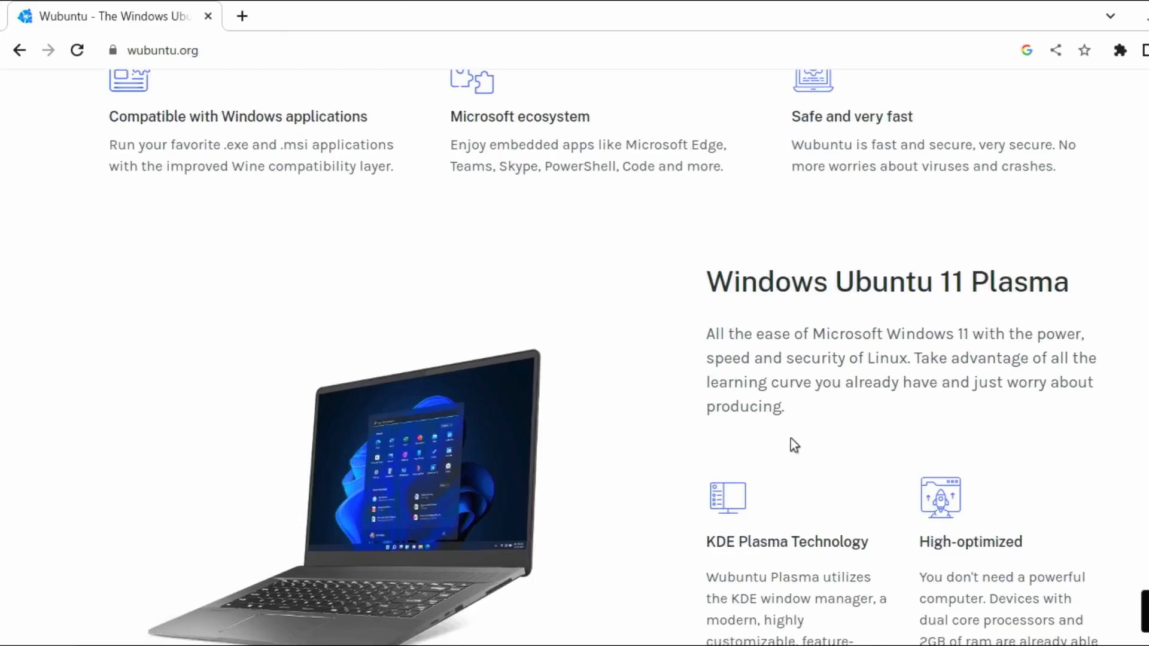
{"action": "scroll", "scroll_direction": "down", "scroll_amount": 3}
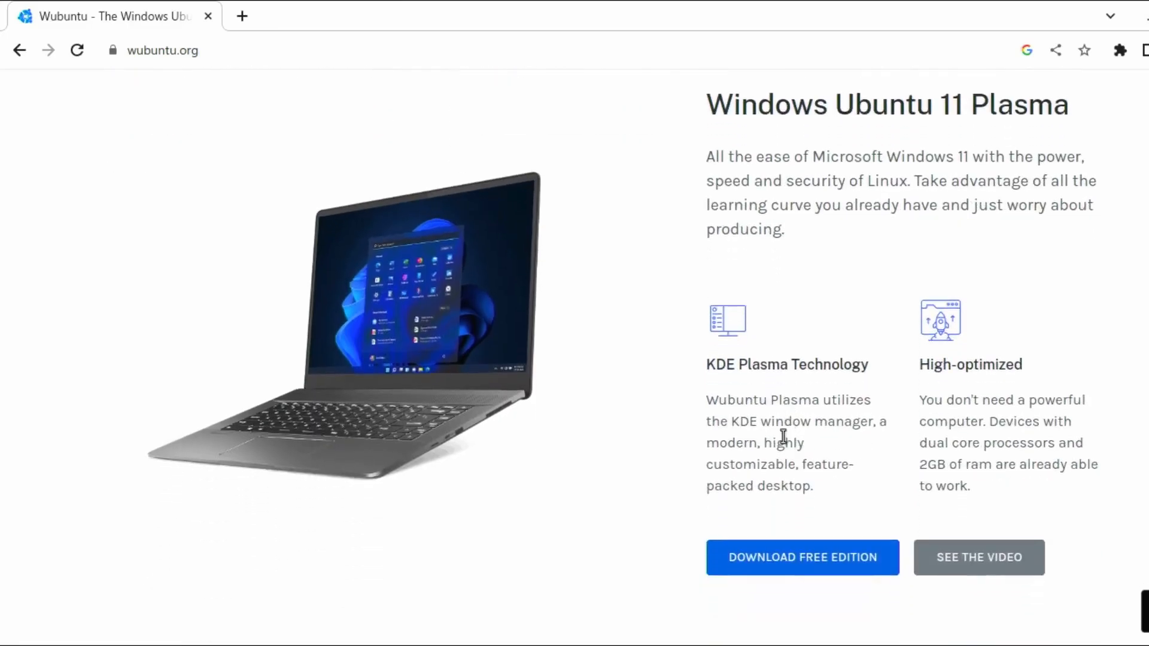
{"action": "scroll", "scroll_direction": "down", "scroll_amount": 3}
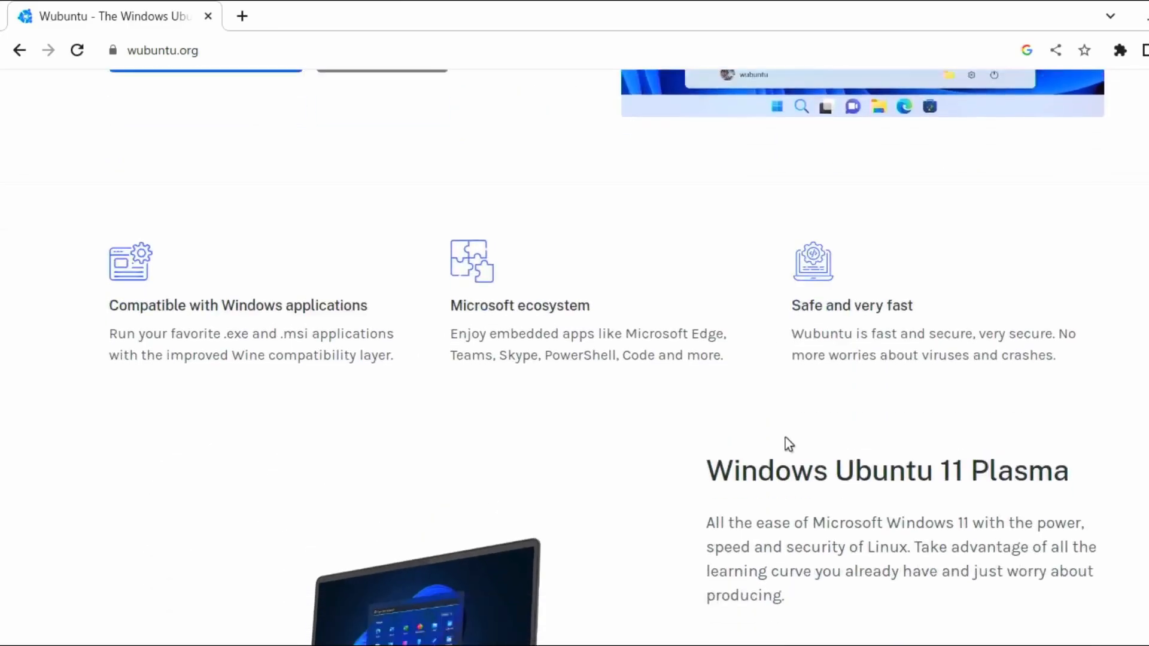
{"action": "scroll", "scroll_direction": "down", "scroll_amount": 3}
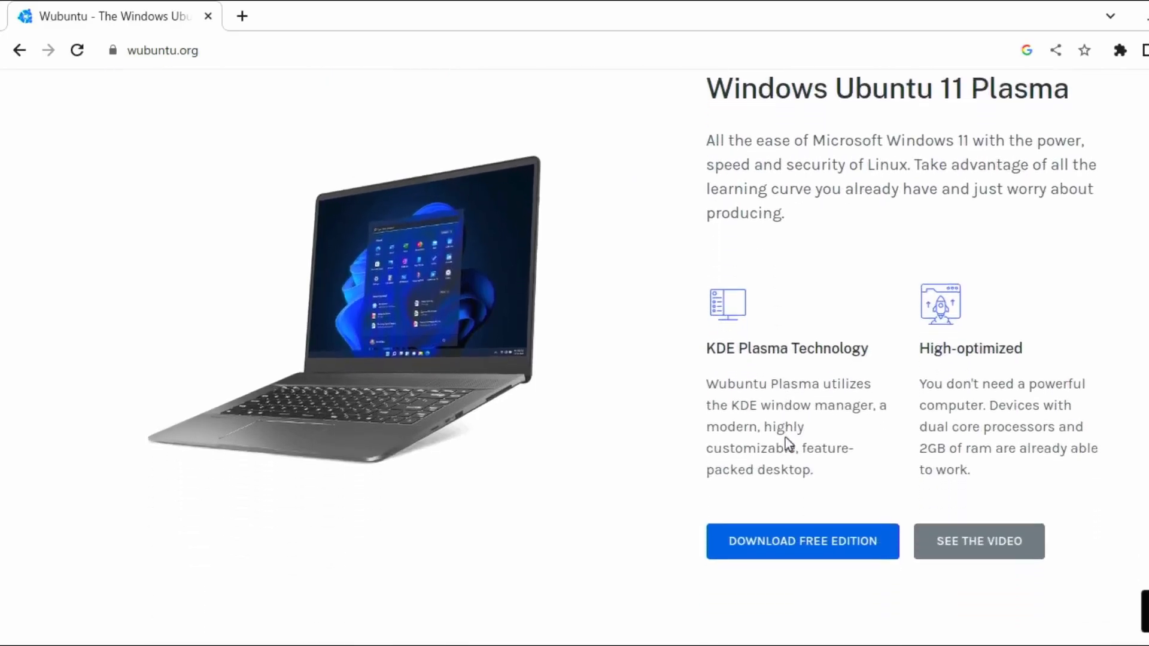
{"action": "scroll", "scroll_direction": "down", "scroll_amount": 3}
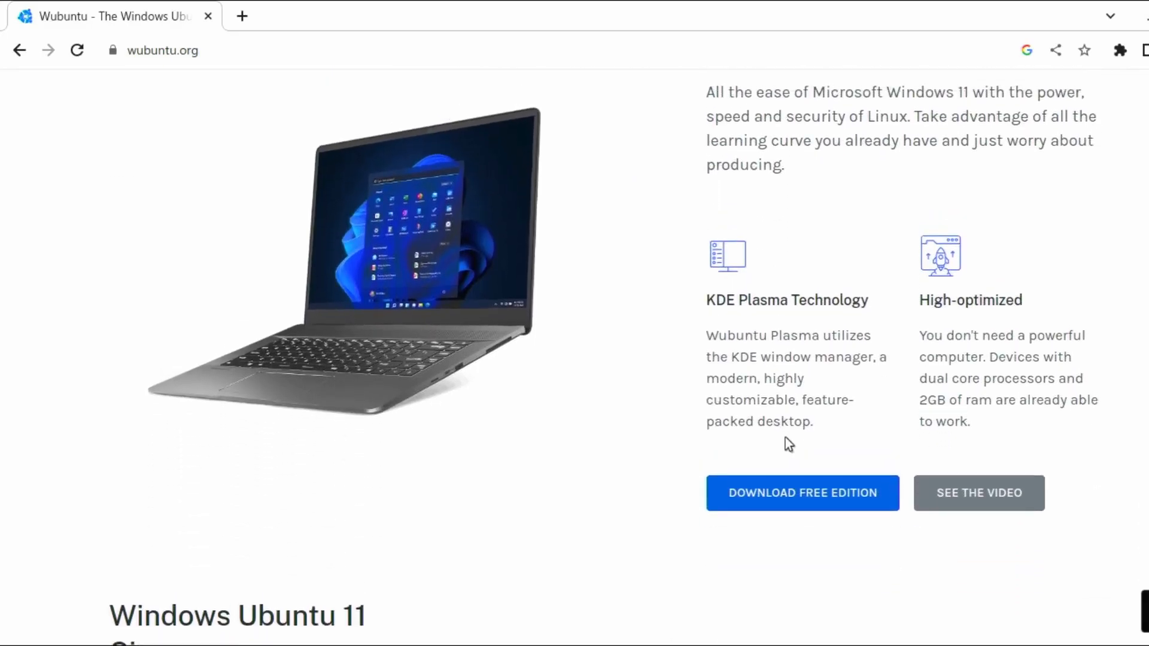
{"action": "scroll", "scroll_direction": "down", "scroll_amount": 3}
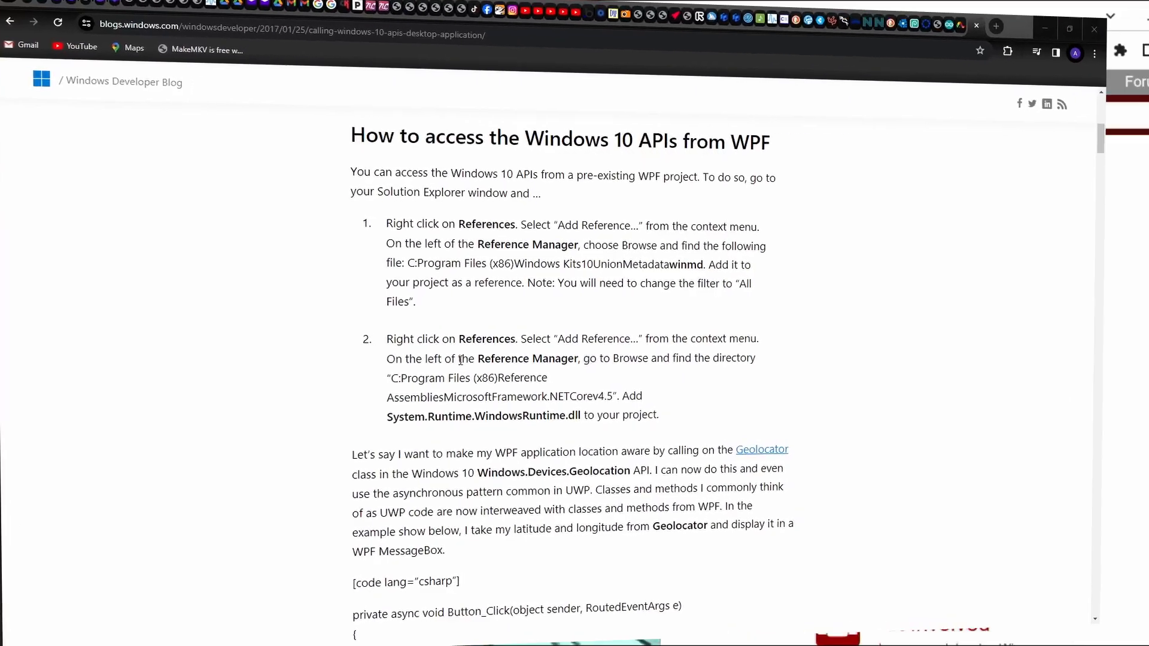
Step: Return to the wubuntu.org tab and scroll down to the Windows Ubuntu 11 Cinnamon section
{"action": "scroll", "scroll_direction": "down", "scroll_amount": 3}
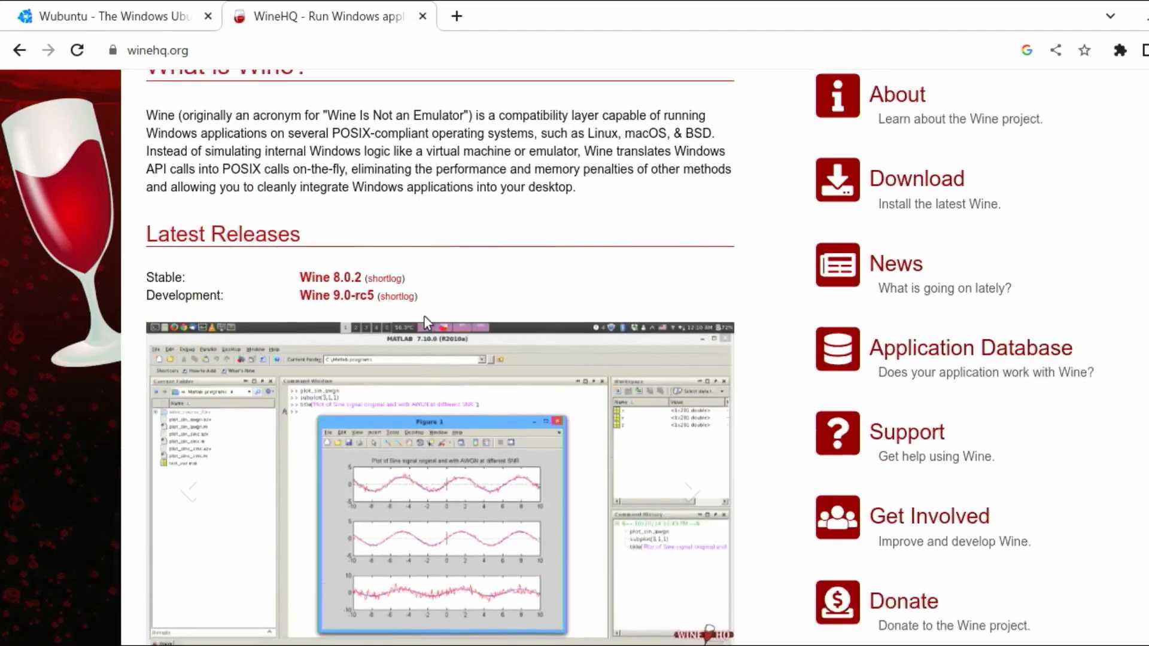
{"action": "left_click", "coordinate": [108, 17]}
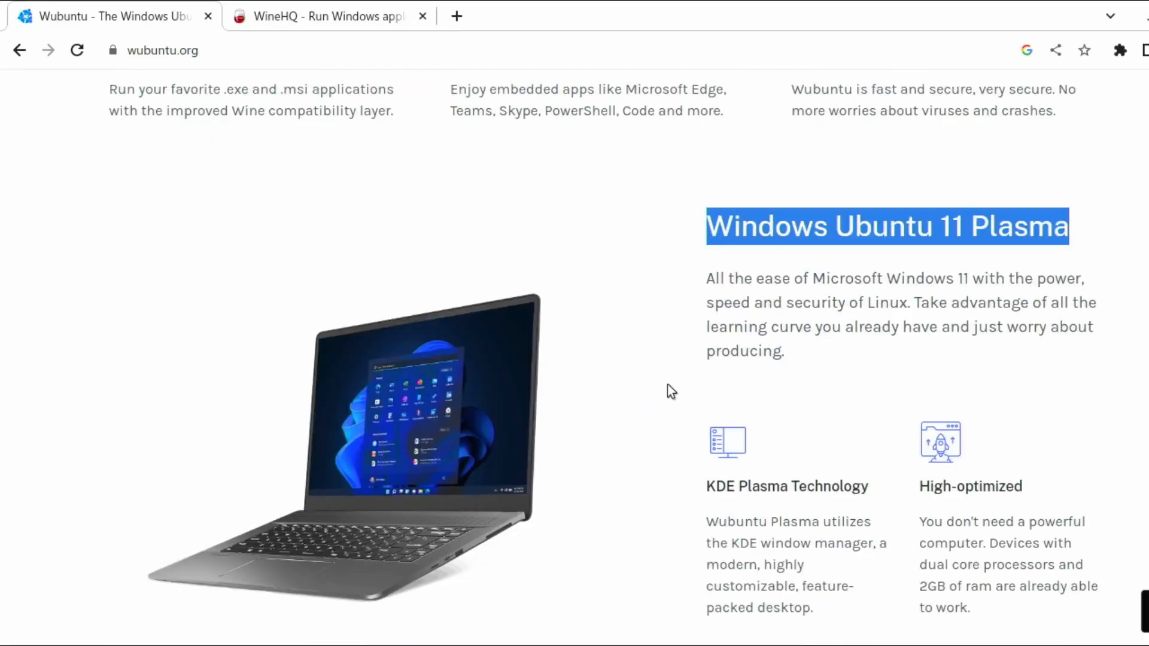
{"action": "scroll", "scroll_direction": "down", "scroll_amount": 3}
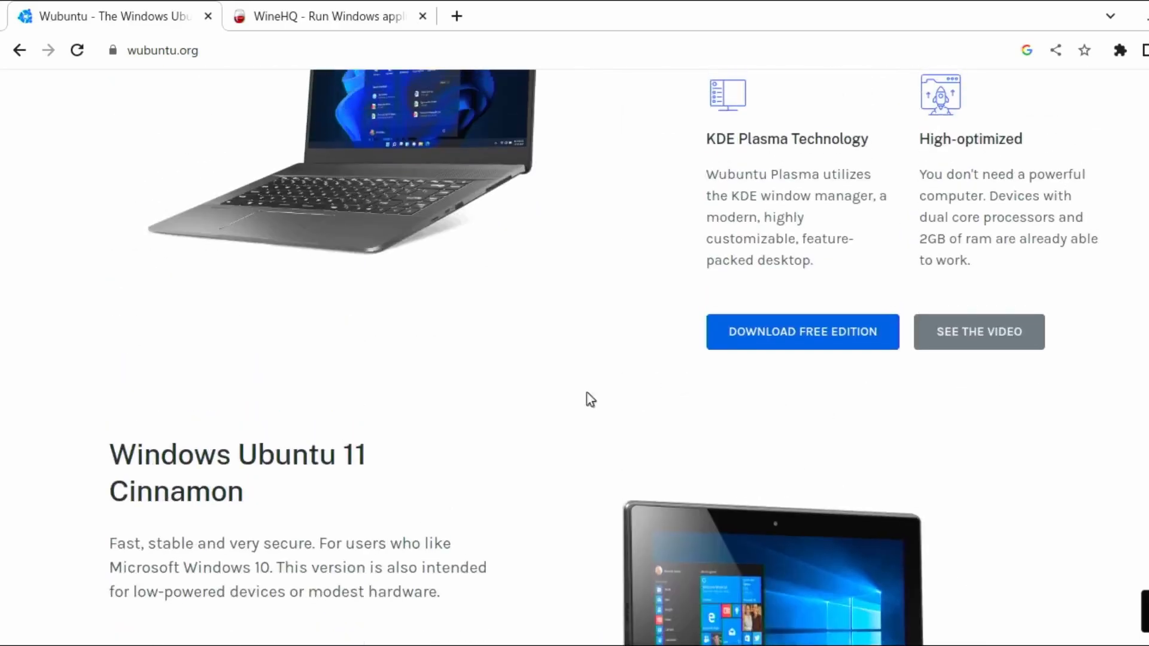
{"action": "double_click", "coordinate": [214, 491]}
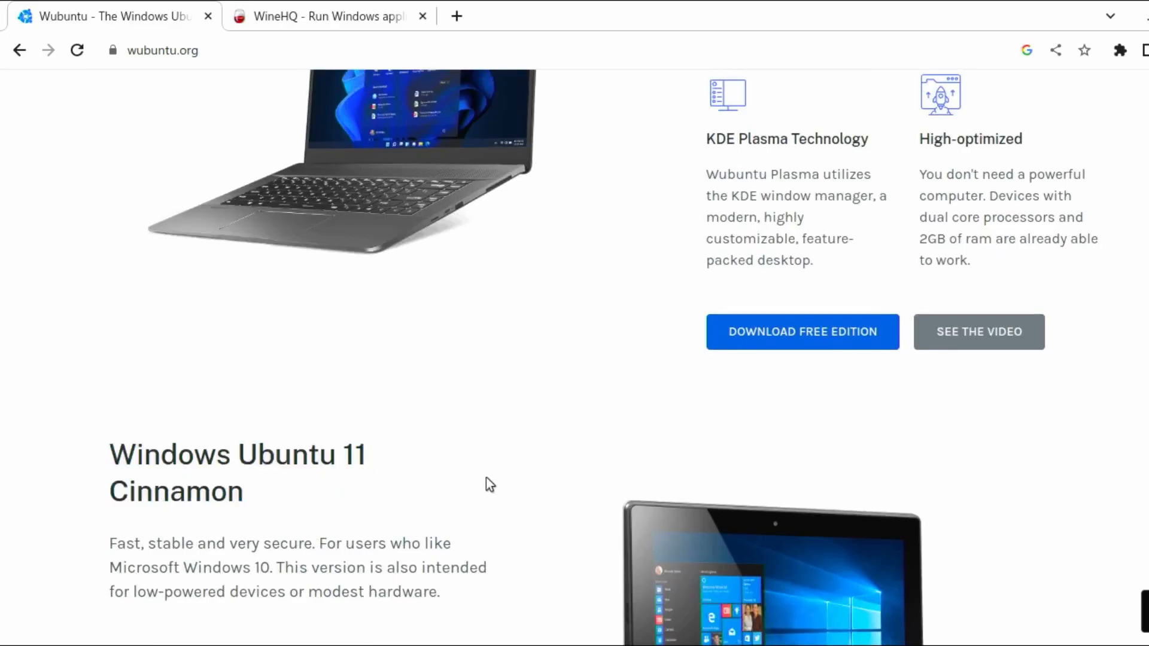
{"action": "scroll", "scroll_direction": "down", "scroll_amount": 3}
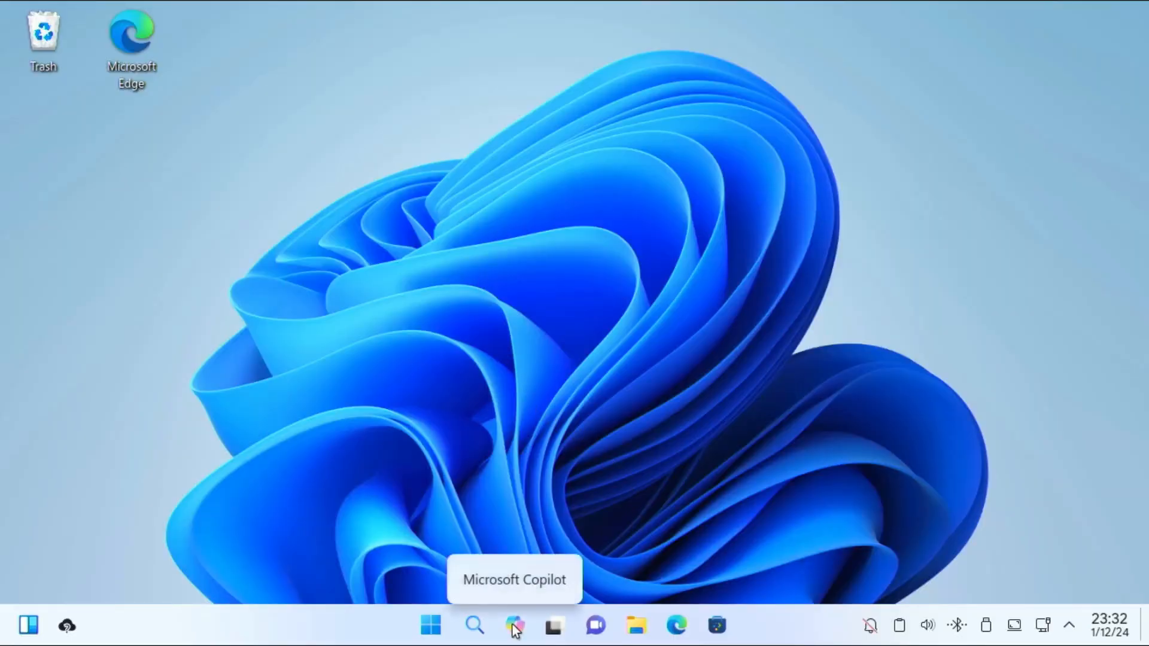
Step: Open the Wubuntu Start menu listing Dolphin, Info Center and Discover
{"action": "left_click", "coordinate": [432, 642]}
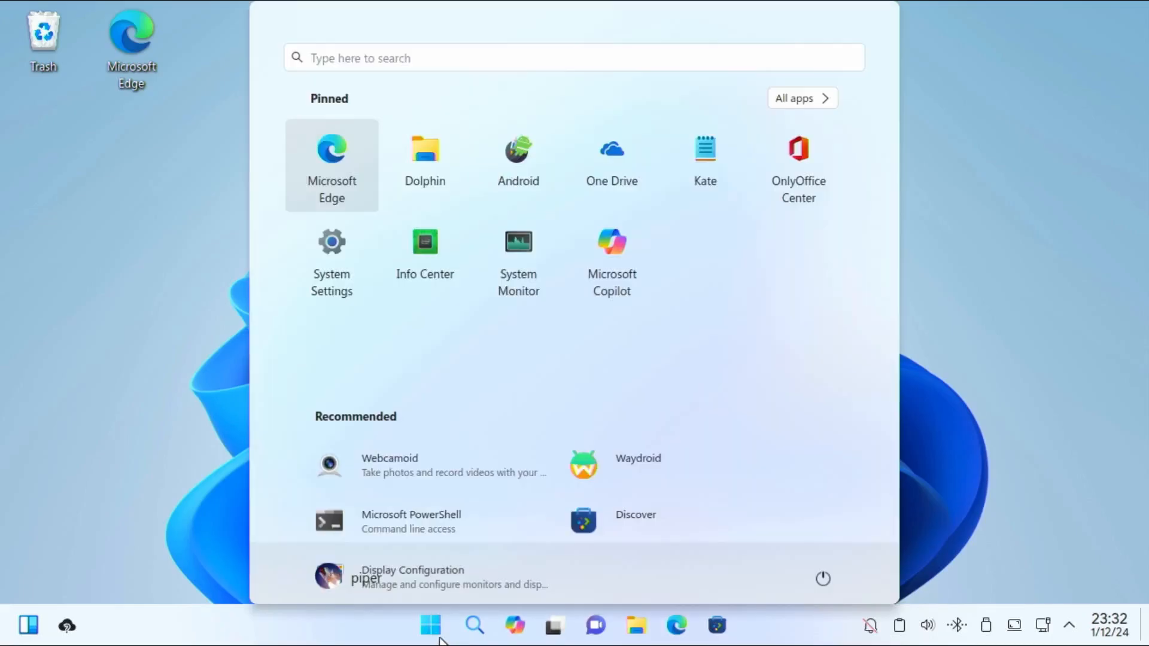
{"action": "mouse_move", "coordinate": [611, 540]}
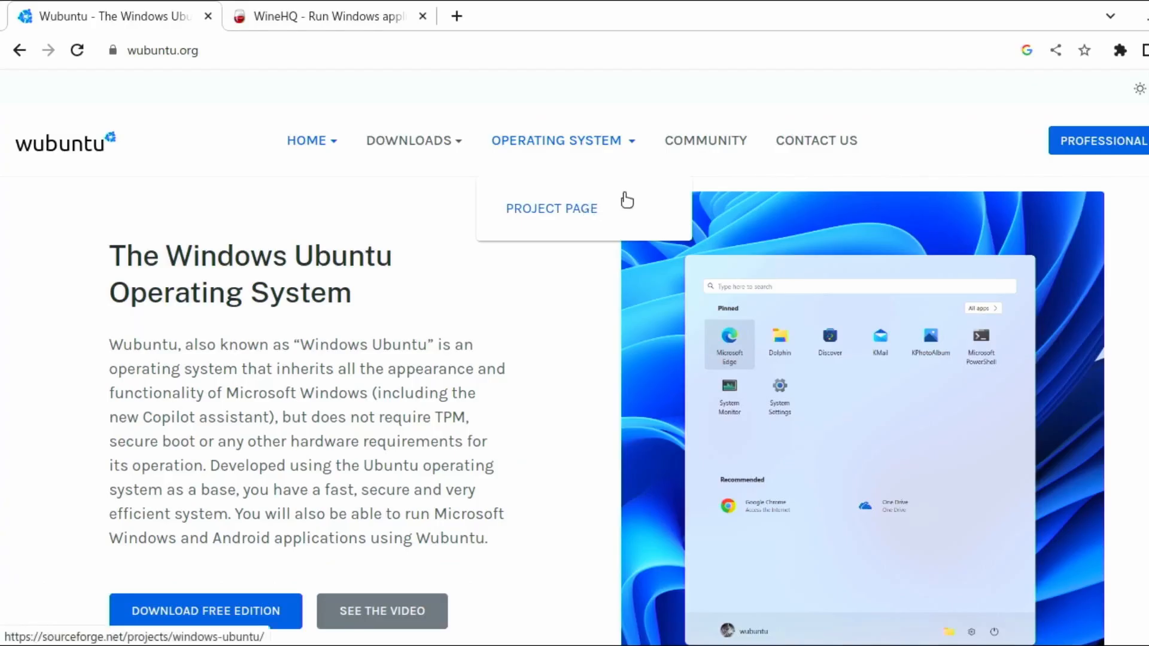
Step: View the Wubuntu SourceForge project page, then open the free-edition download page
{"action": "left_click", "coordinate": [551, 208]}
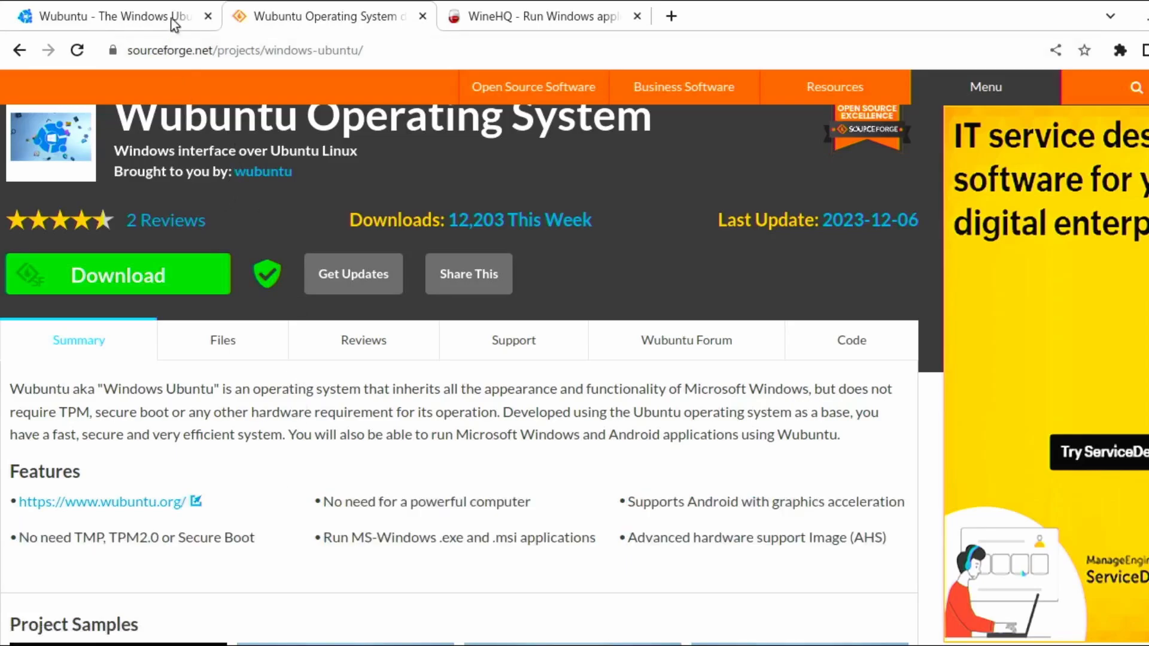
{"action": "left_click", "coordinate": [105, 500]}
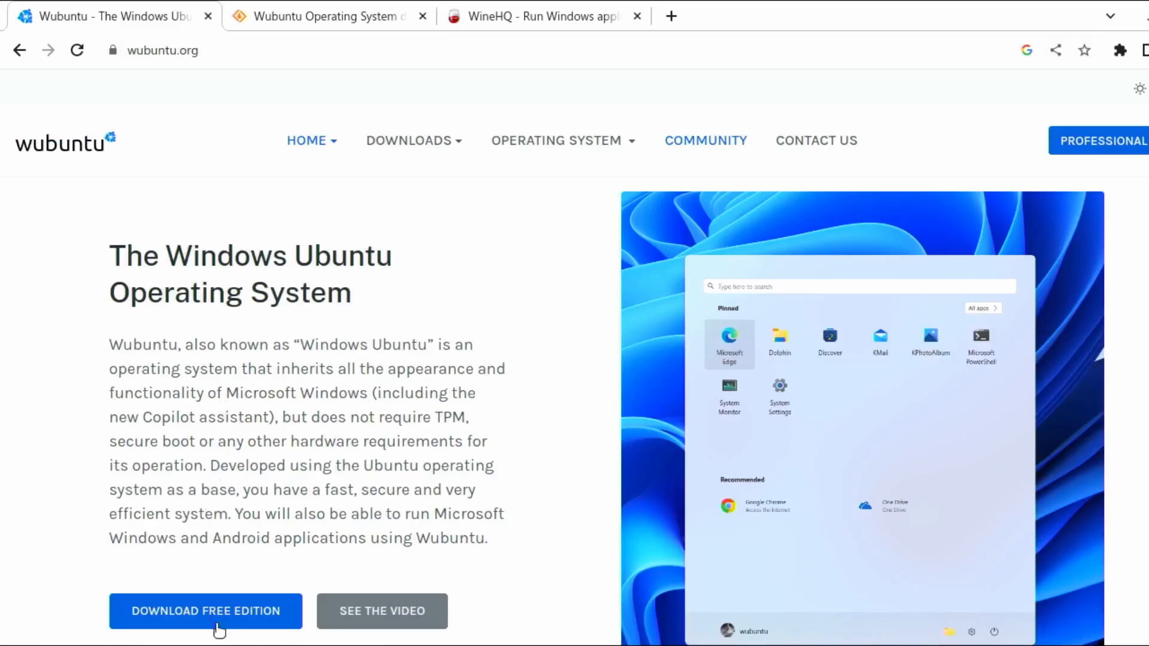
{"action": "left_click", "coordinate": [206, 611]}
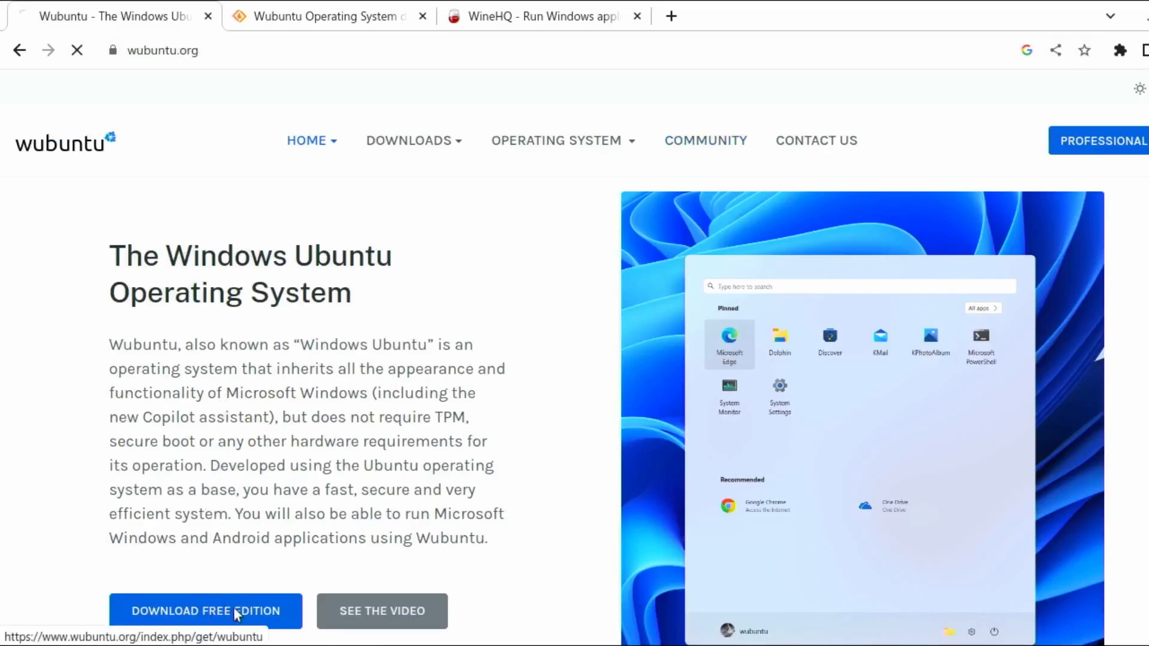
{"action": "left_click", "coordinate": [210, 612]}
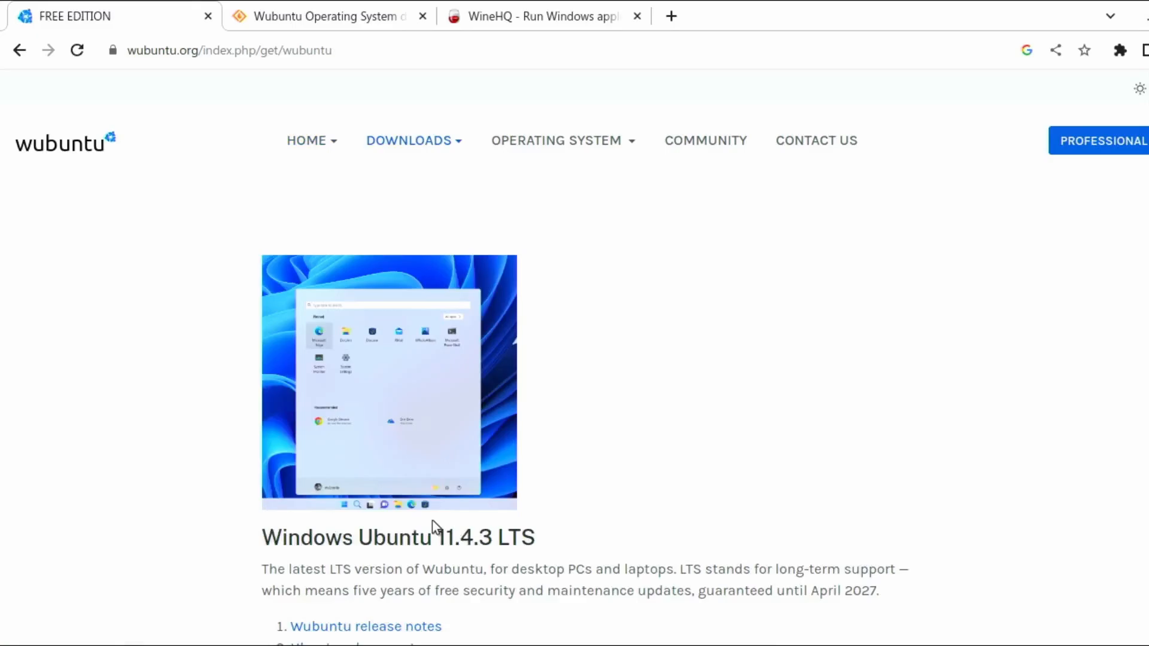
Step: Scroll to the system requirements and go to the SourceForge Wubuntu files page
{"action": "scroll", "scroll_direction": "down", "scroll_amount": 3}
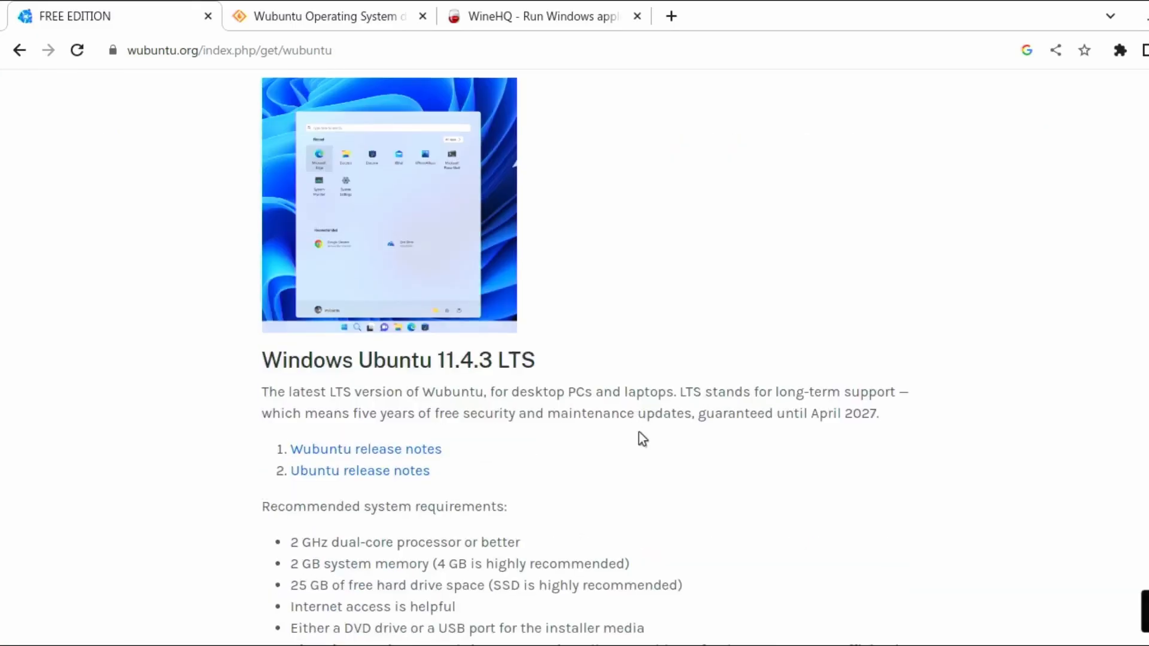
{"action": "scroll", "scroll_direction": "down", "scroll_amount": 3}
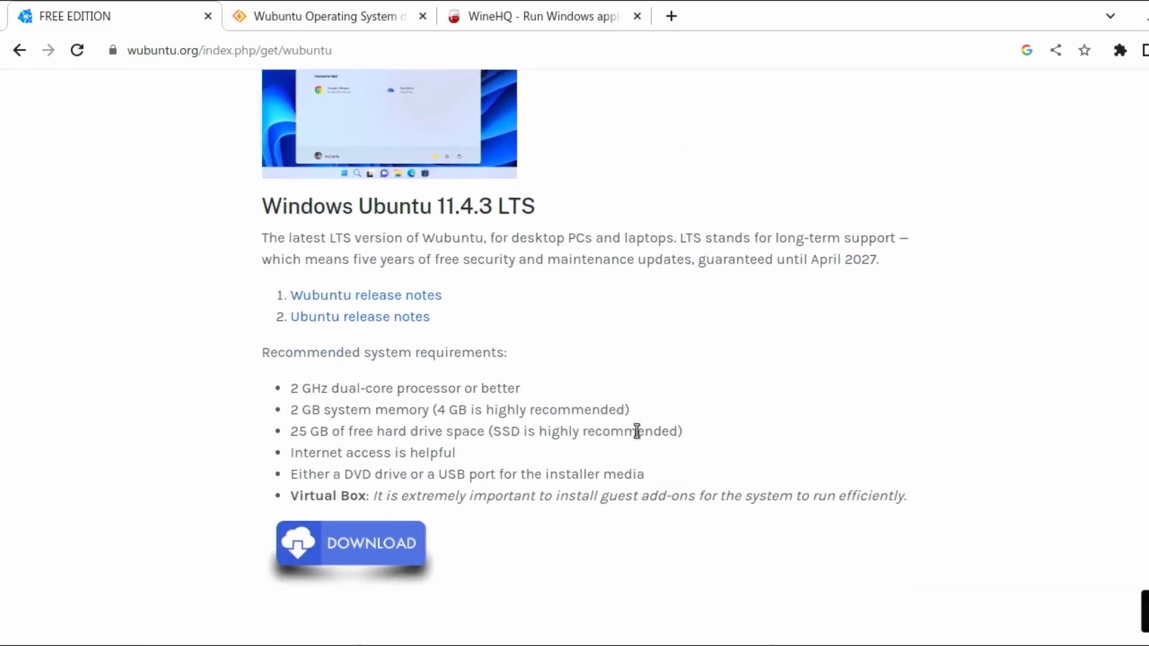
{"action": "mouse_move", "coordinate": [371, 409]}
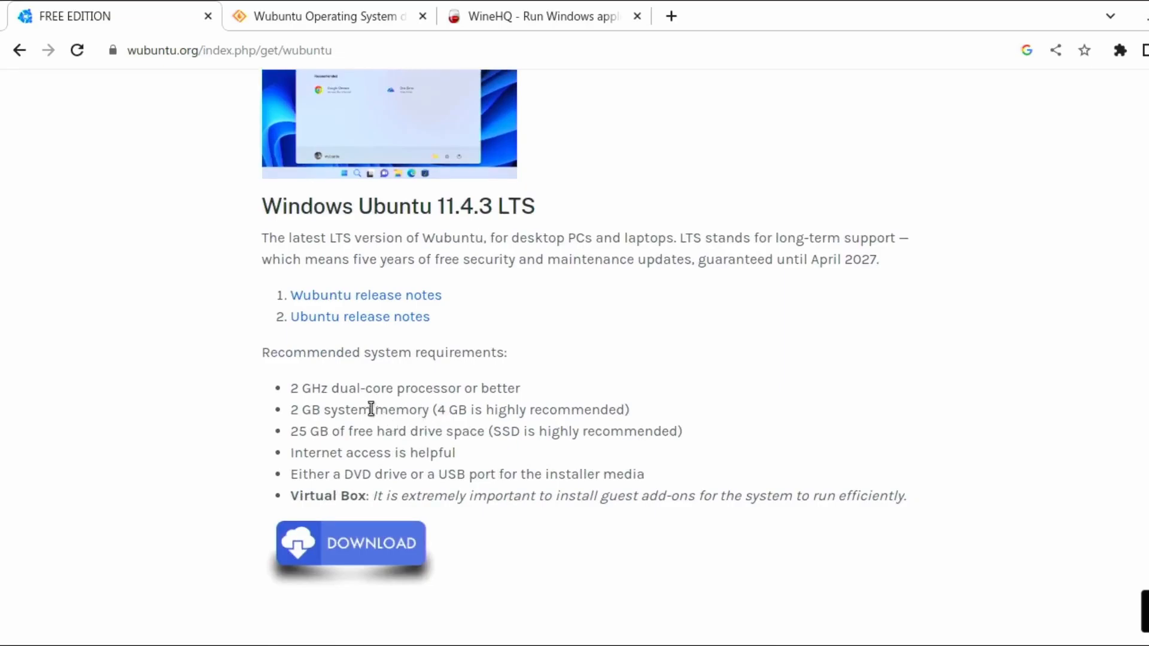
{"action": "left_click_drag", "start_coordinate": [292, 388], "coordinate": [477, 430]}
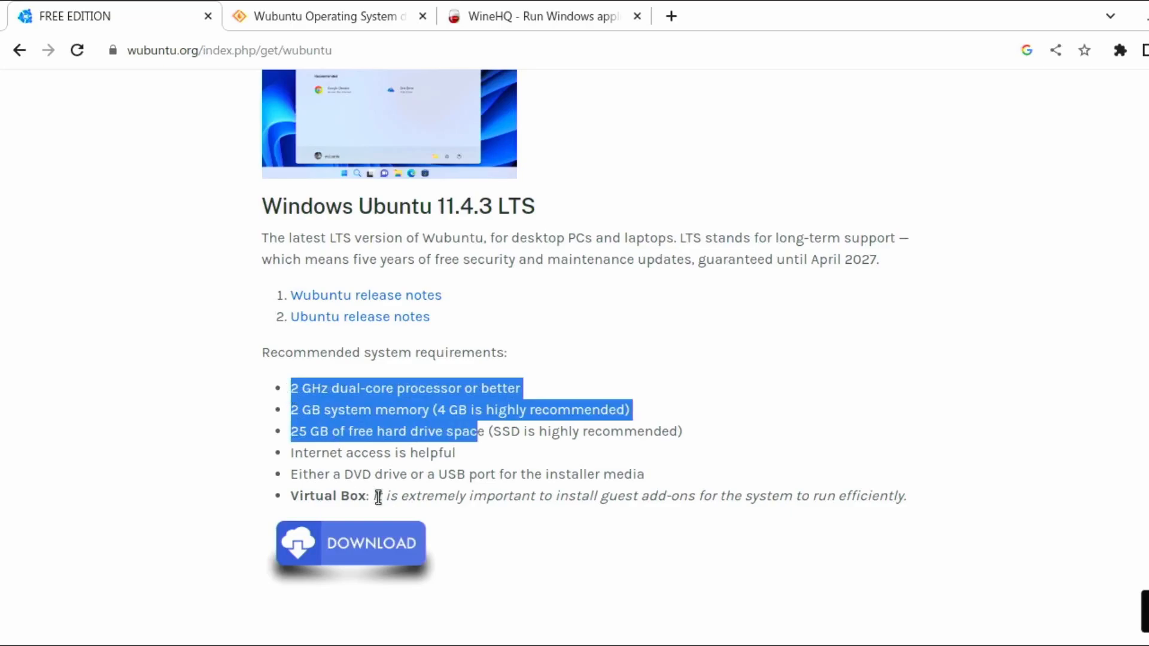
{"action": "left_click", "coordinate": [350, 543]}
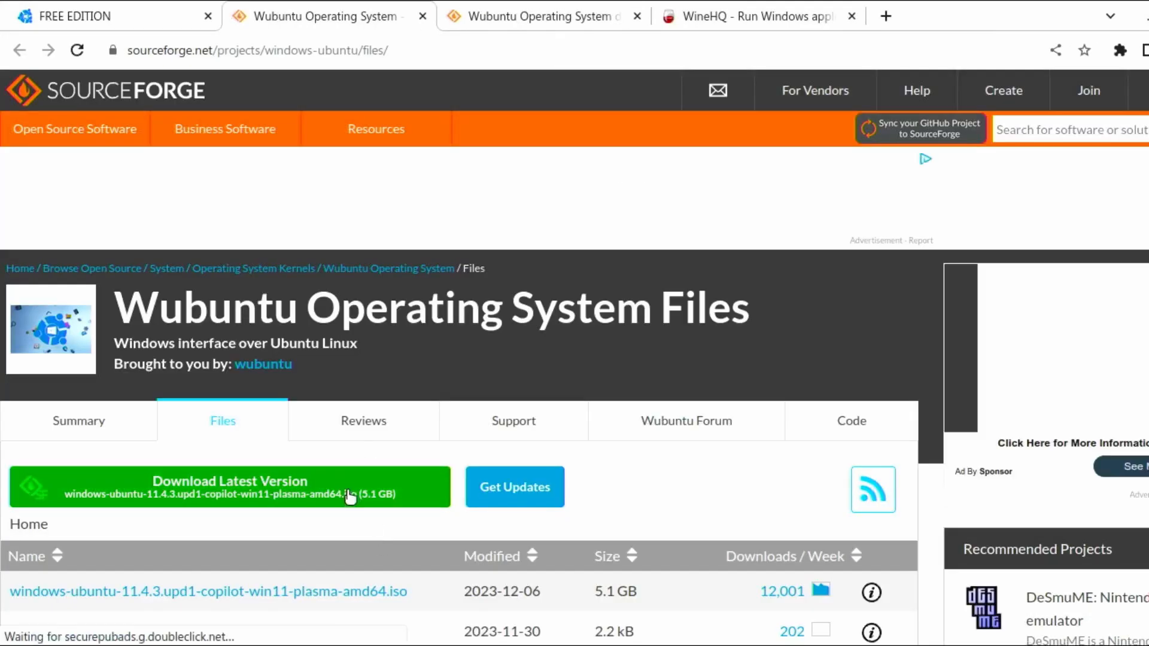
Step: Start downloading the latest Wubuntu 11.4.3 ISO from SourceForge
{"action": "left_click", "coordinate": [229, 490]}
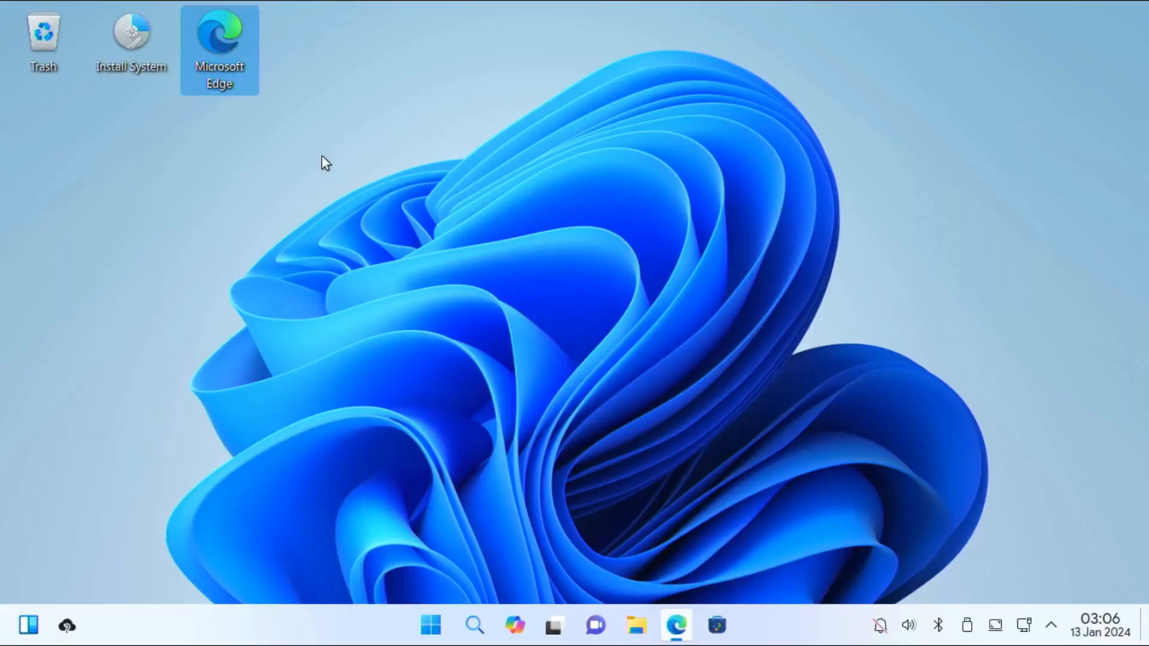
Step: Run Install System with American English, New York time zone, chosen partitioning, and begin installing
{"action": "double_click", "coordinate": [216, 30]}
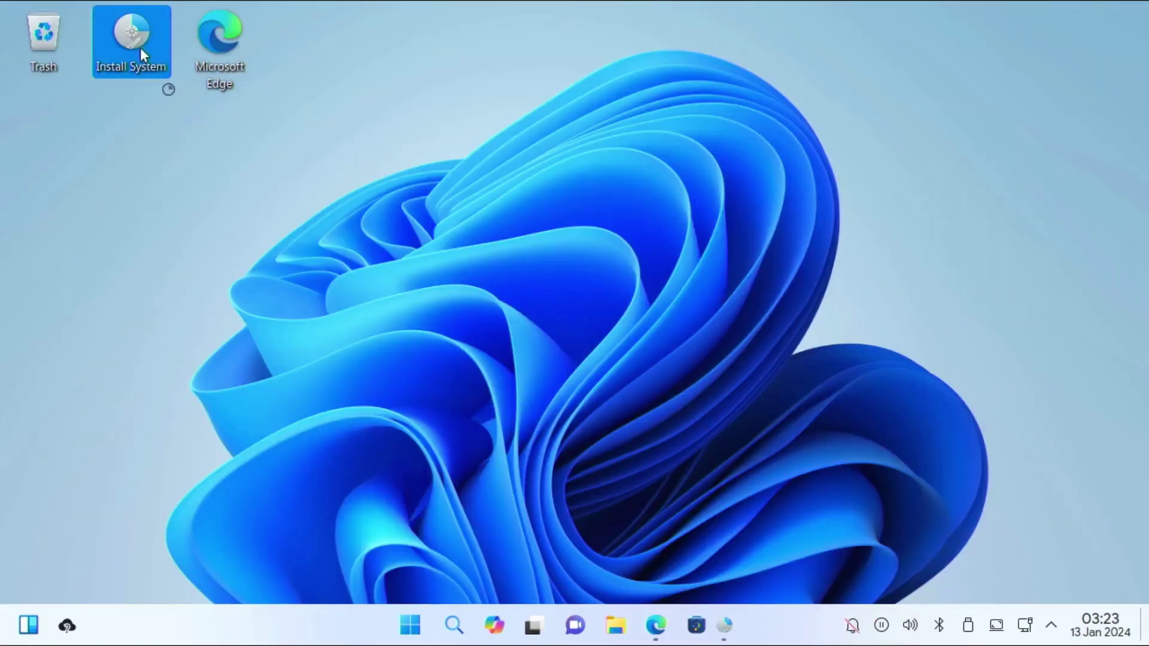
{"action": "double_click", "coordinate": [128, 32]}
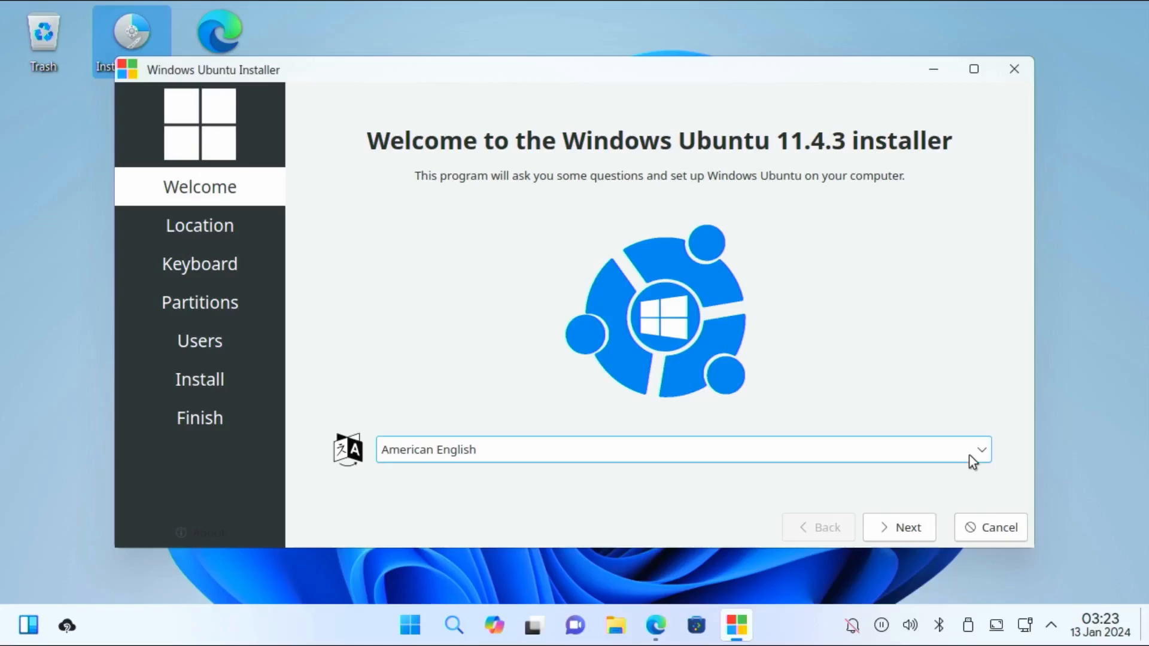
{"action": "left_click", "coordinate": [899, 527]}
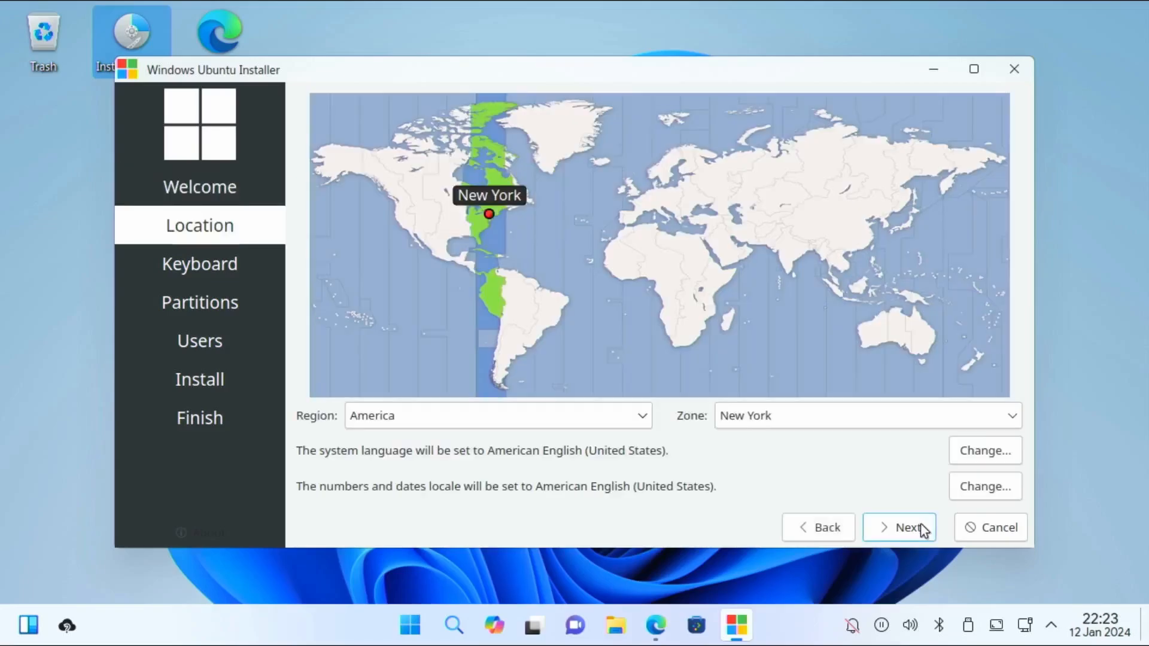
{"action": "left_click", "coordinate": [899, 528]}
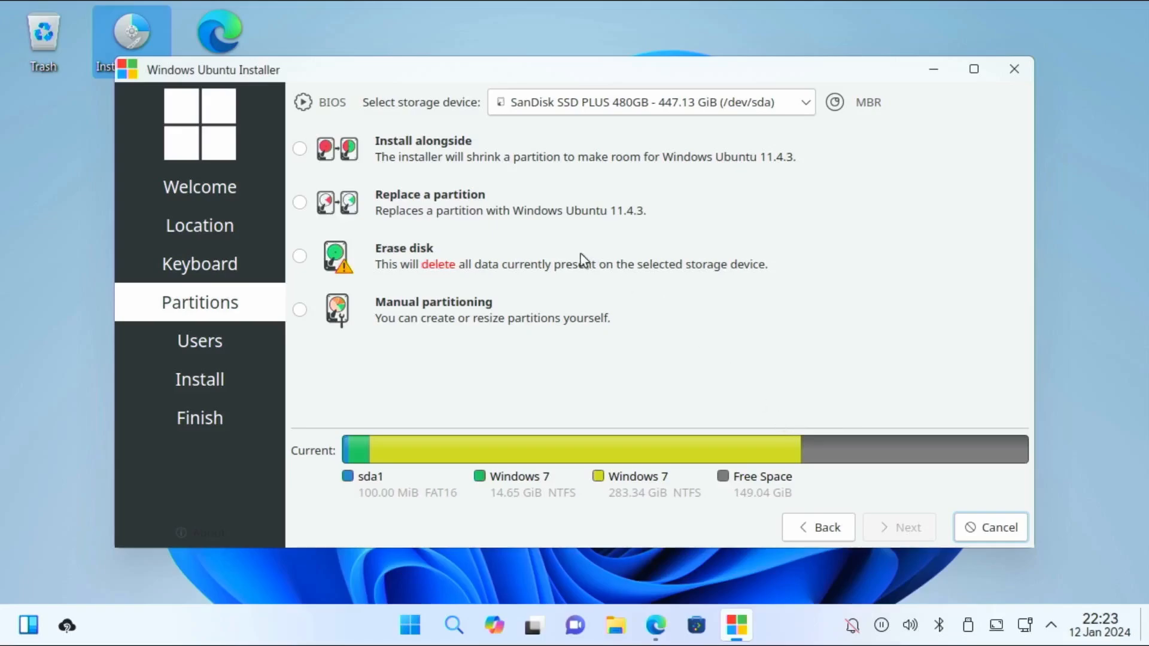
{"action": "left_click", "coordinate": [299, 256]}
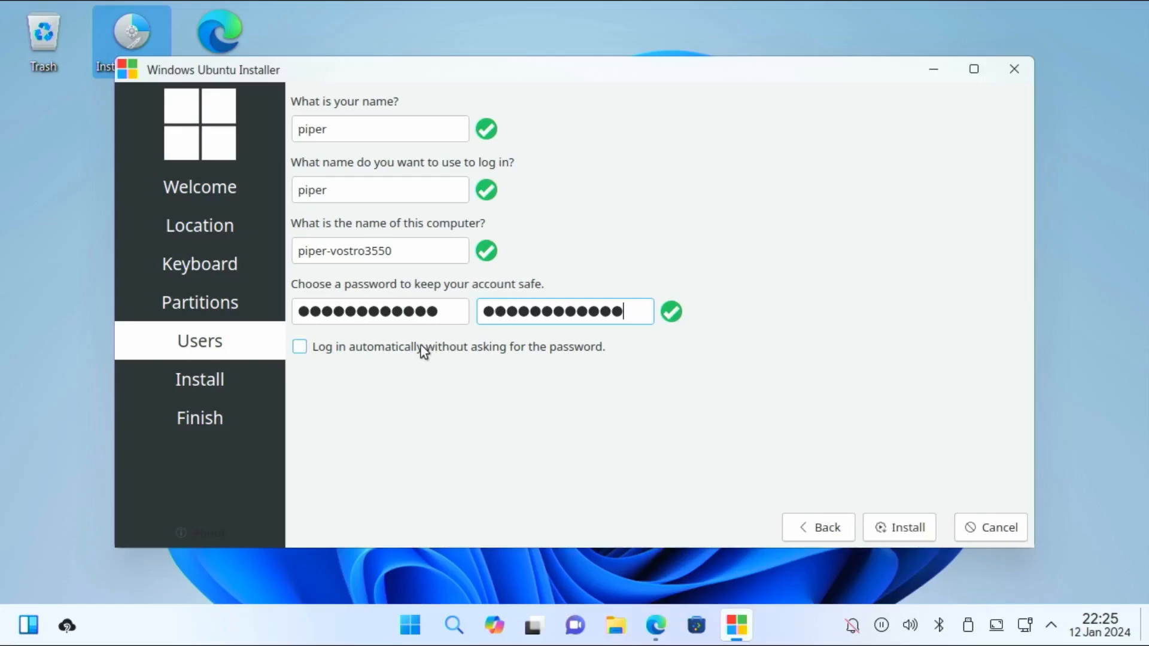
{"action": "mouse_move", "coordinate": [790, 502]}
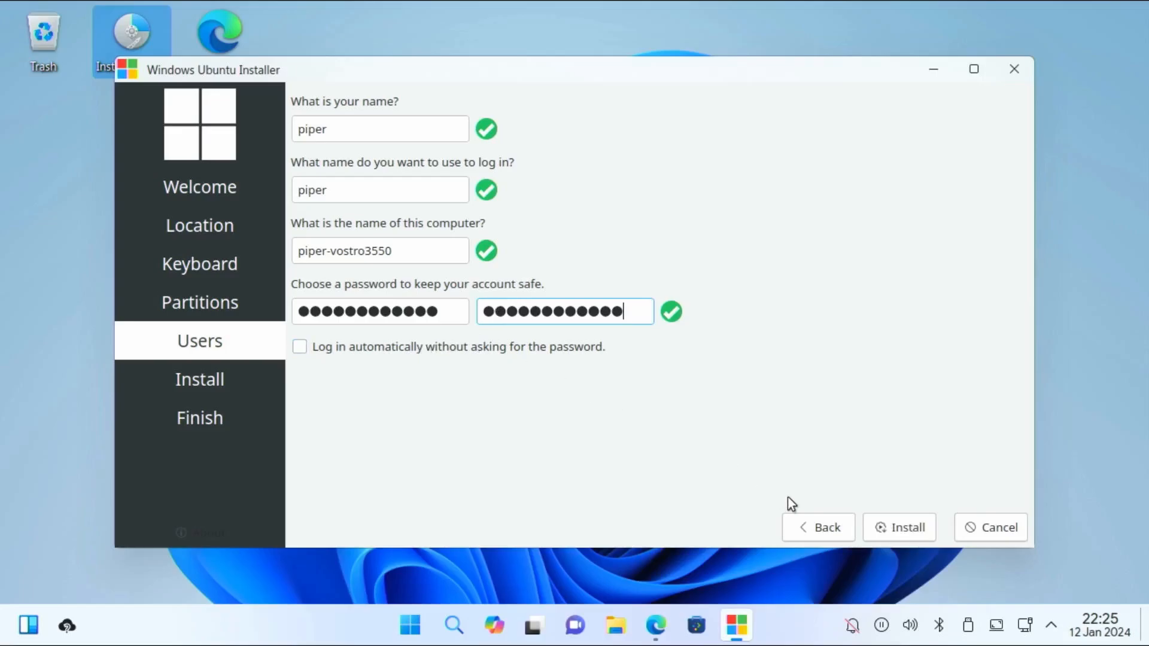
{"action": "left_click", "coordinate": [899, 527]}
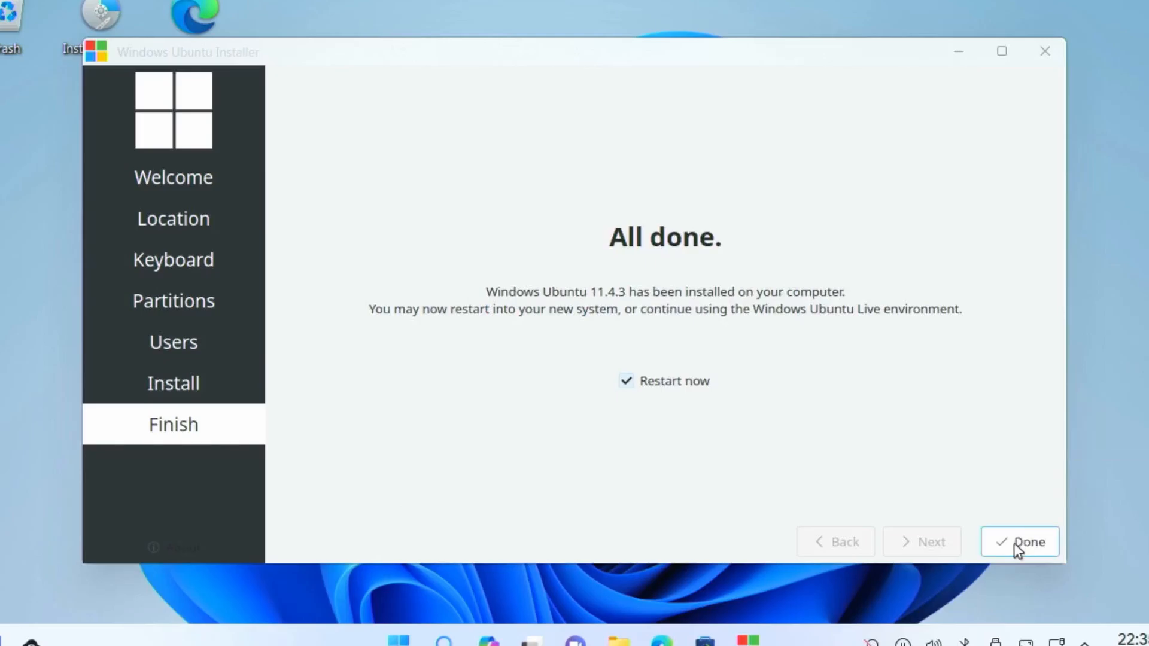
Step: Finish the installer on the All done page and restart the computer
{"action": "left_click", "coordinate": [1020, 542]}
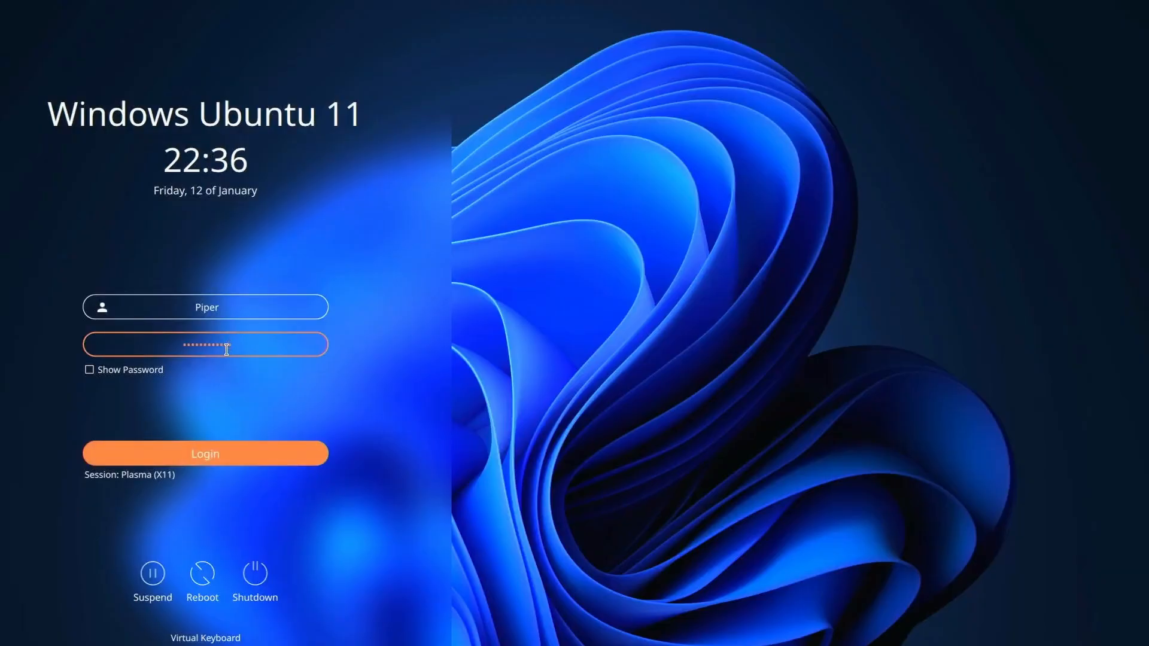
Step: Log in and install all 74 pending updates in Discover after authenticating
{"action": "left_click", "coordinate": [205, 453]}
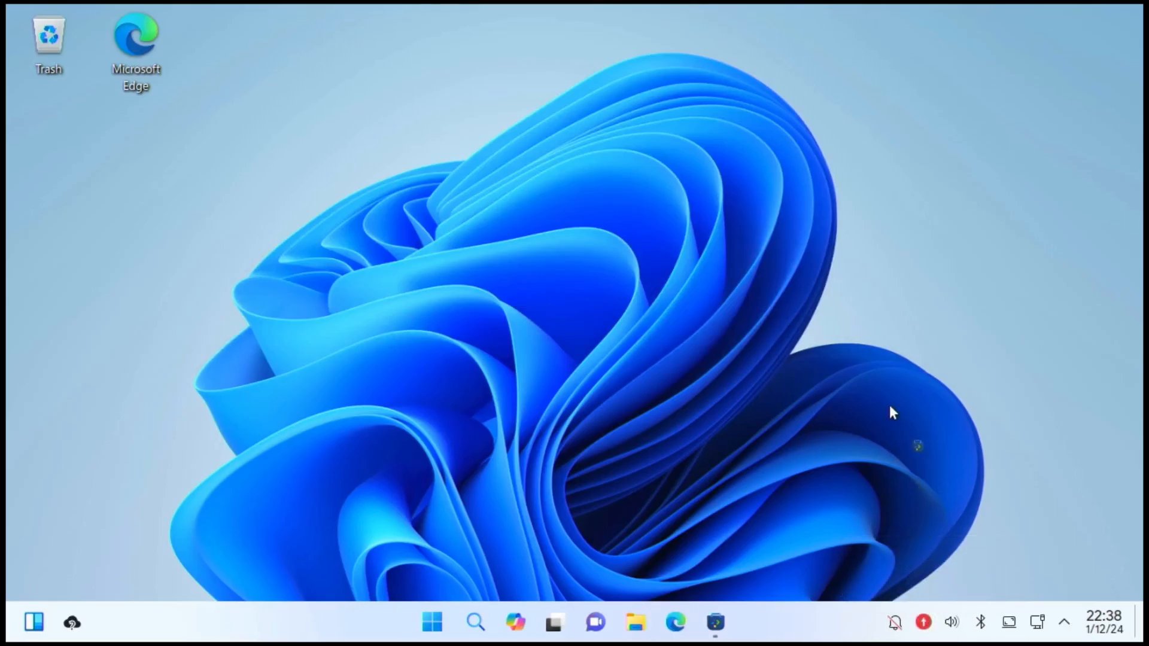
{"action": "left_click", "coordinate": [715, 622]}
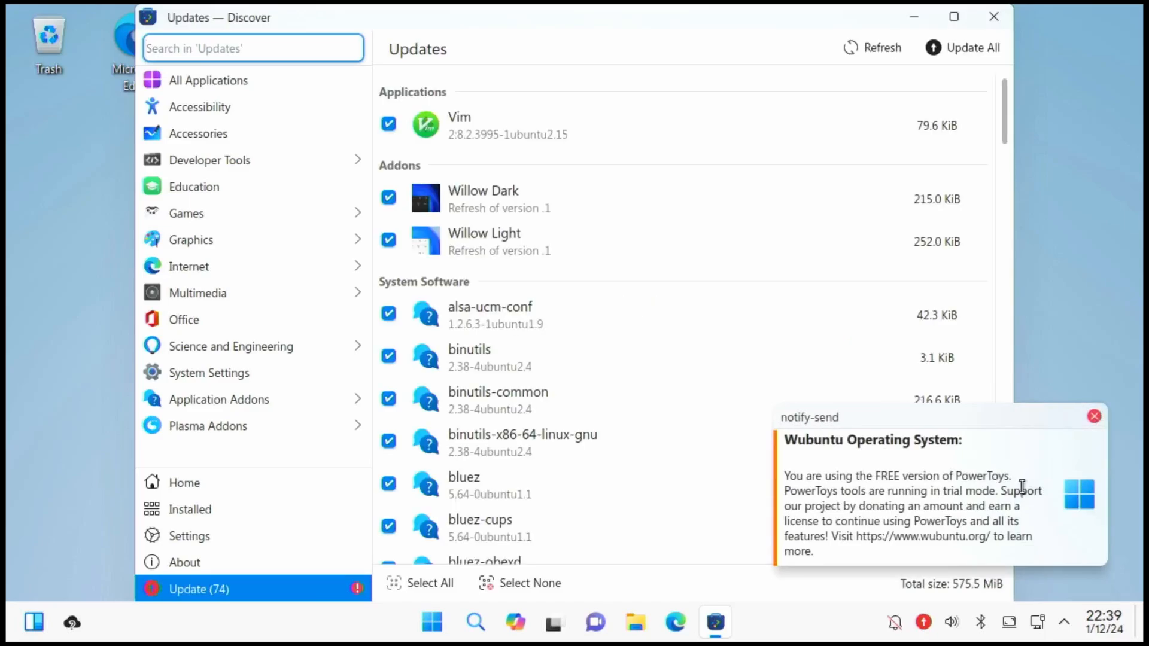
{"action": "mouse_move", "coordinate": [1094, 416]}
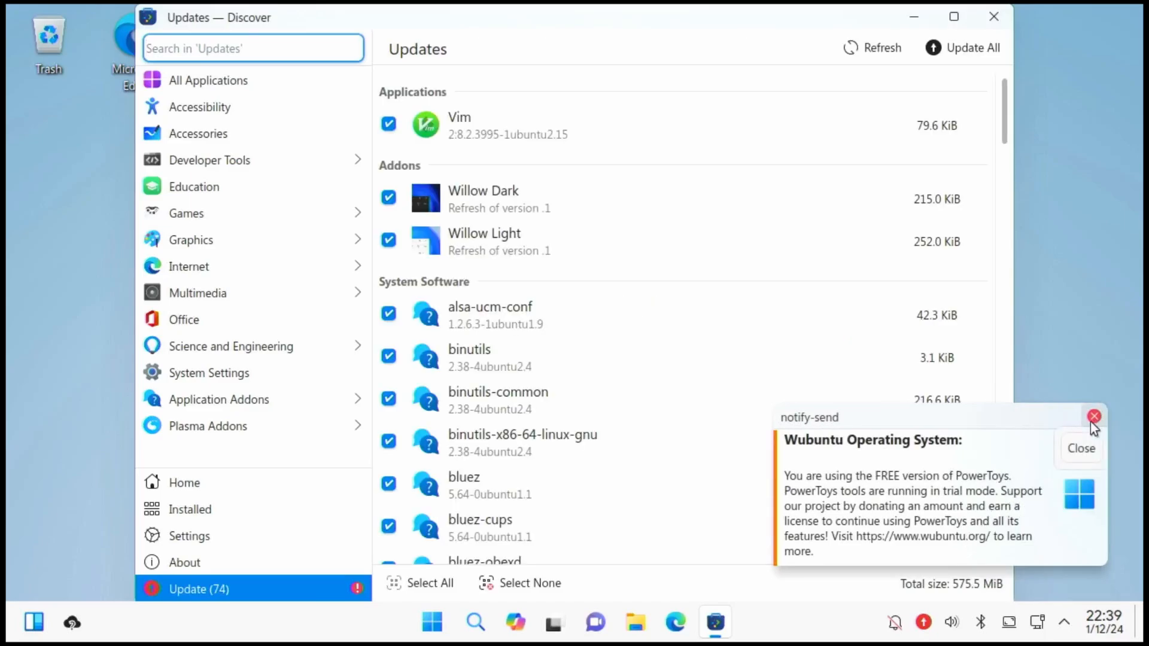
{"action": "left_click", "coordinate": [1091, 416]}
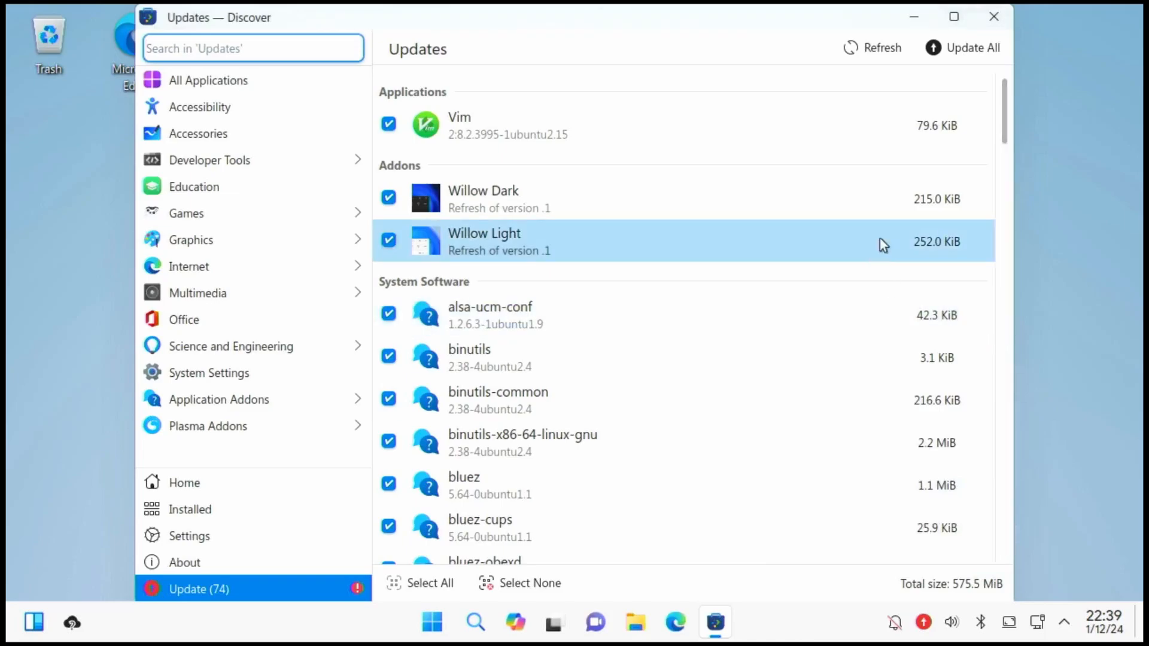
{"action": "left_click", "coordinate": [974, 48]}
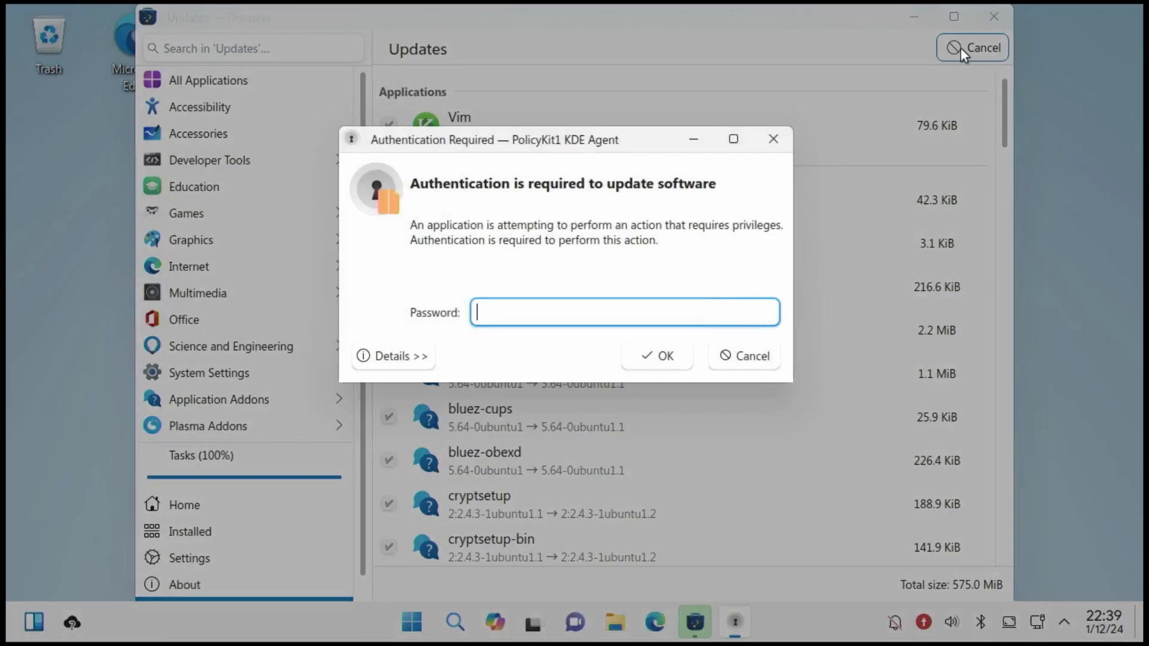
{"action": "left_click", "coordinate": [657, 355]}
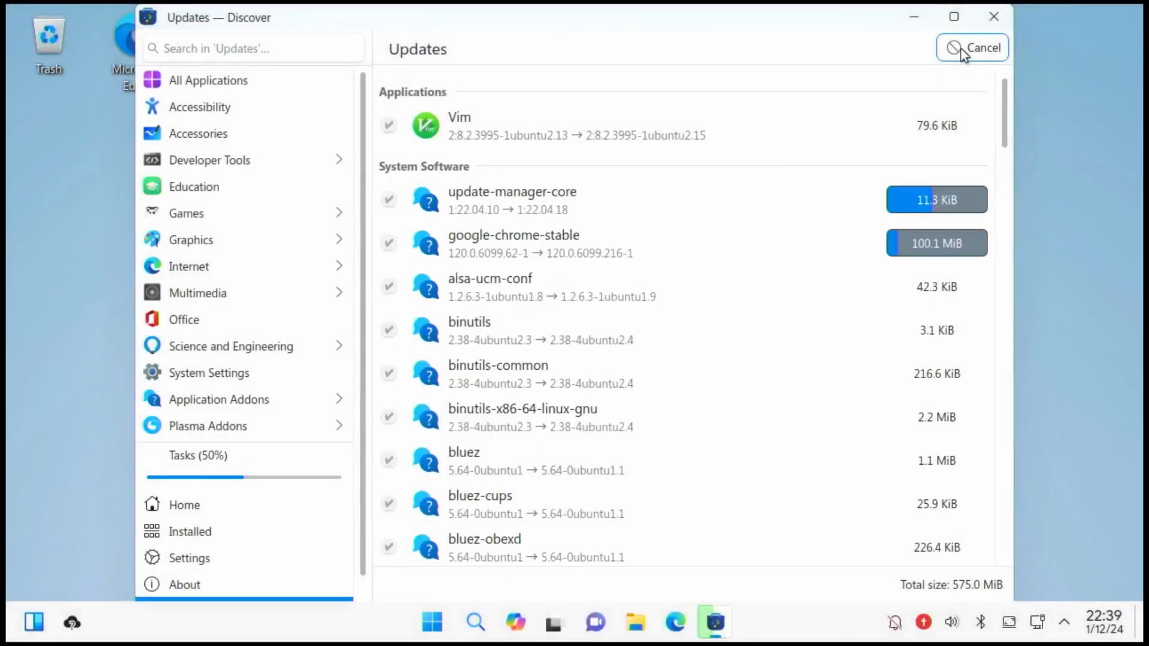
{"action": "left_click", "coordinate": [973, 47]}
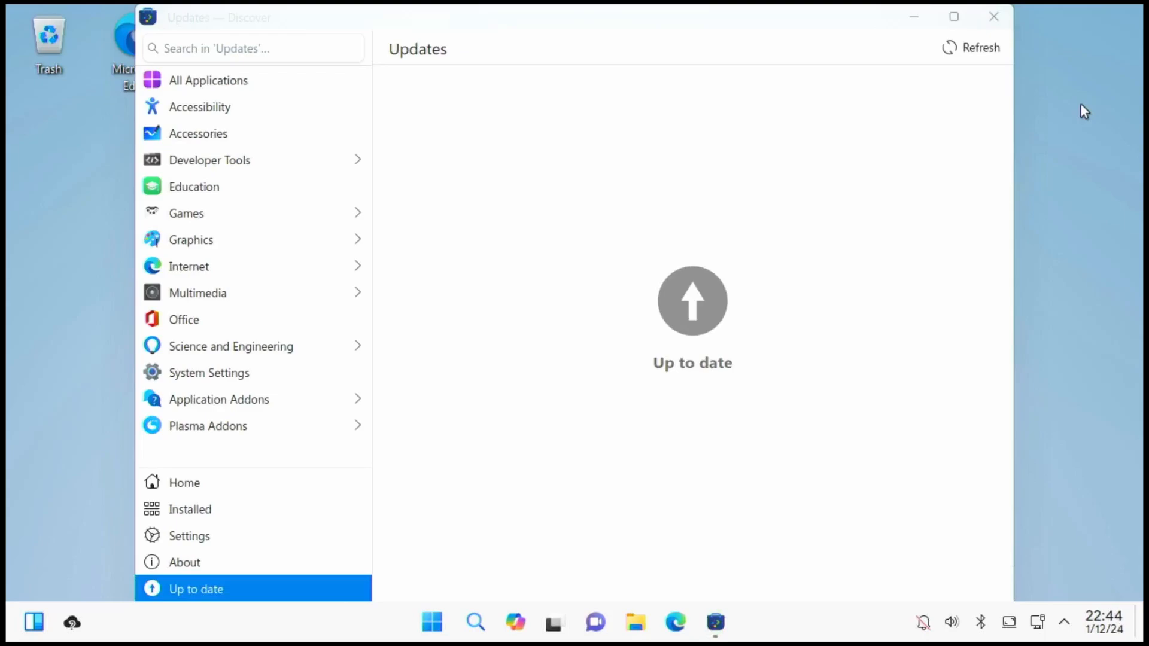
{"action": "mouse_move", "coordinate": [719, 373]}
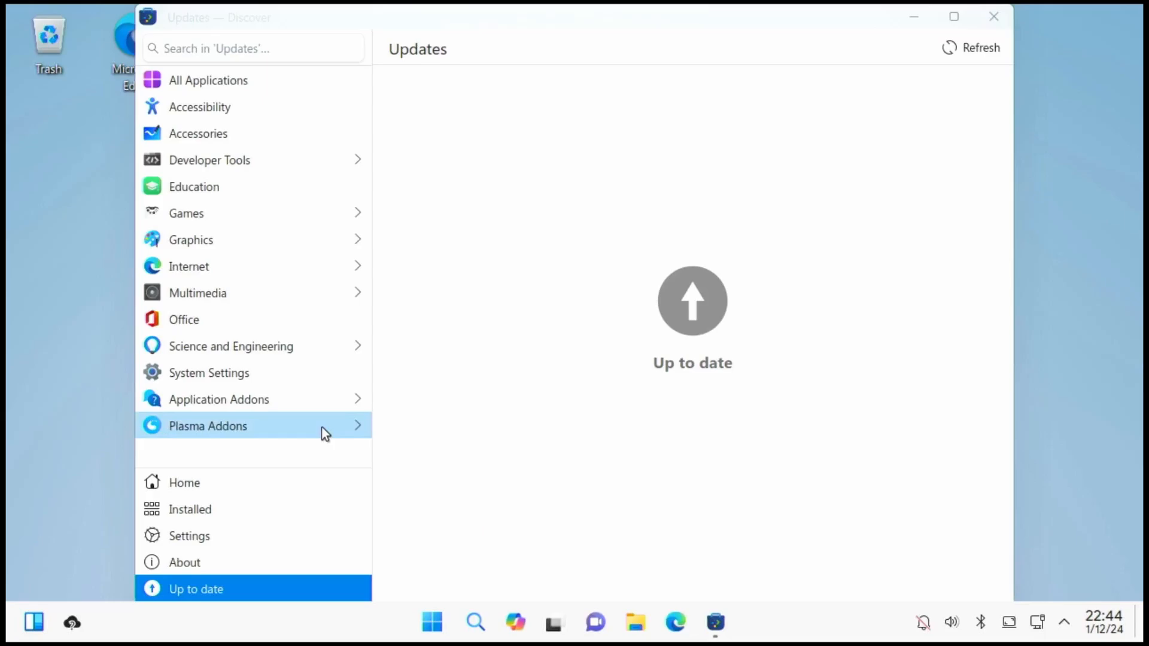
Step: Browse Global Themes under Plasma Addons, close Discover, then search for virtualbox
{"action": "left_click", "coordinate": [207, 426]}
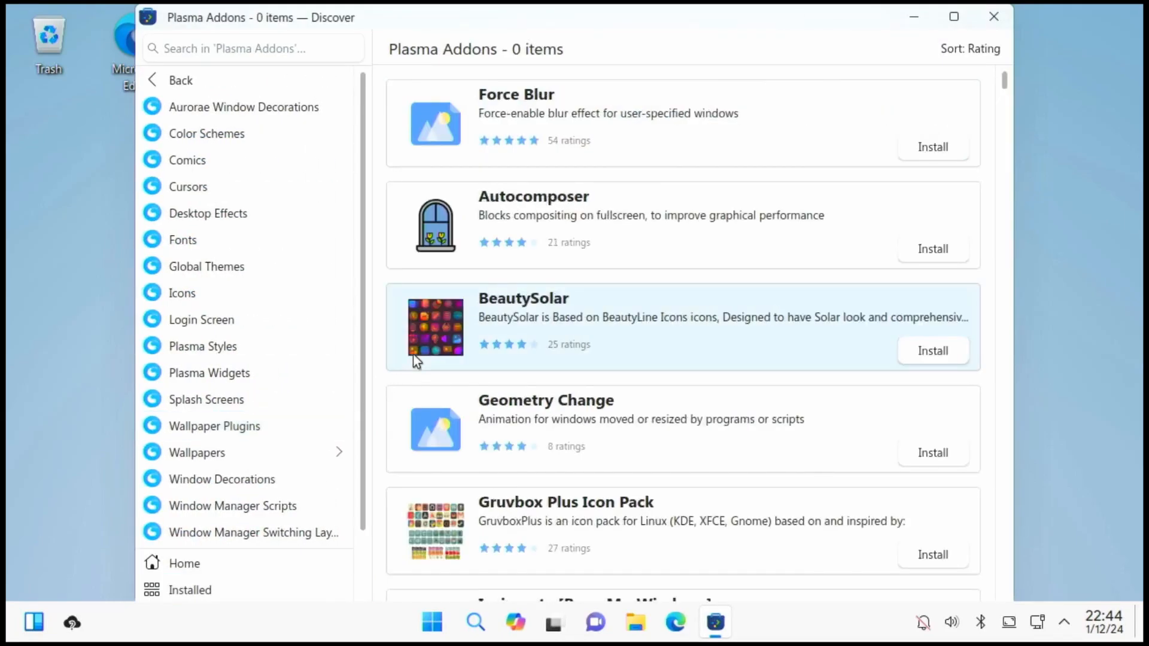
{"action": "left_click", "coordinate": [206, 267]}
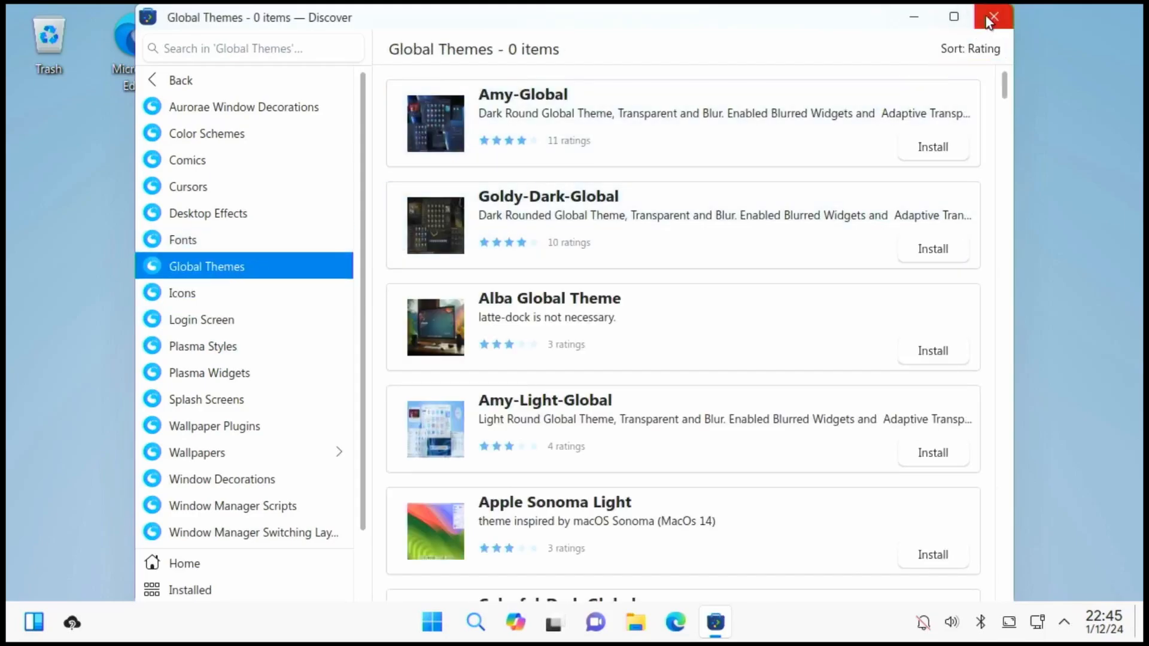
{"action": "left_click", "coordinate": [991, 15]}
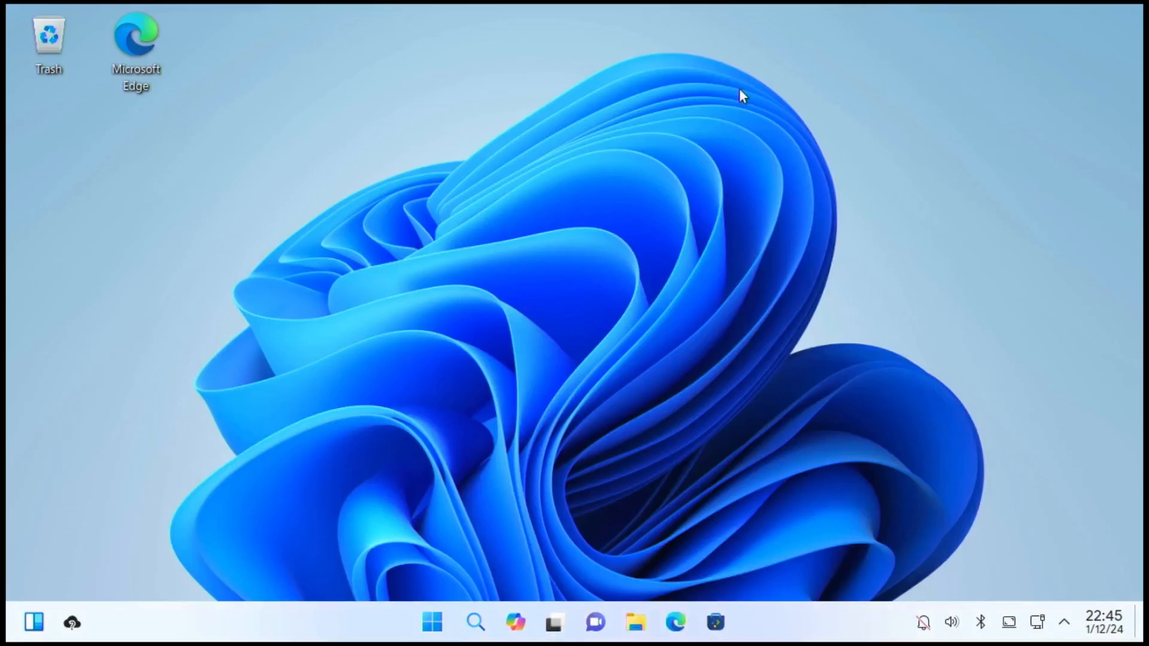
{"action": "mouse_move", "coordinate": [716, 623]}
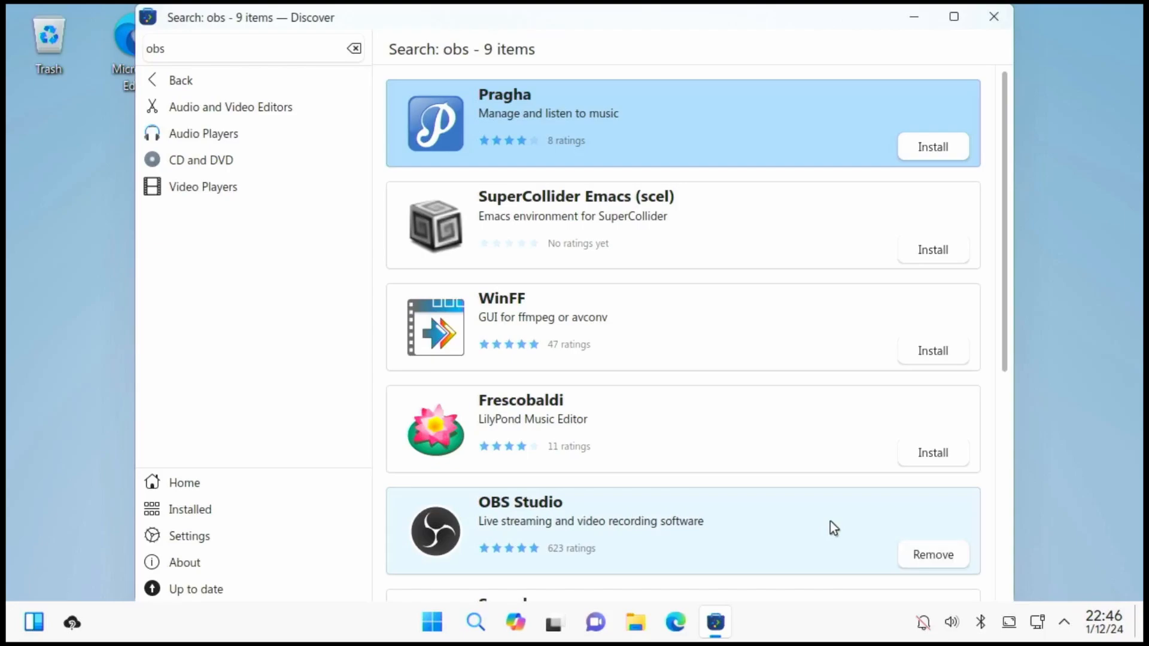
{"action": "mouse_move", "coordinate": [828, 530]}
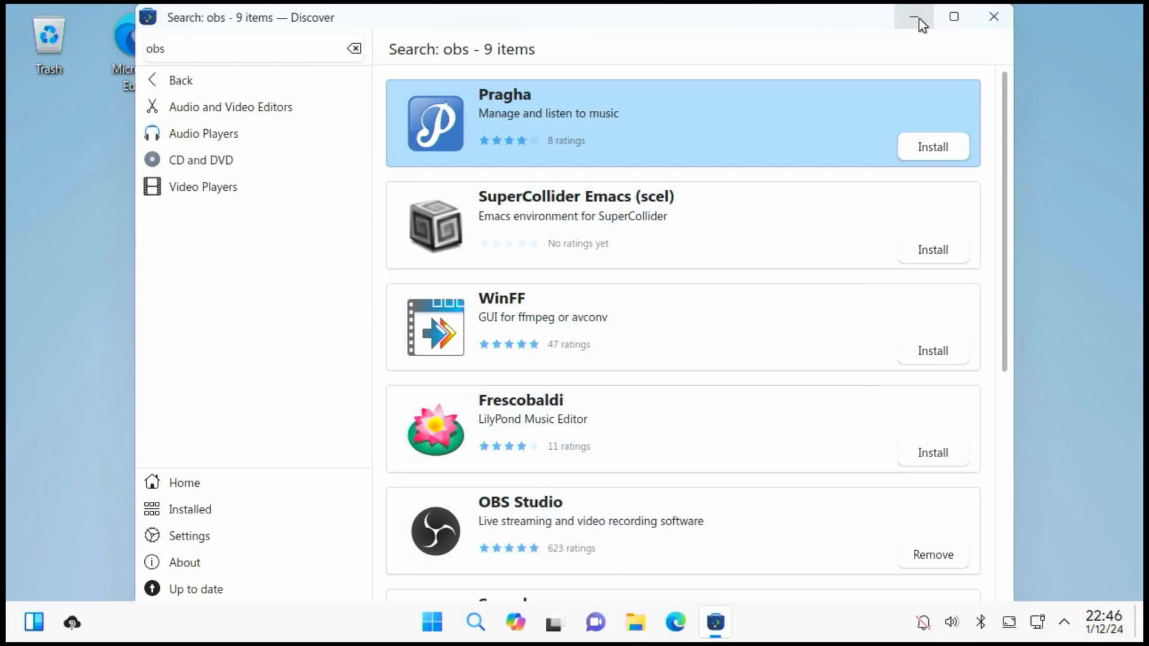
{"action": "type", "text": "virtualbox"}
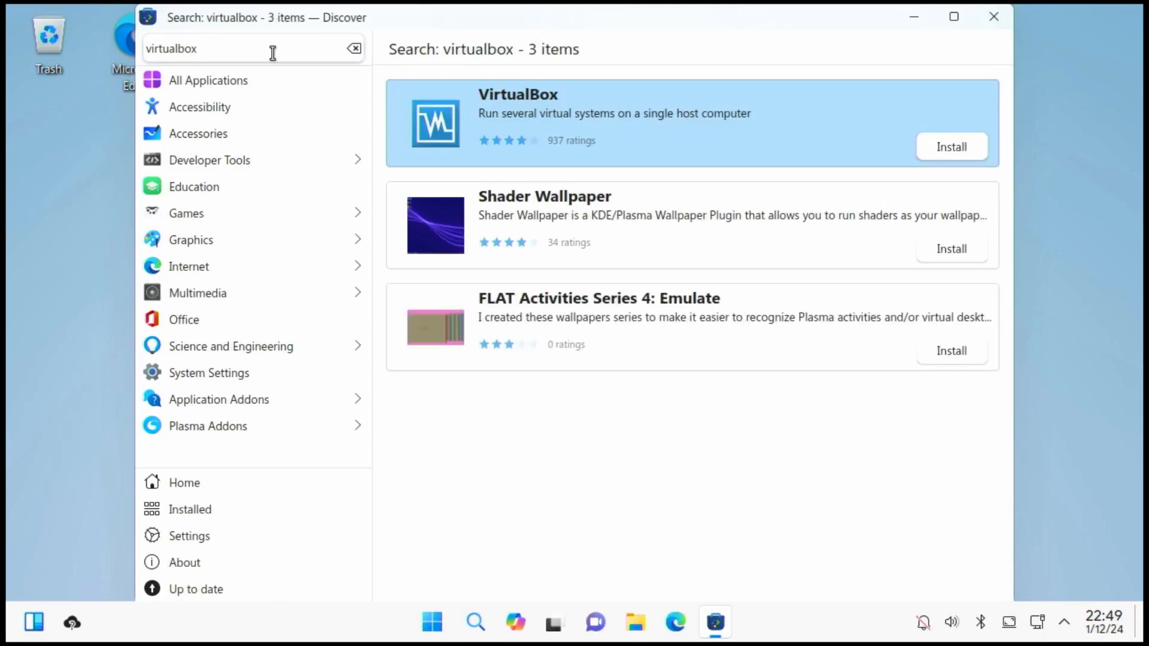
{"action": "mouse_move", "coordinate": [395, 63]}
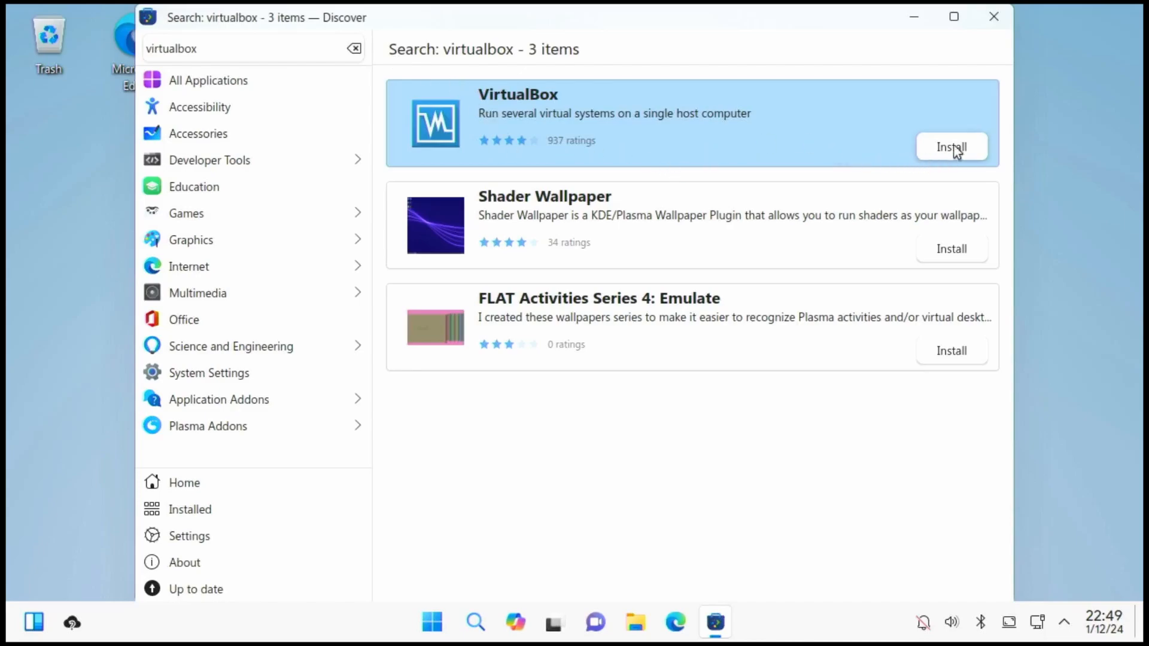
Step: Install VirtualBox from the Discover search results
{"action": "left_click", "coordinate": [952, 147]}
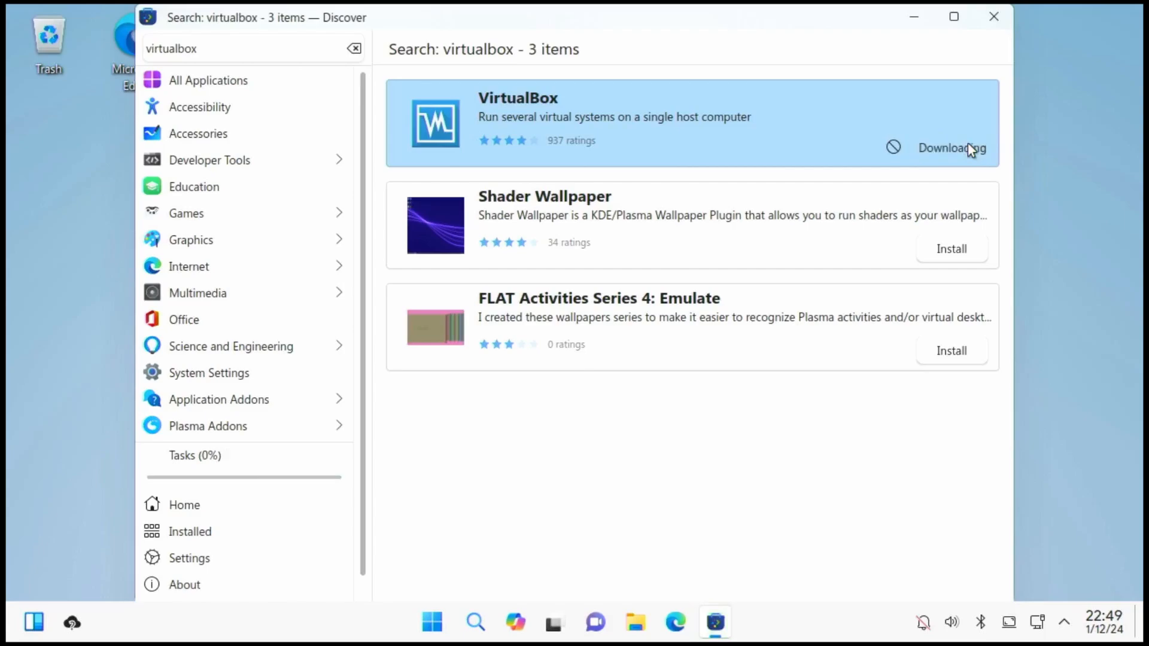
{"action": "left_click", "coordinate": [962, 148]}
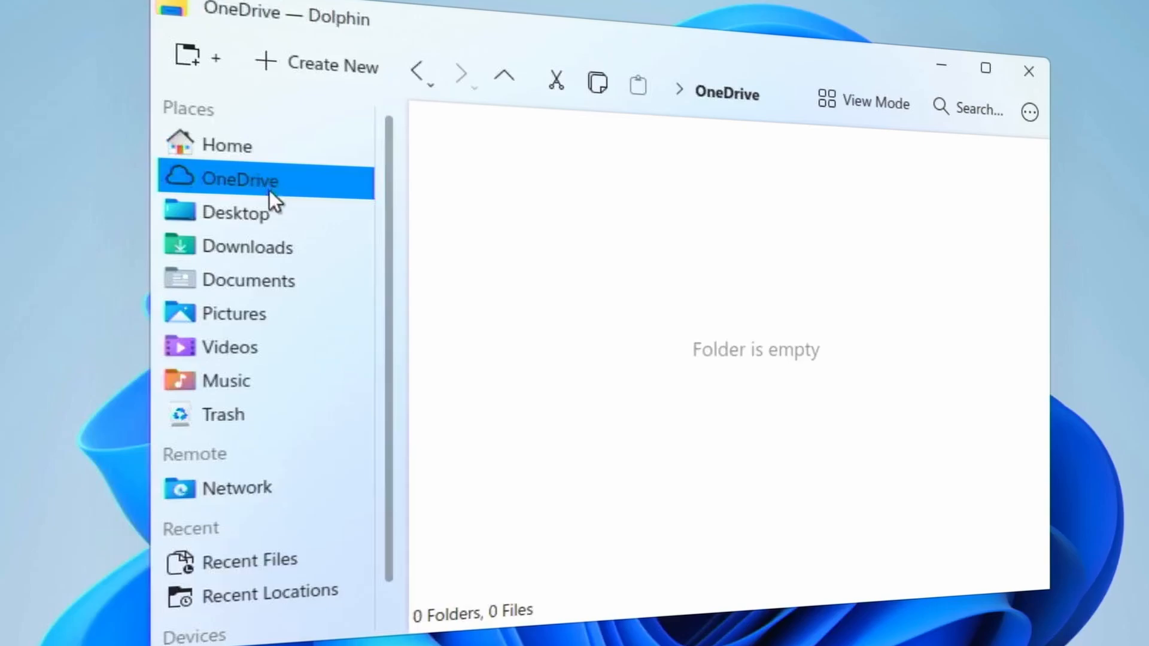
Step: Browse Dolphin's Desktop, Downloads and Documents folders from the Places panel
{"action": "left_click", "coordinate": [236, 214]}
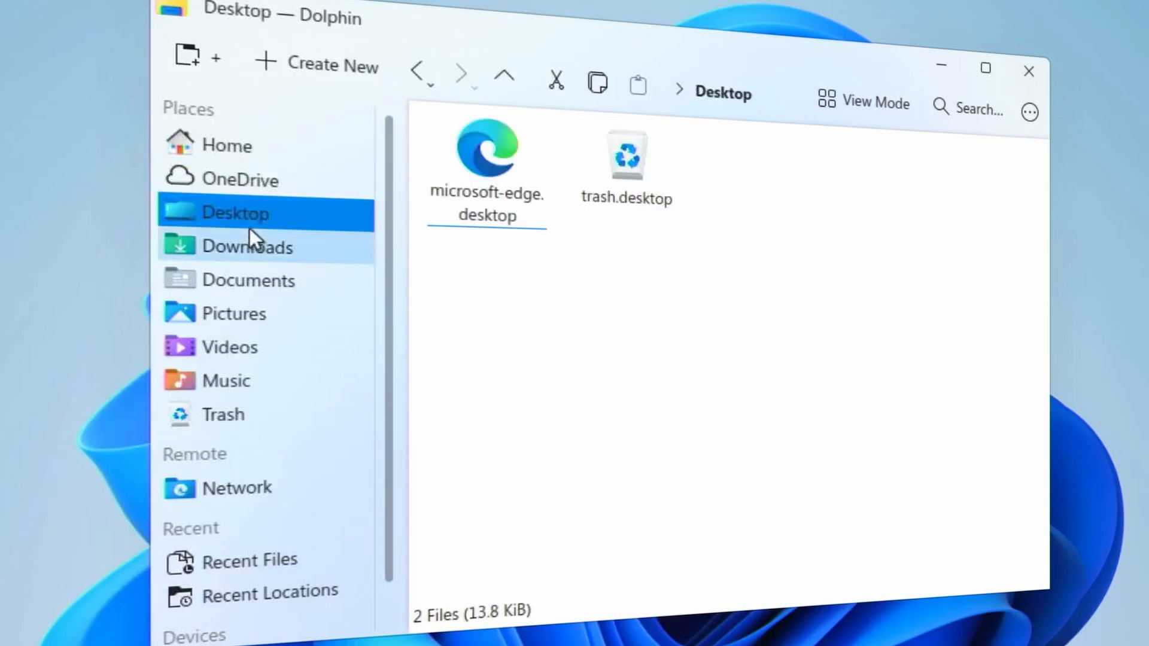
{"action": "left_click", "coordinate": [247, 246]}
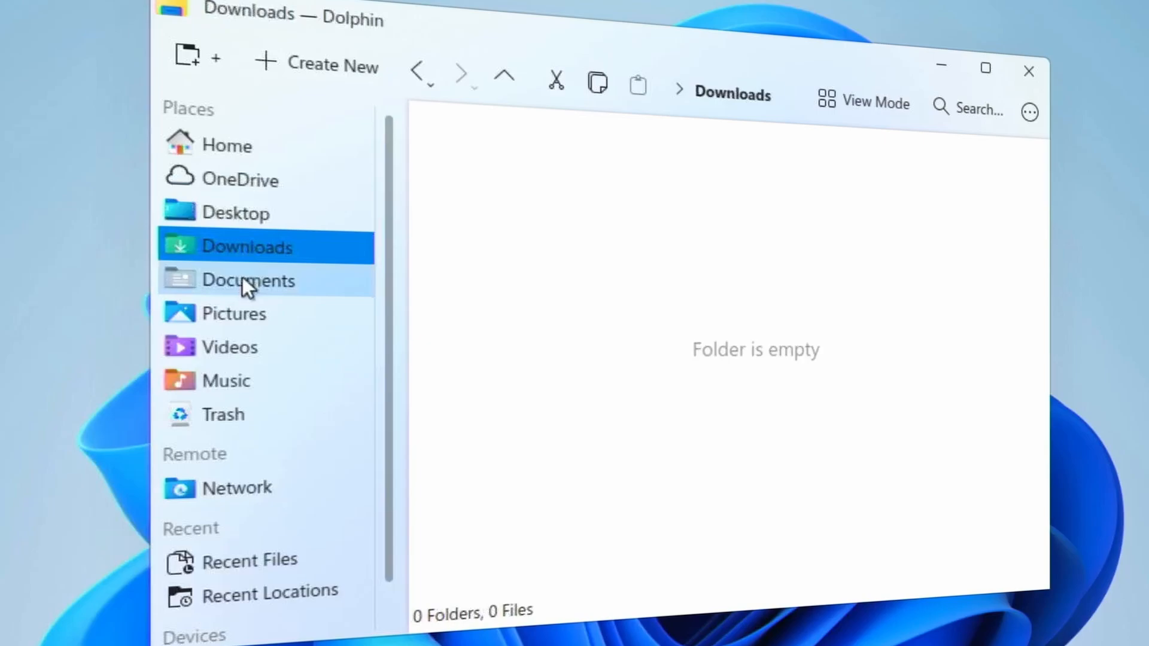
{"action": "left_click", "coordinate": [247, 281]}
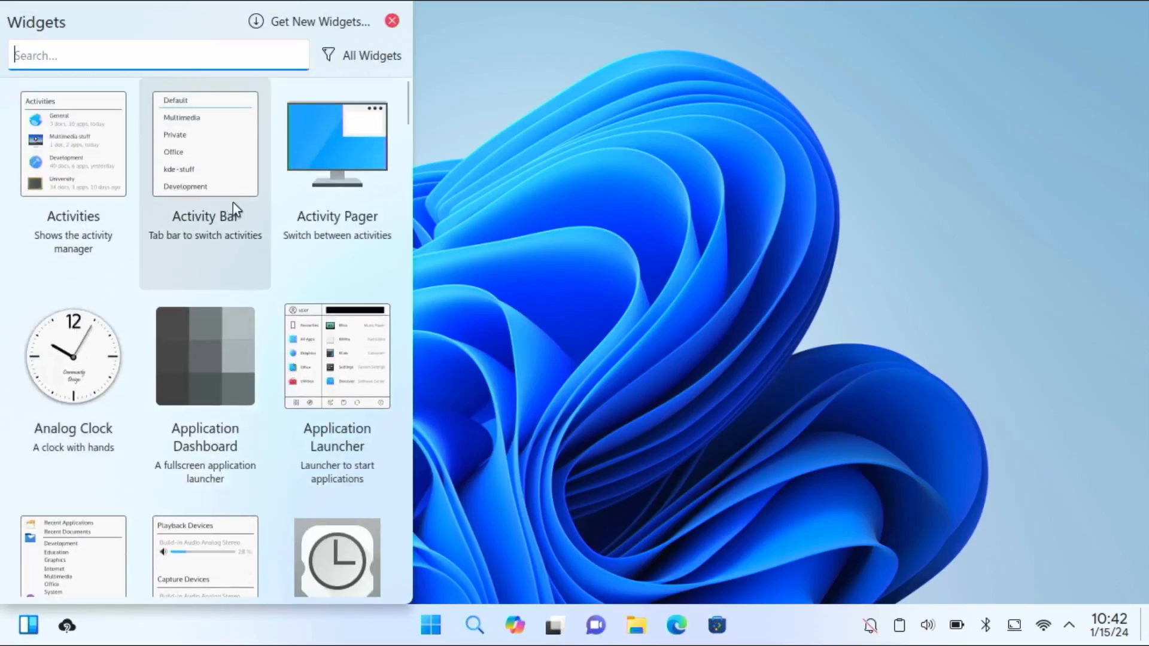
Step: Scroll down the Widgets catalogue to find the Calendar and Application Launcher widgets
{"action": "scroll", "scroll_direction": "down", "scroll_amount": 3}
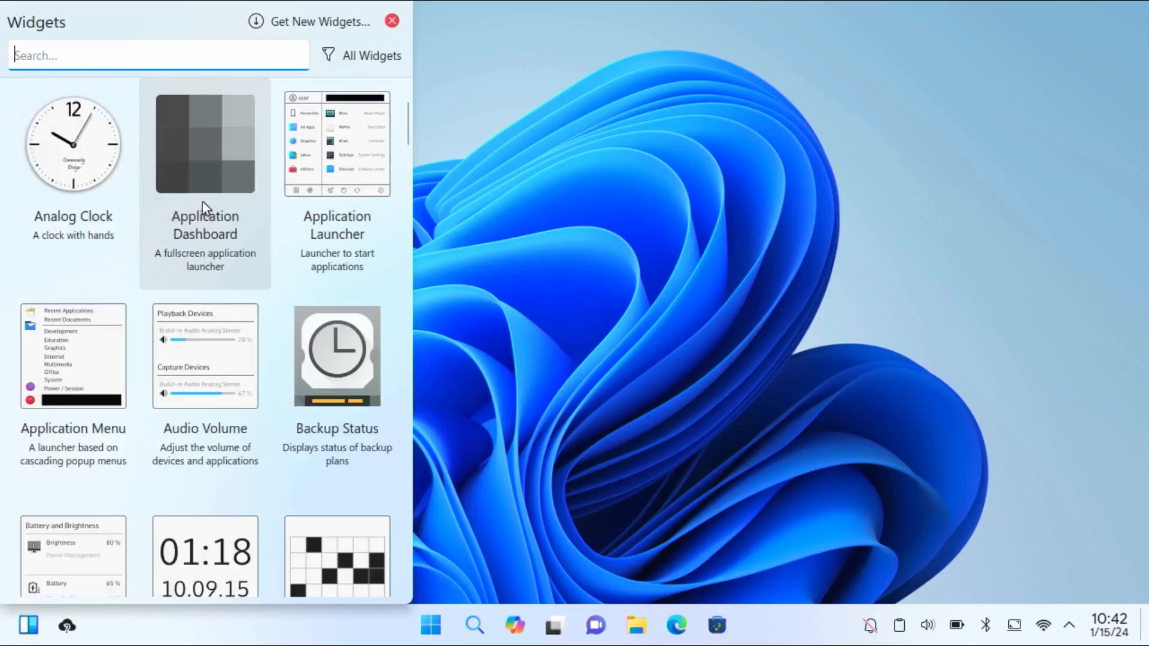
{"action": "scroll", "scroll_direction": "down", "scroll_amount": 3}
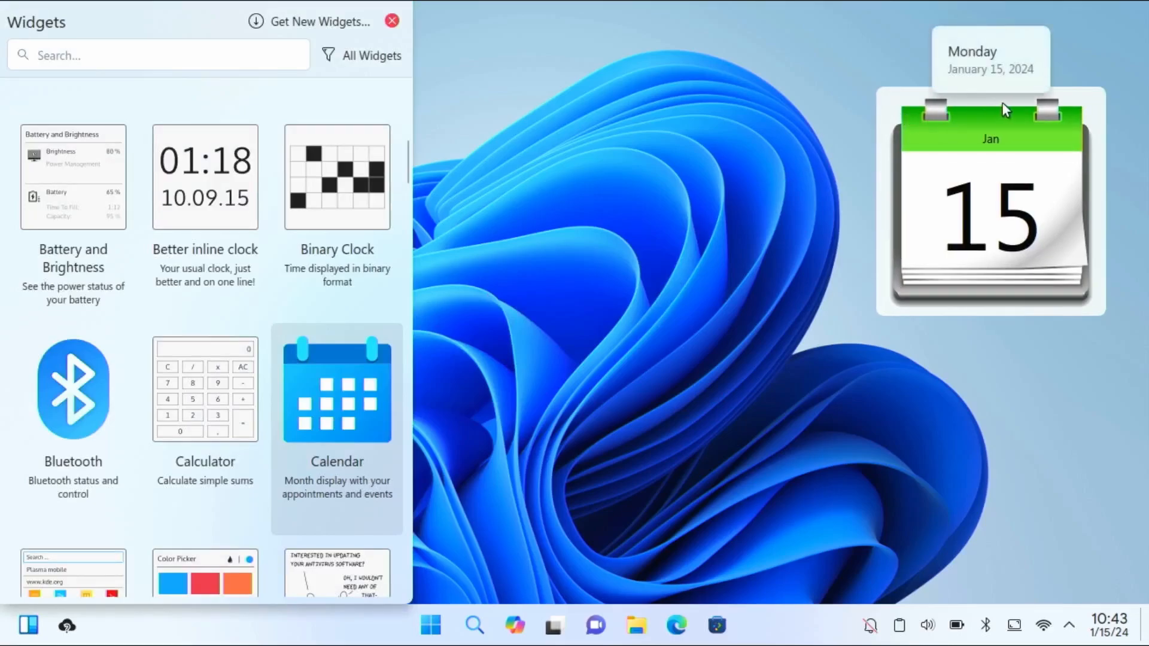
{"action": "mouse_move", "coordinate": [946, 154]}
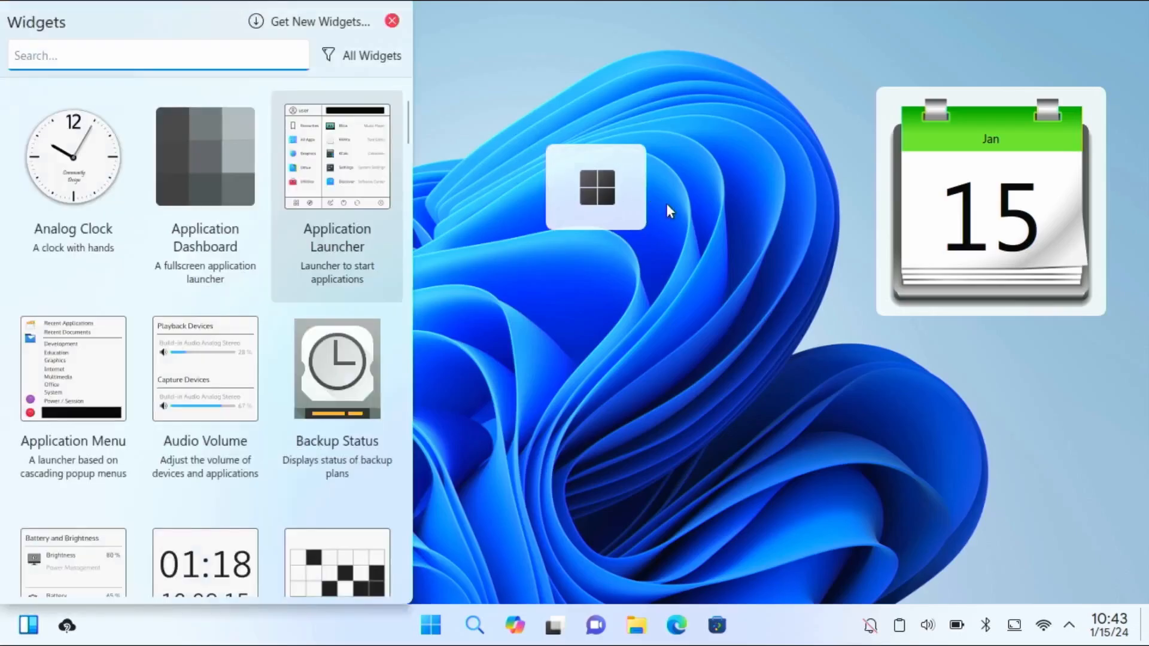
{"action": "mouse_move", "coordinate": [732, 111]}
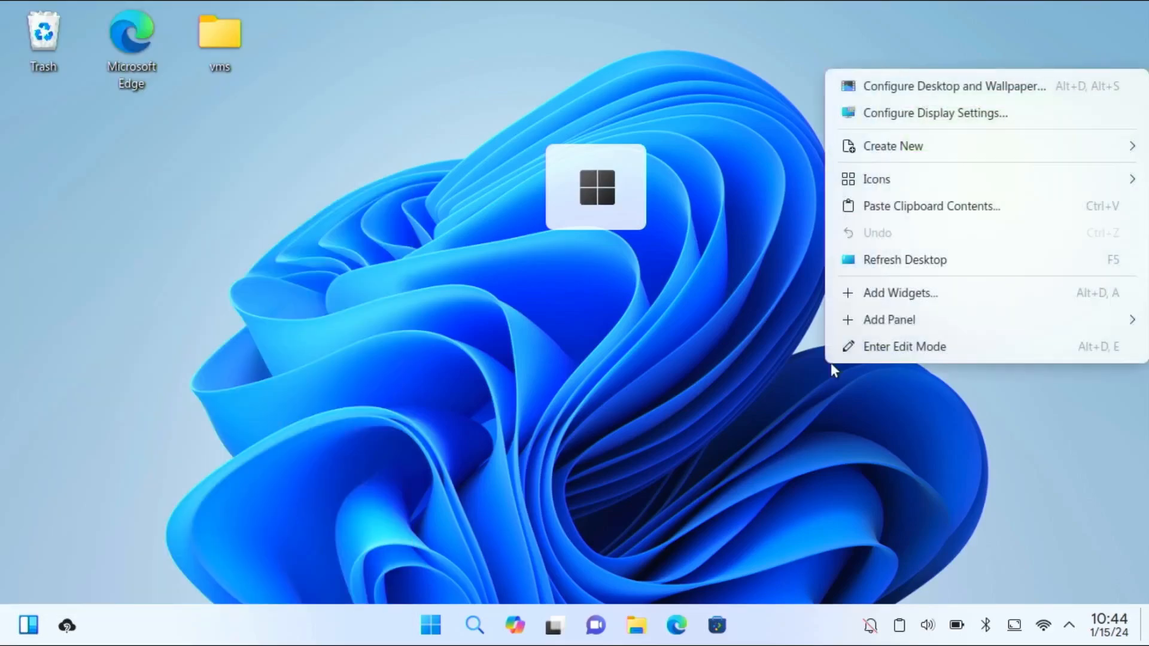
{"action": "mouse_move", "coordinate": [888, 320]}
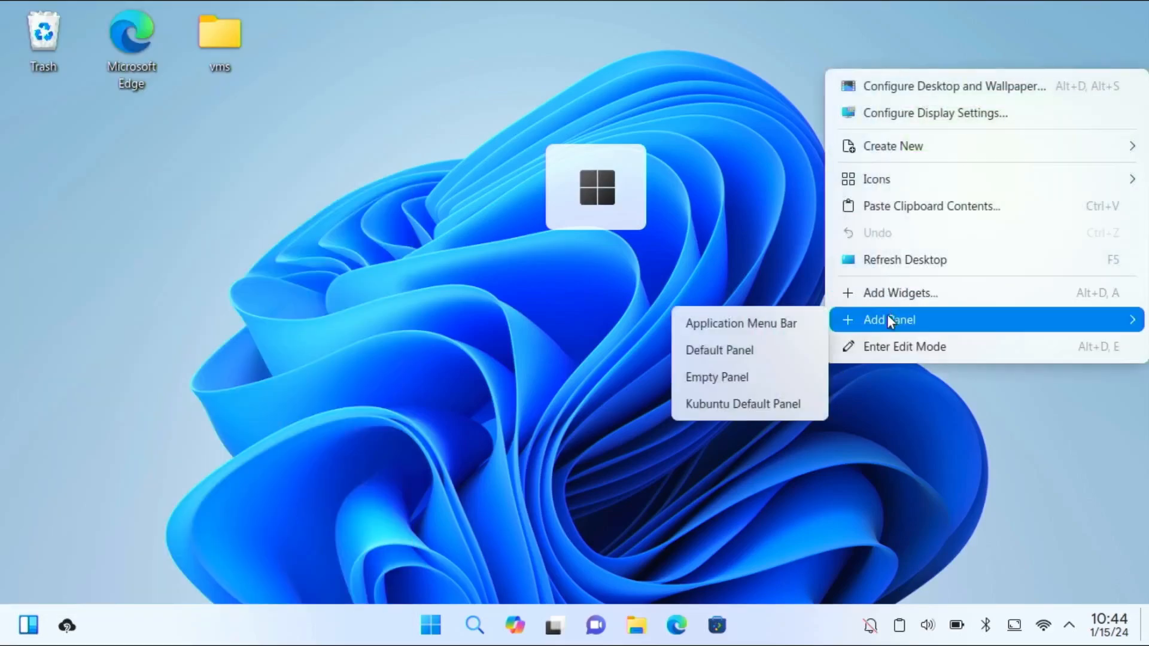
{"action": "mouse_move", "coordinate": [899, 356]}
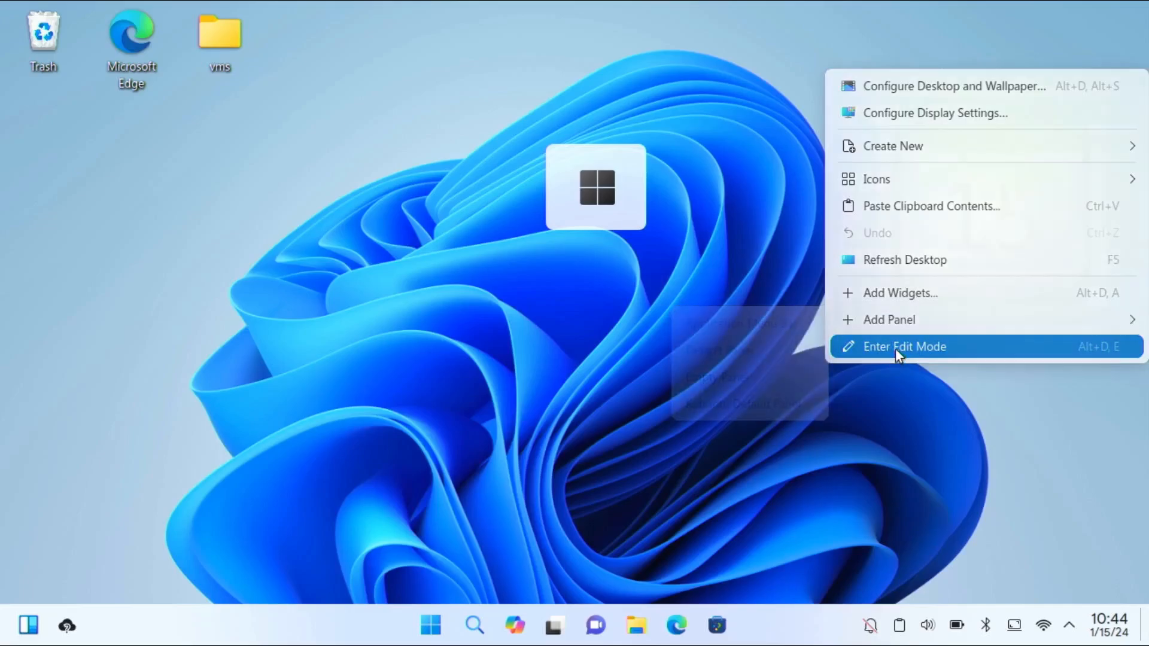
Step: In edit mode, move the launcher tile beside the calendar and shrink the calendar into the top-right corner
{"action": "left_click", "coordinate": [904, 346]}
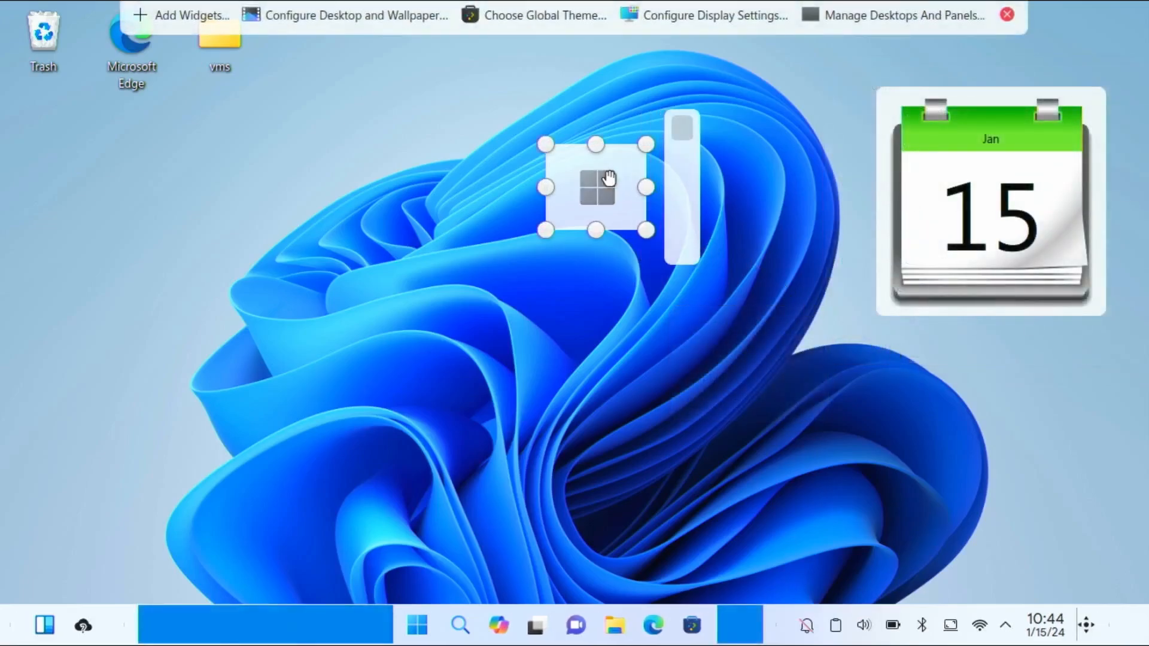
{"action": "left_click_drag", "start_coordinate": [595, 187], "coordinate": [790, 98]}
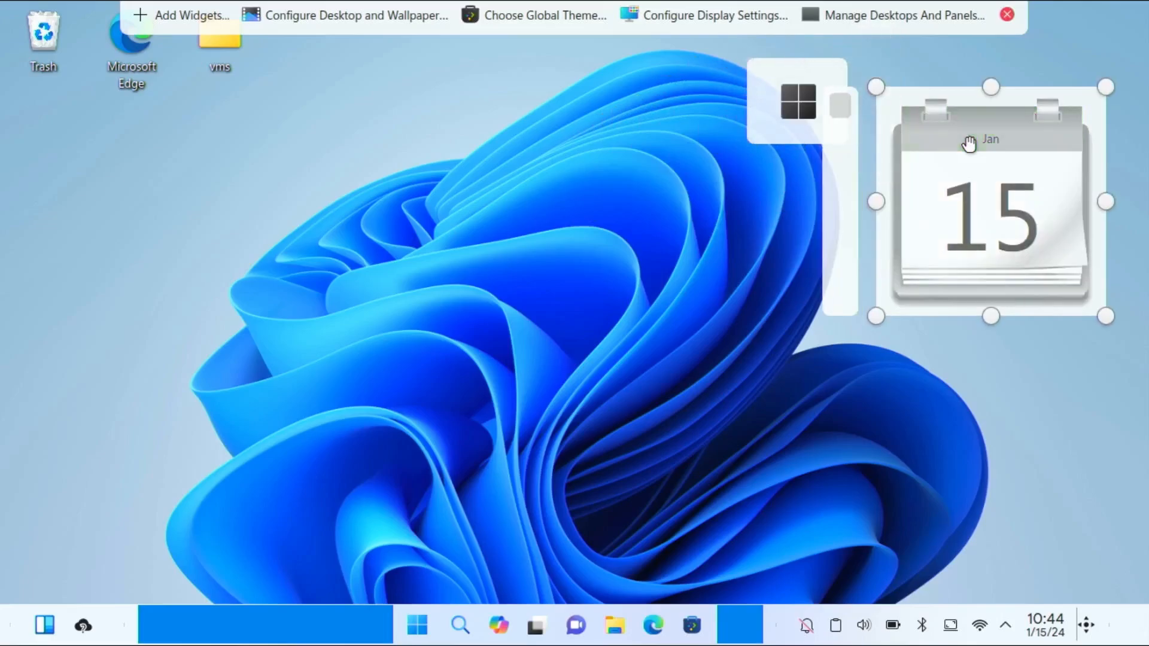
{"action": "mouse_move", "coordinate": [882, 93]}
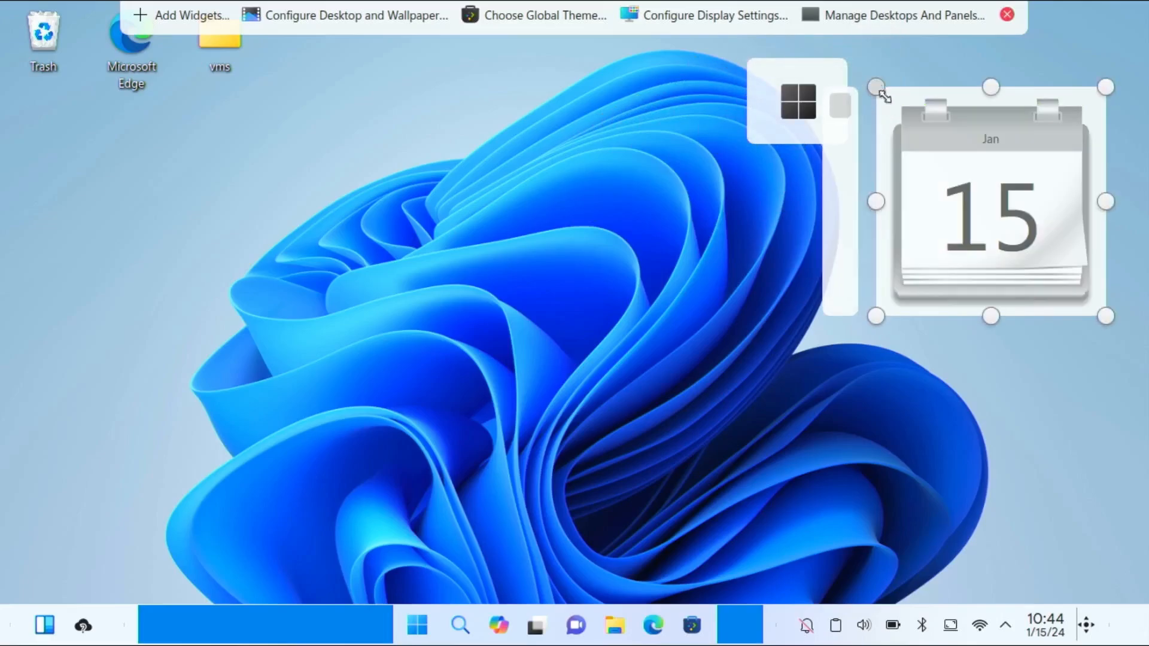
{"action": "left_click_drag", "start_coordinate": [876, 88], "coordinate": [992, 200]}
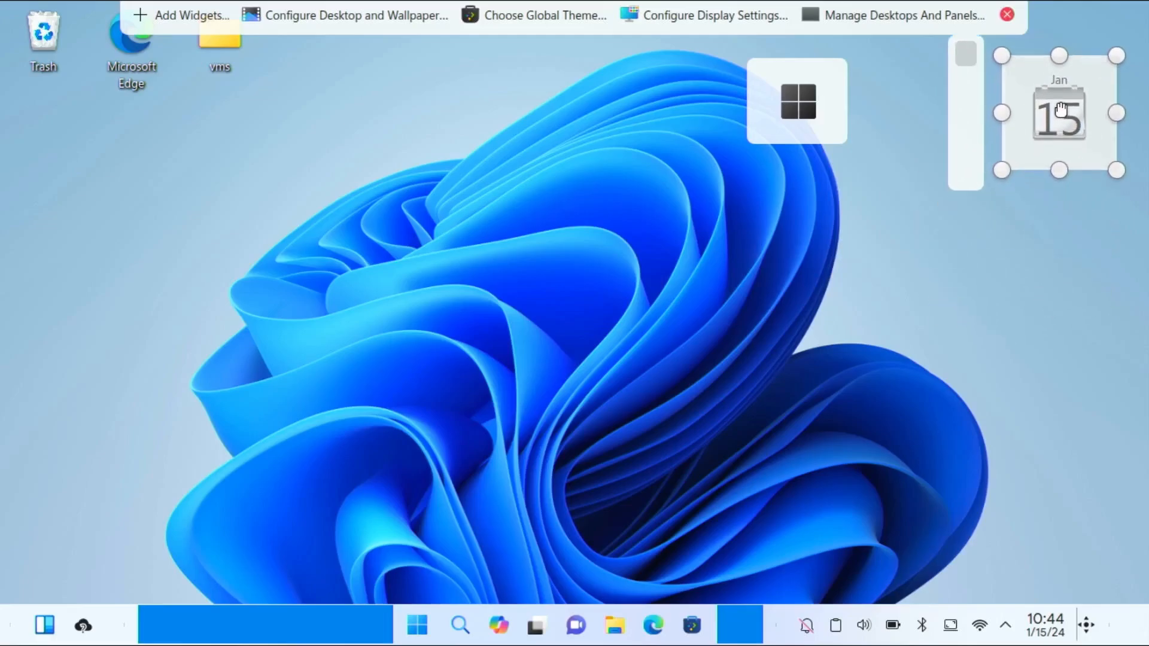
Step: Align the launcher tile beside the calendar, exit edit mode, and bring up the desktop menu
{"action": "left_click", "coordinate": [825, 180]}
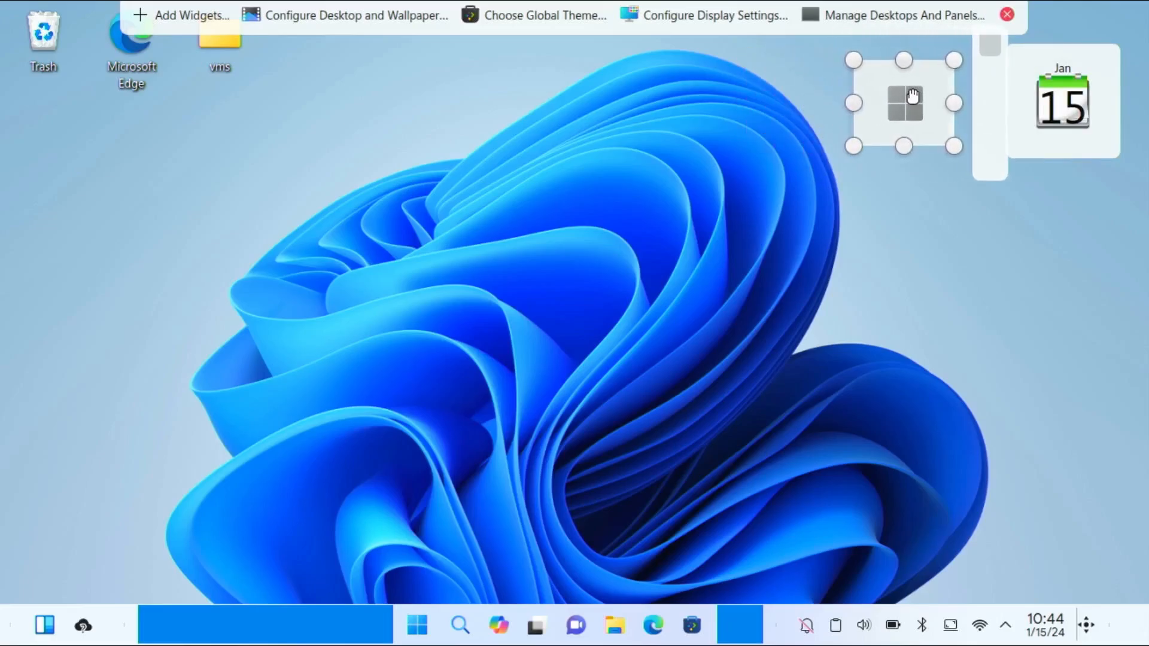
{"action": "left_click_drag", "start_coordinate": [908, 99], "coordinate": [900, 95]}
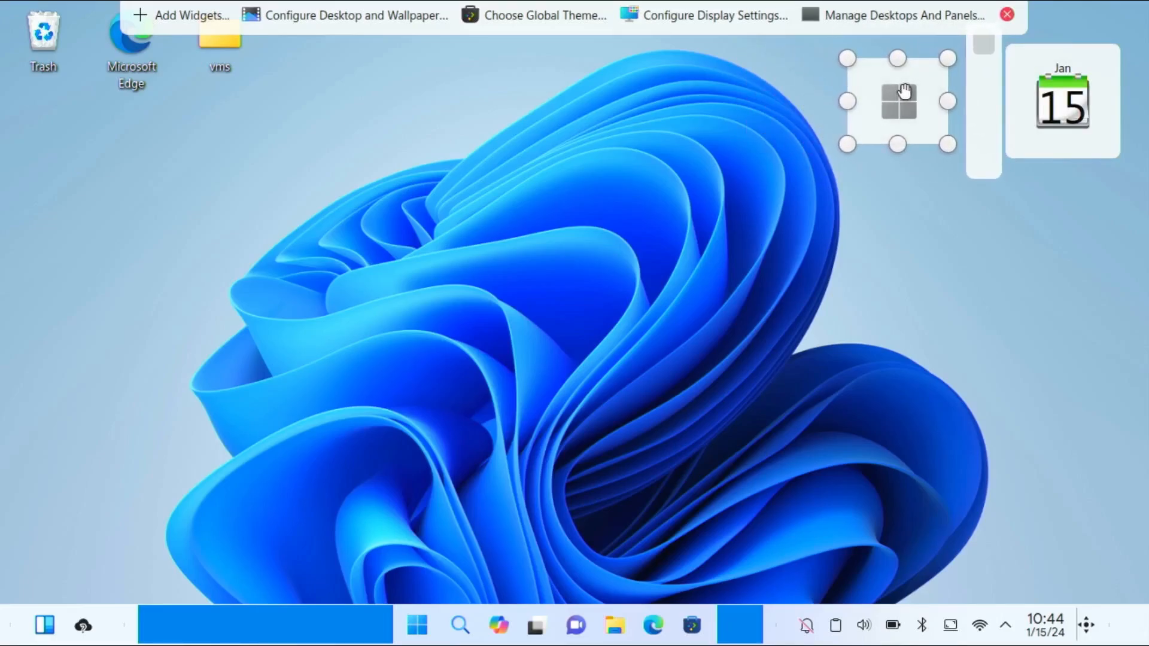
{"action": "mouse_move", "coordinate": [1005, 15]}
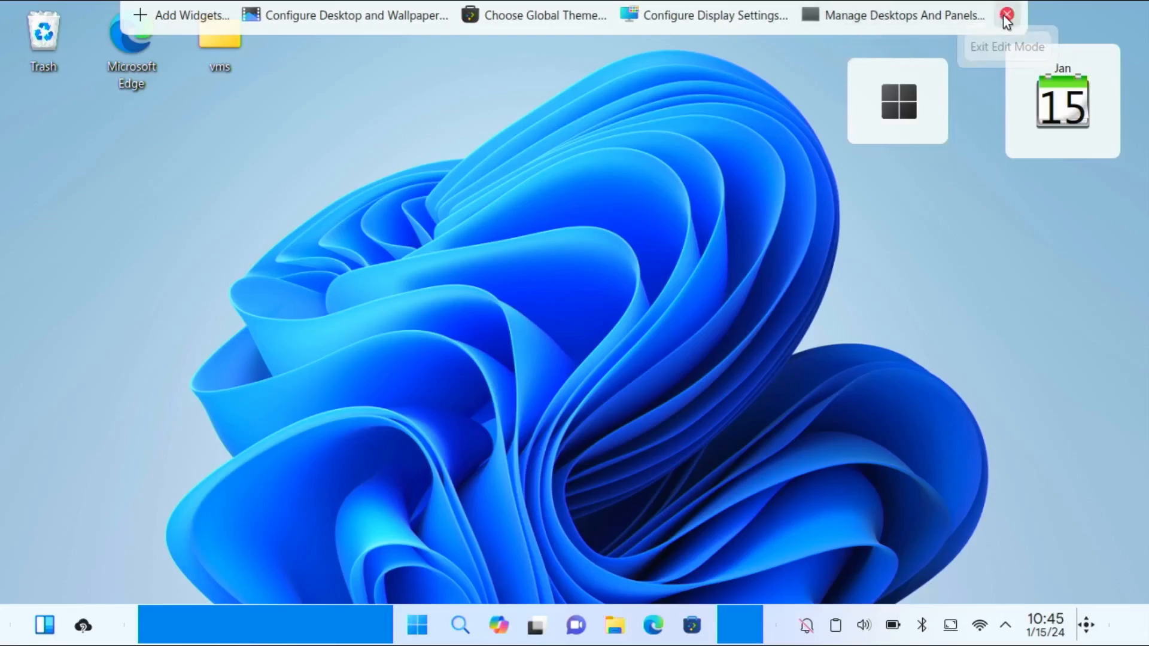
{"action": "left_click", "coordinate": [1005, 13]}
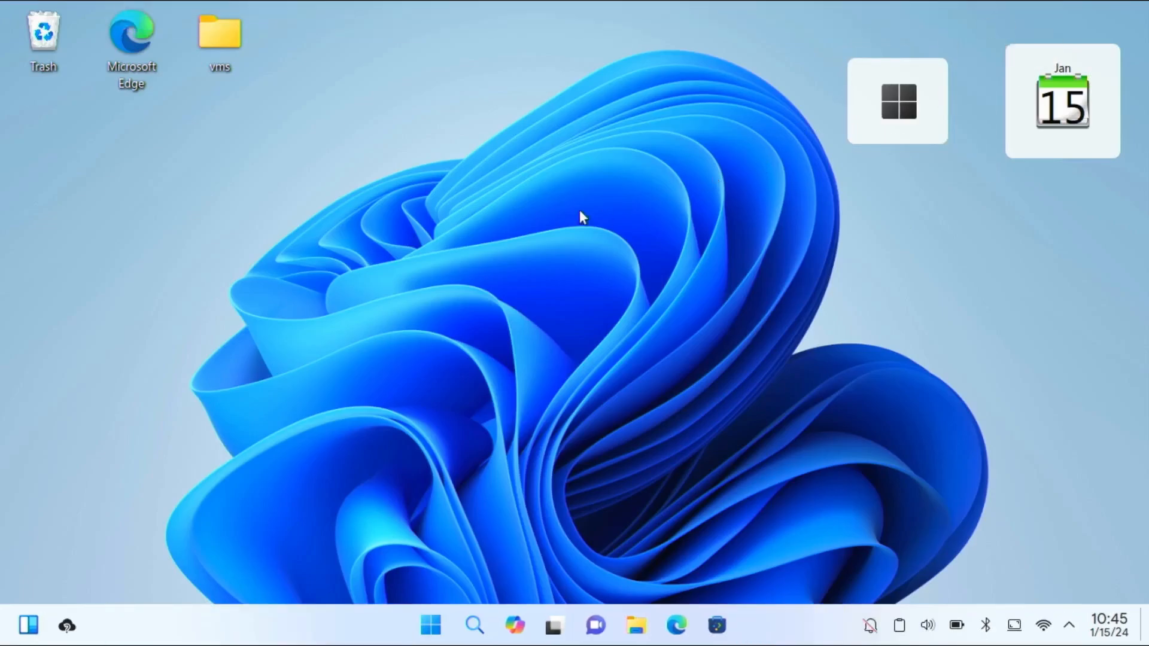
{"action": "right_click", "coordinate": [580, 216]}
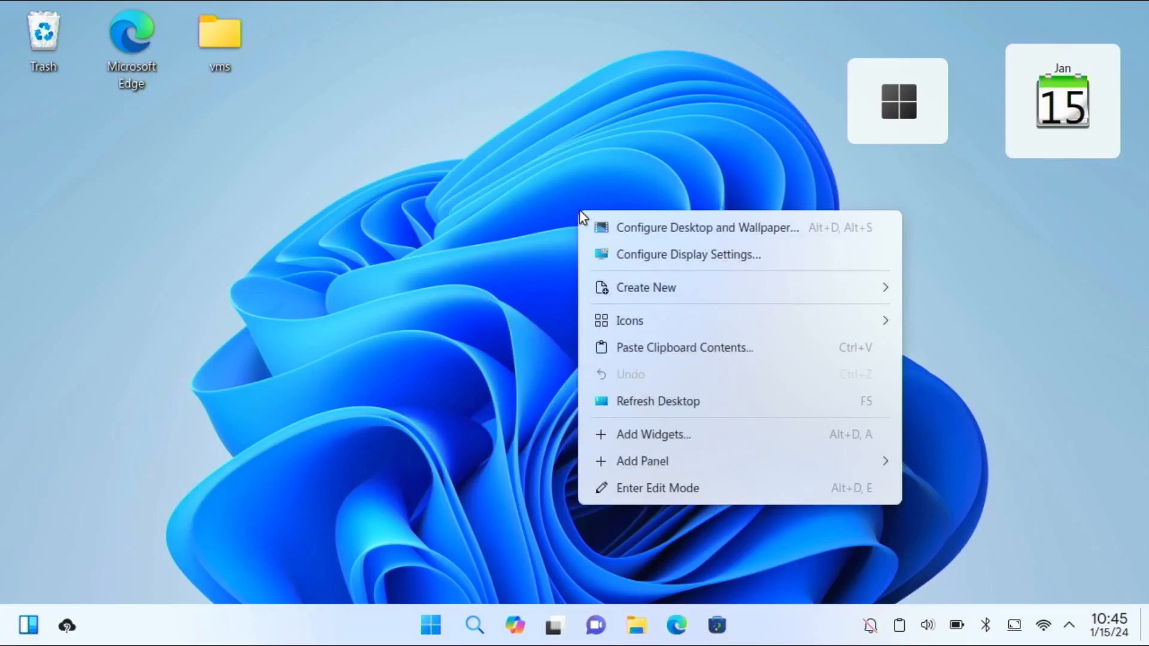
{"action": "mouse_move", "coordinate": [669, 461]}
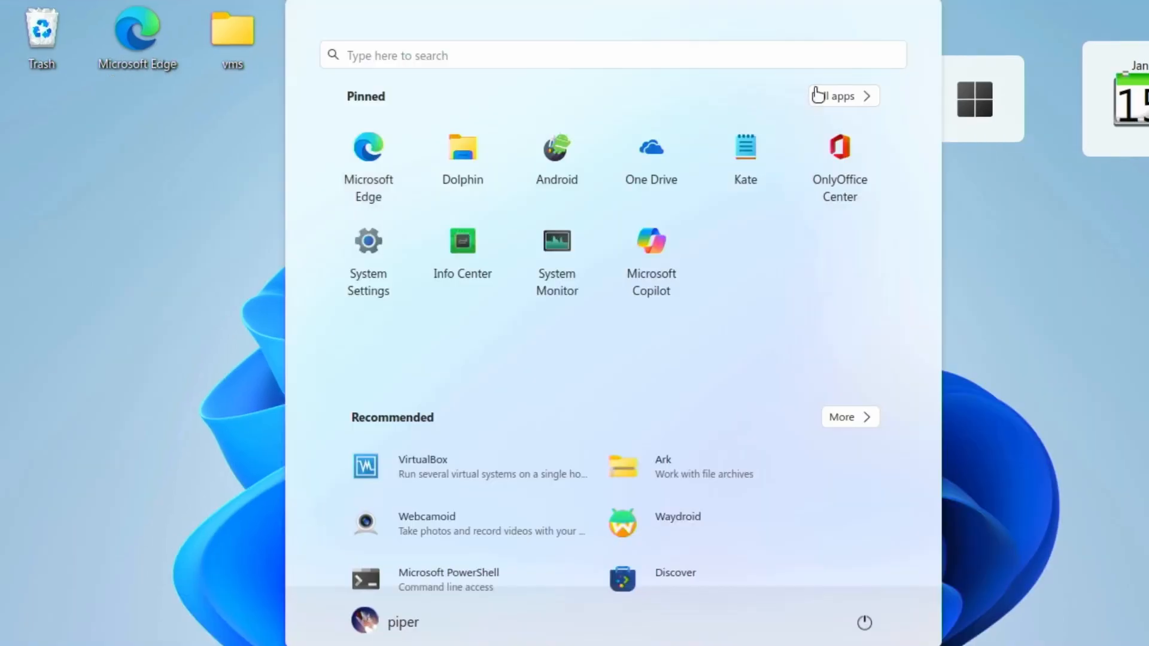
Step: Show All apps in the Start menu and scroll to the E–I entries
{"action": "left_click", "coordinate": [844, 95]}
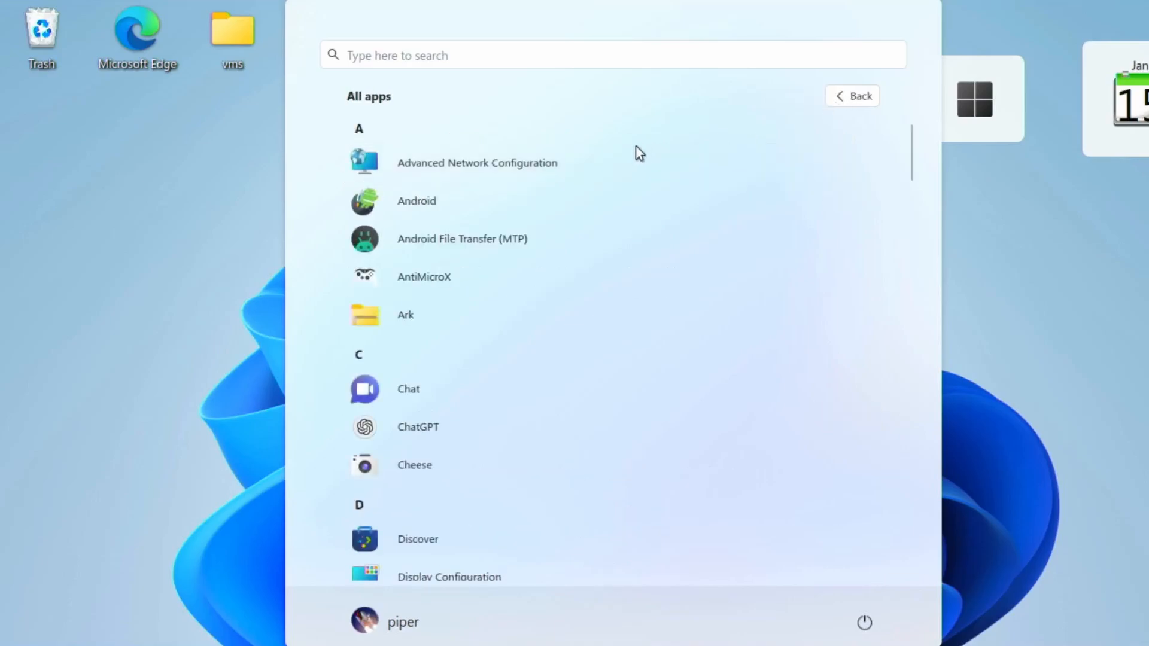
{"action": "mouse_move", "coordinate": [482, 252]}
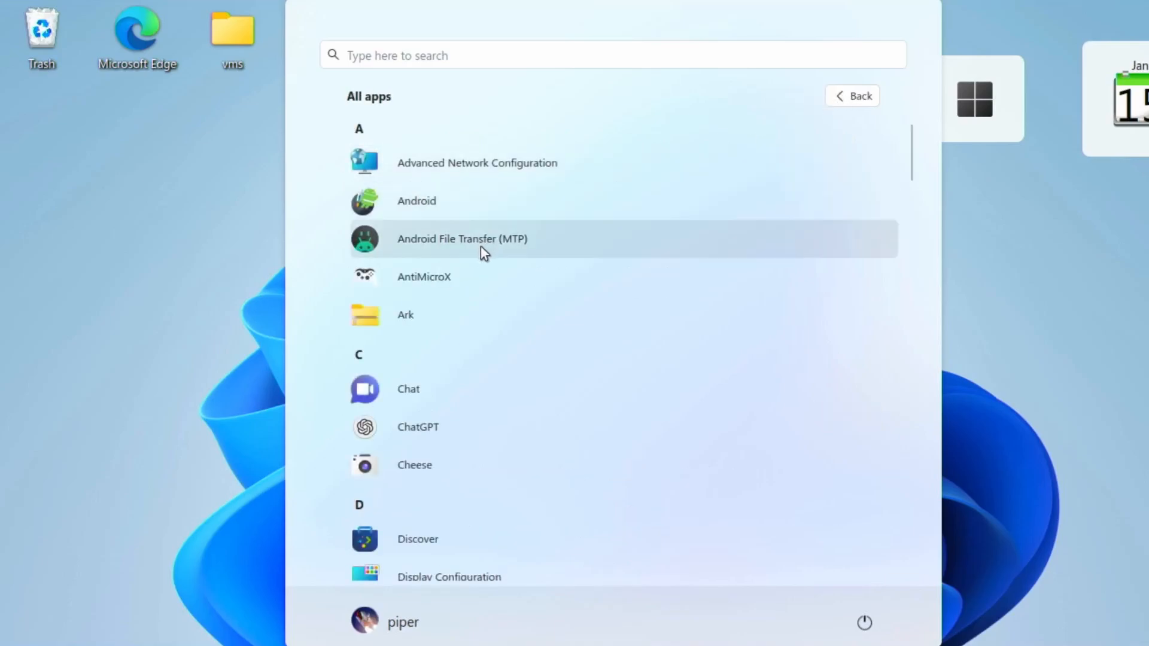
{"action": "mouse_move", "coordinate": [421, 399]}
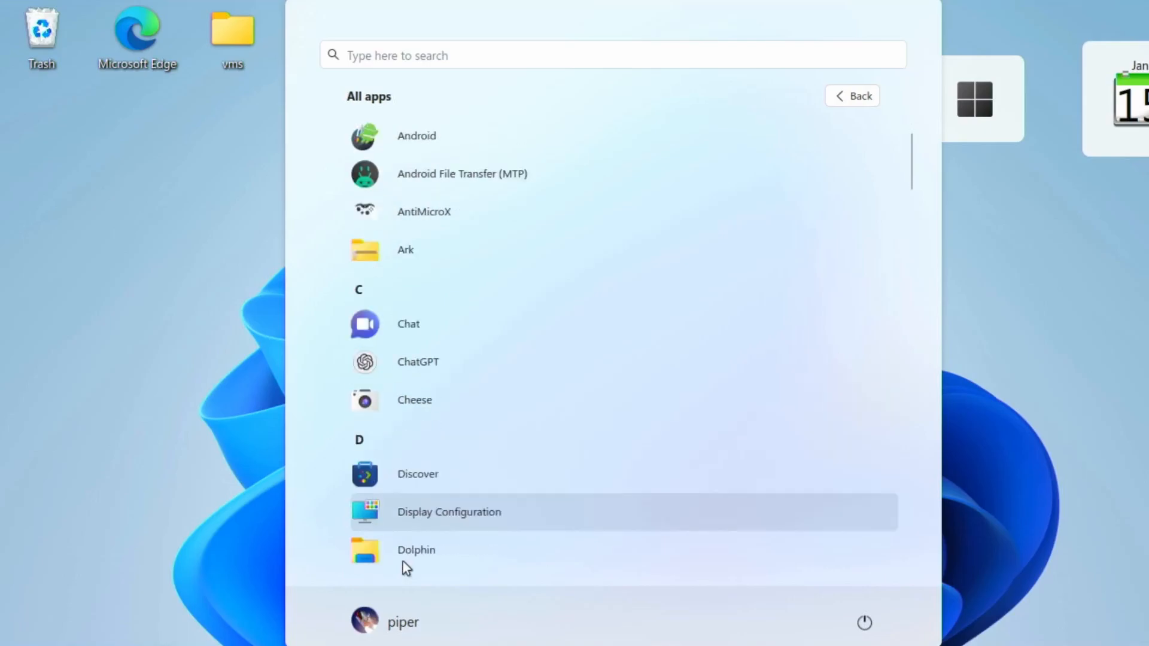
{"action": "scroll", "scroll_direction": "down", "scroll_amount": 3}
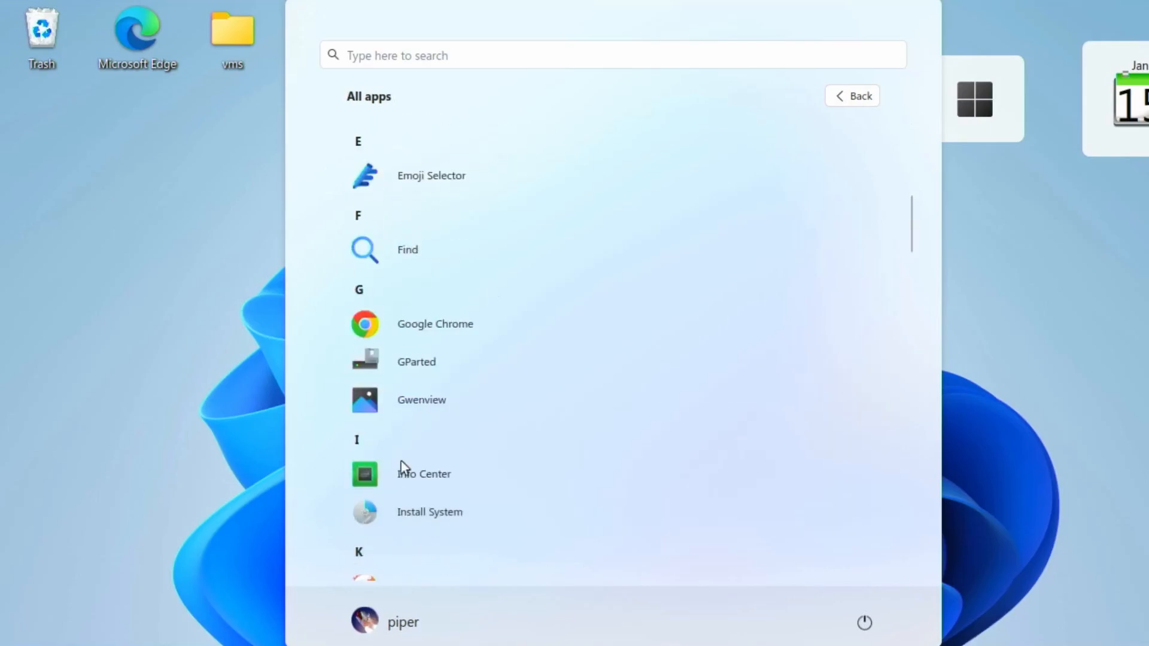
{"action": "mouse_move", "coordinate": [444, 365]}
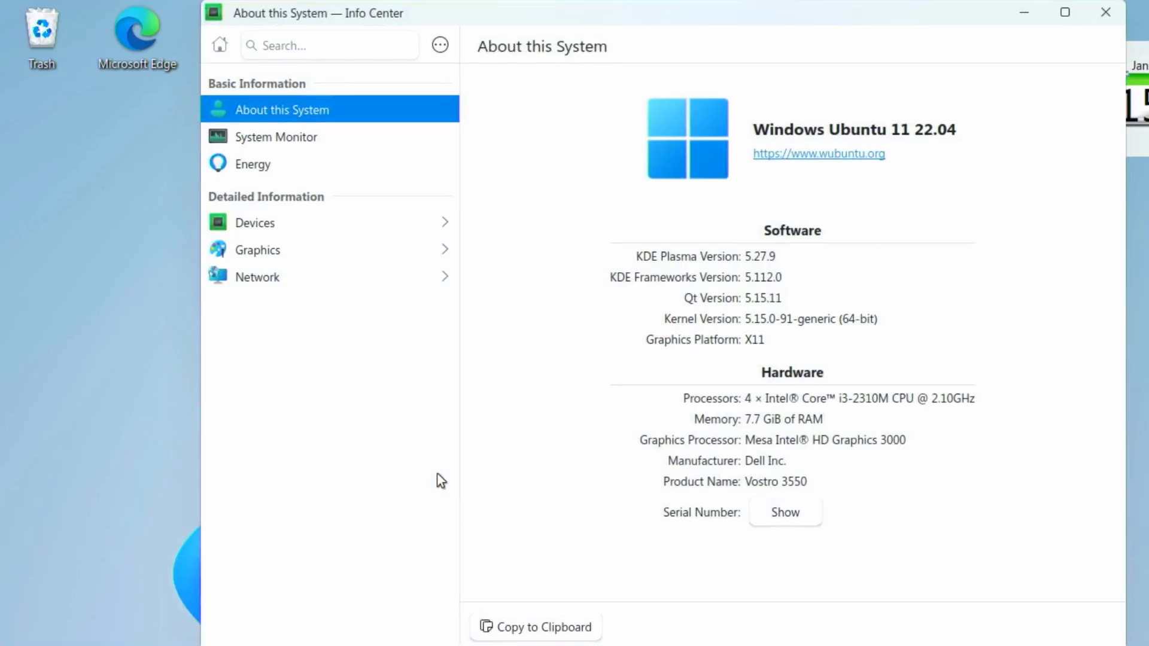
{"action": "mouse_move", "coordinate": [1101, 12]}
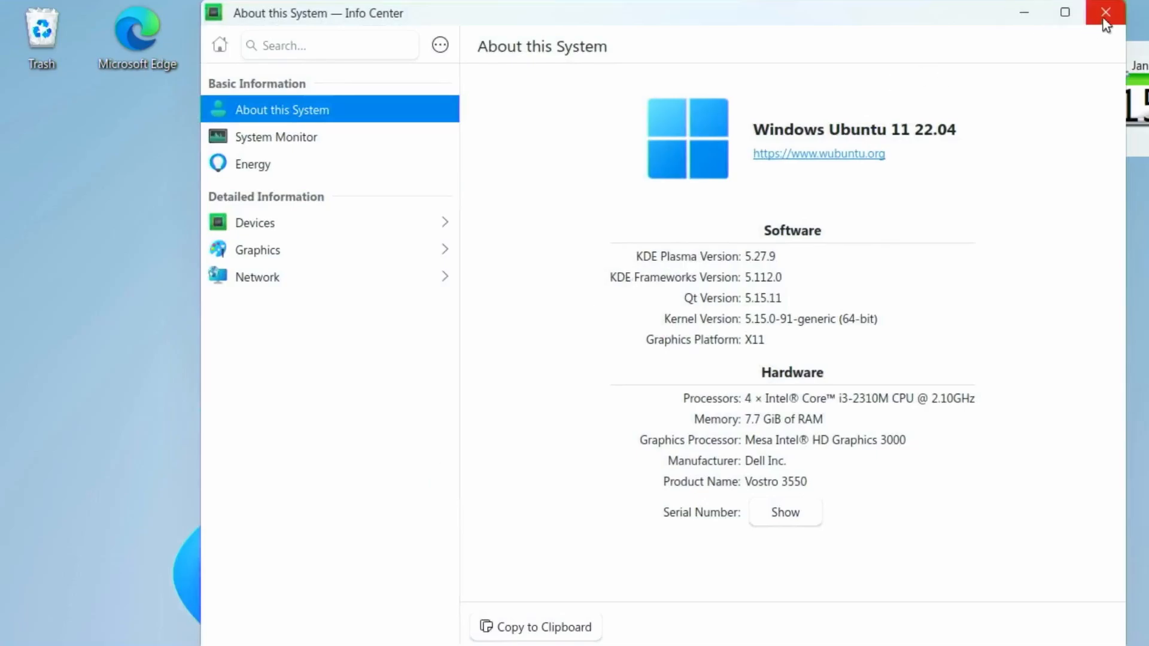
Step: Close Info Center's About this System window
{"action": "left_click", "coordinate": [1102, 12]}
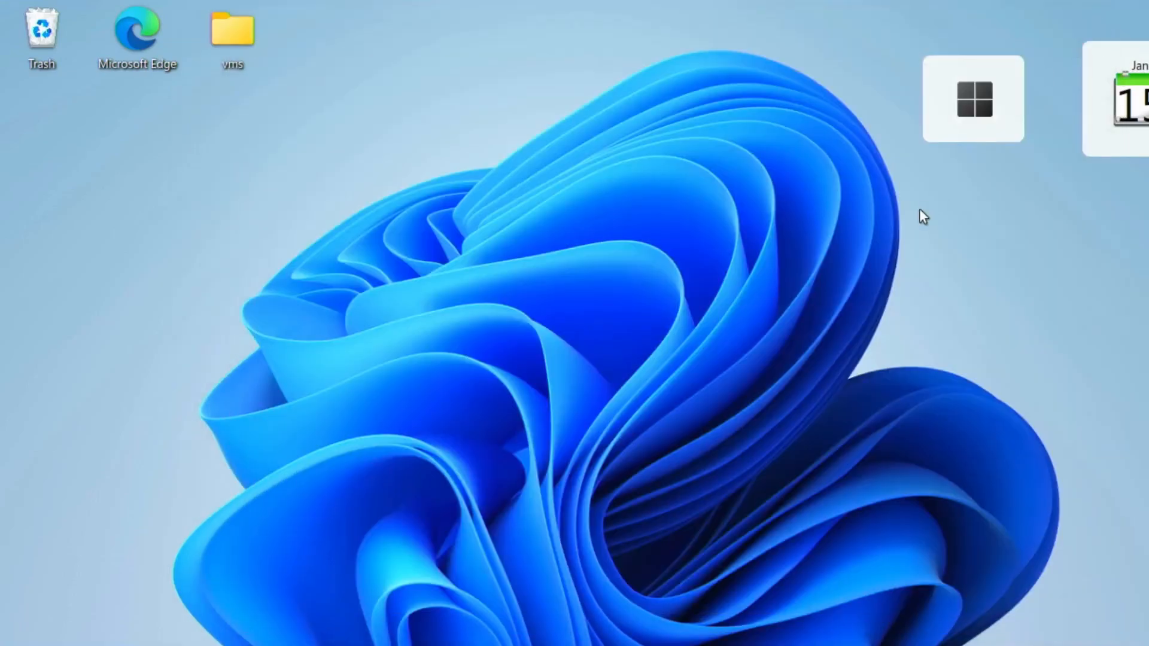
Step: Reopen All apps and scroll down to the W entries like Webcamoid, Widgets and Winetricks
{"action": "left_click", "coordinate": [983, 98]}
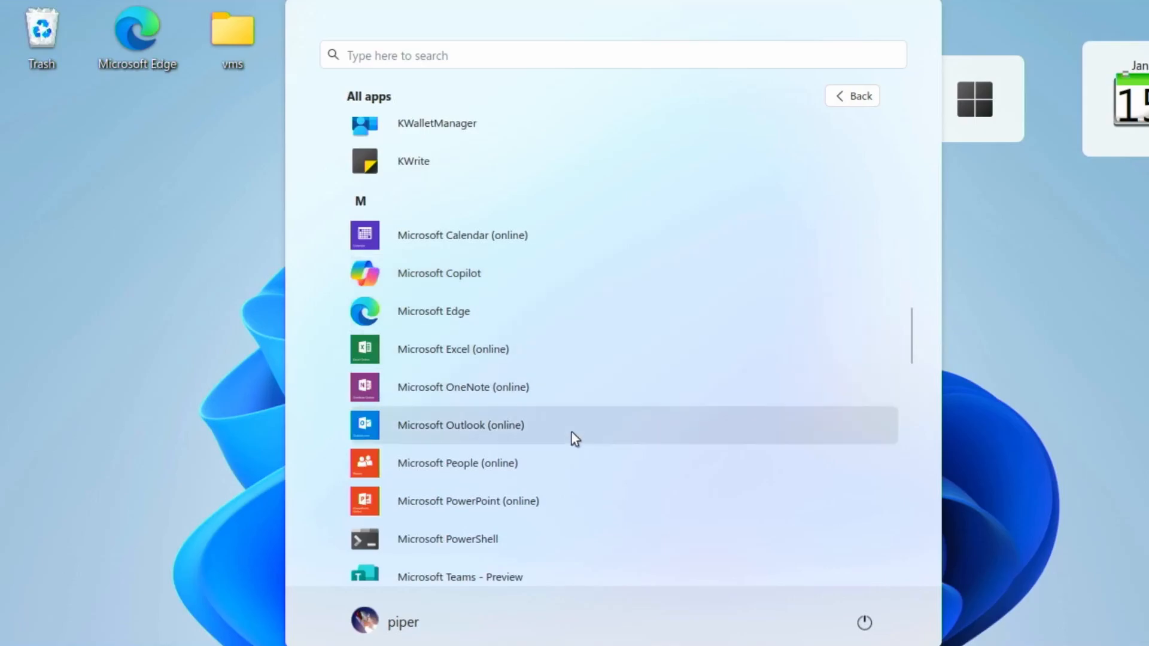
{"action": "mouse_move", "coordinate": [557, 496]}
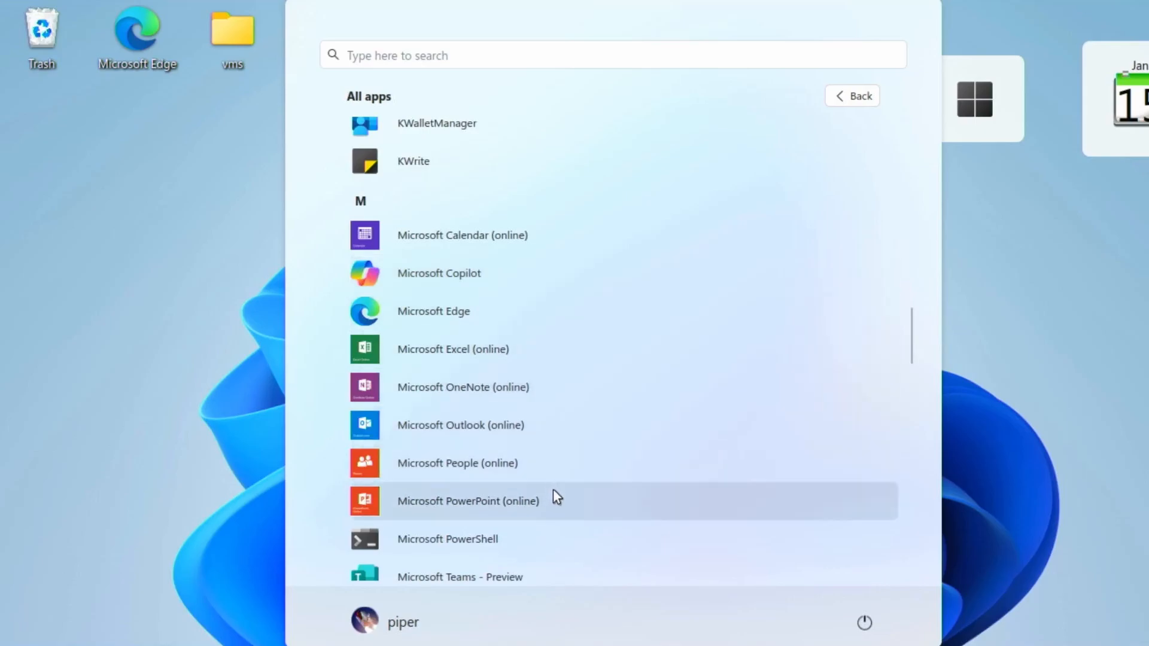
{"action": "mouse_move", "coordinate": [538, 462]}
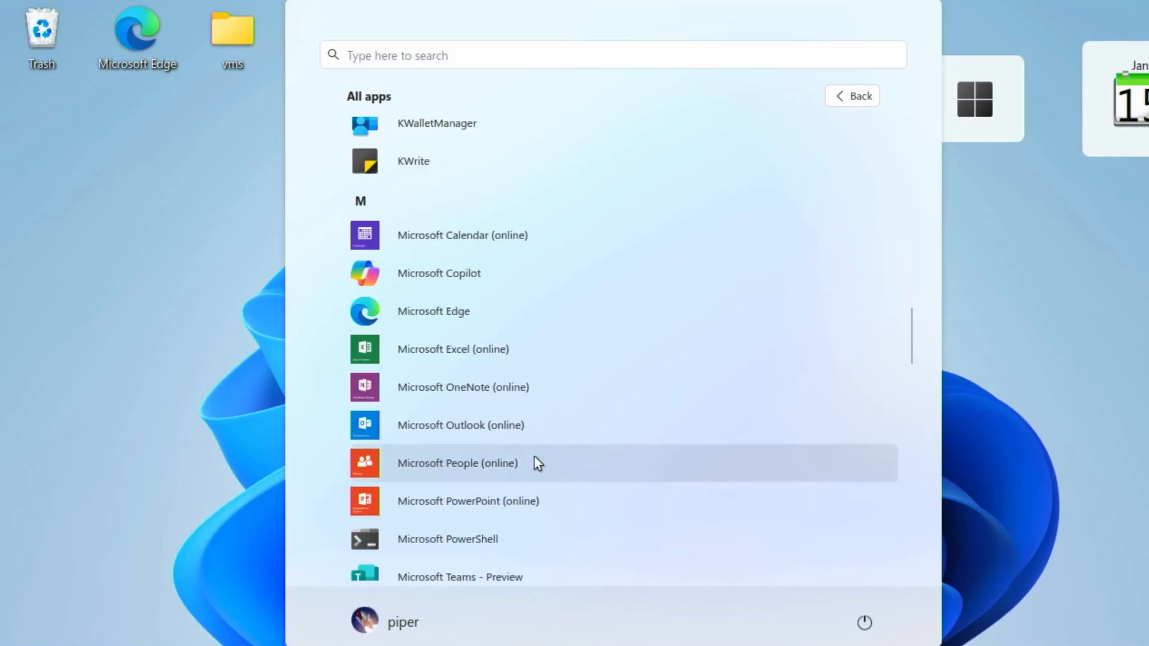
{"action": "mouse_move", "coordinate": [515, 504]}
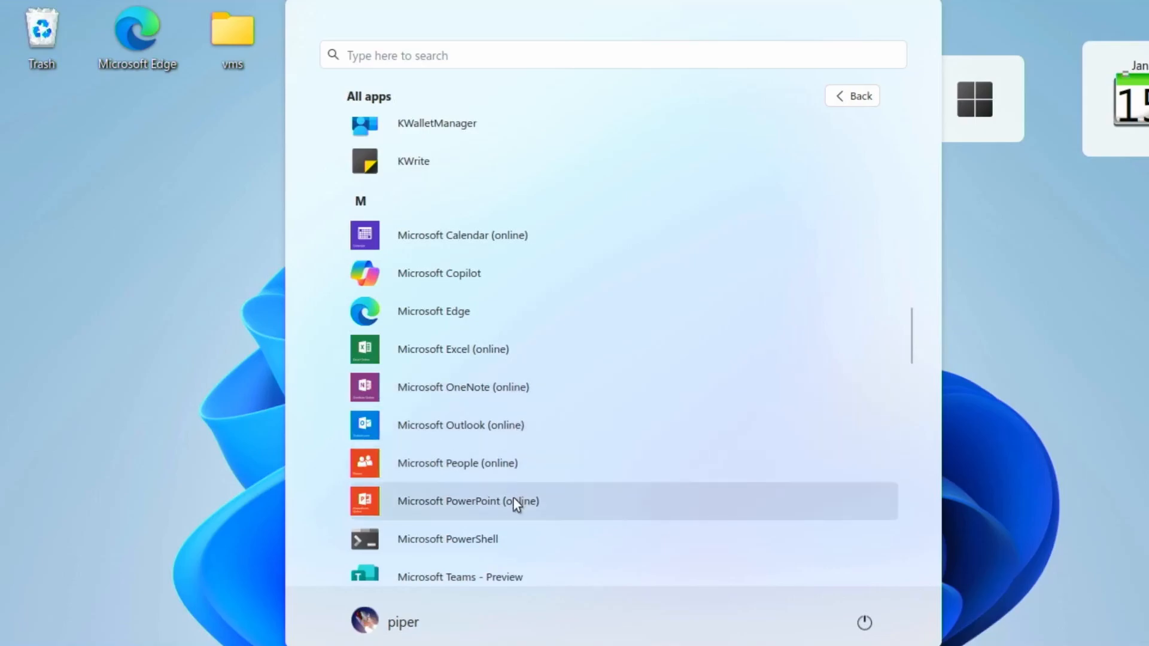
{"action": "scroll", "scroll_direction": "down", "scroll_amount": 3}
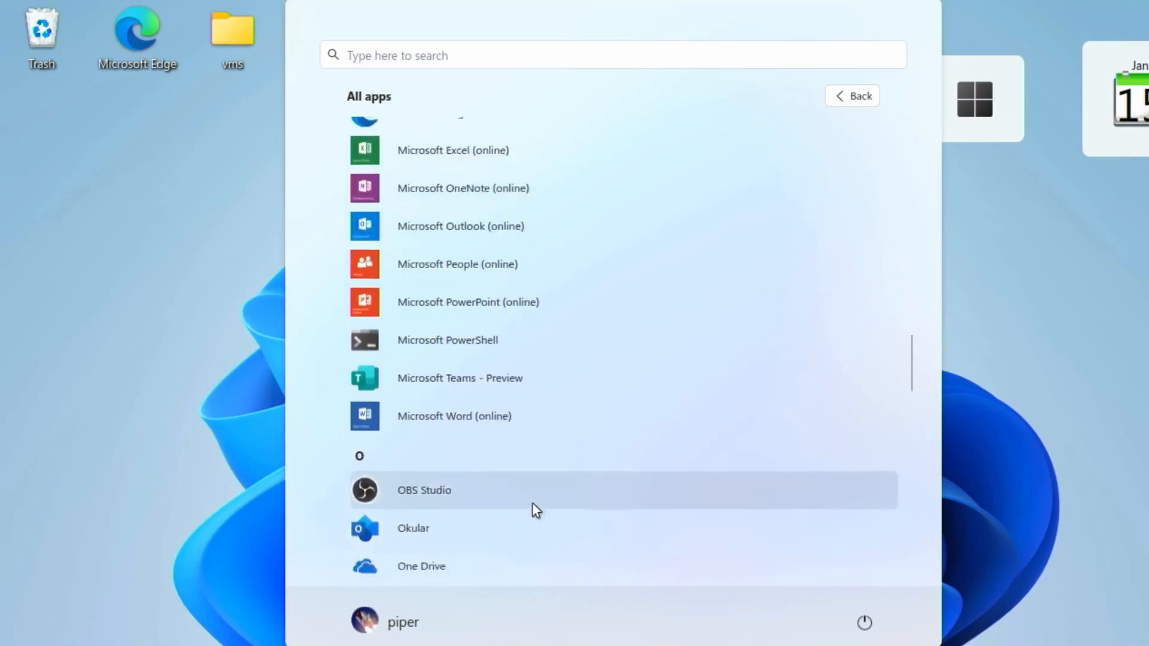
{"action": "scroll", "scroll_direction": "down", "scroll_amount": 3}
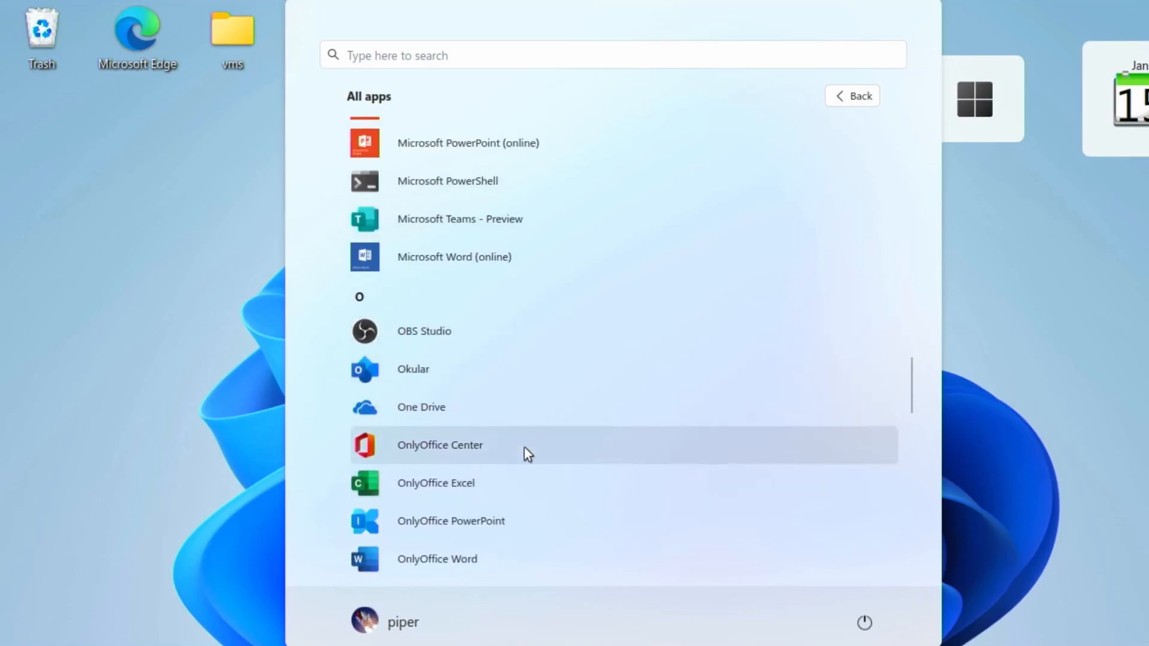
{"action": "scroll", "scroll_direction": "down", "scroll_amount": 3}
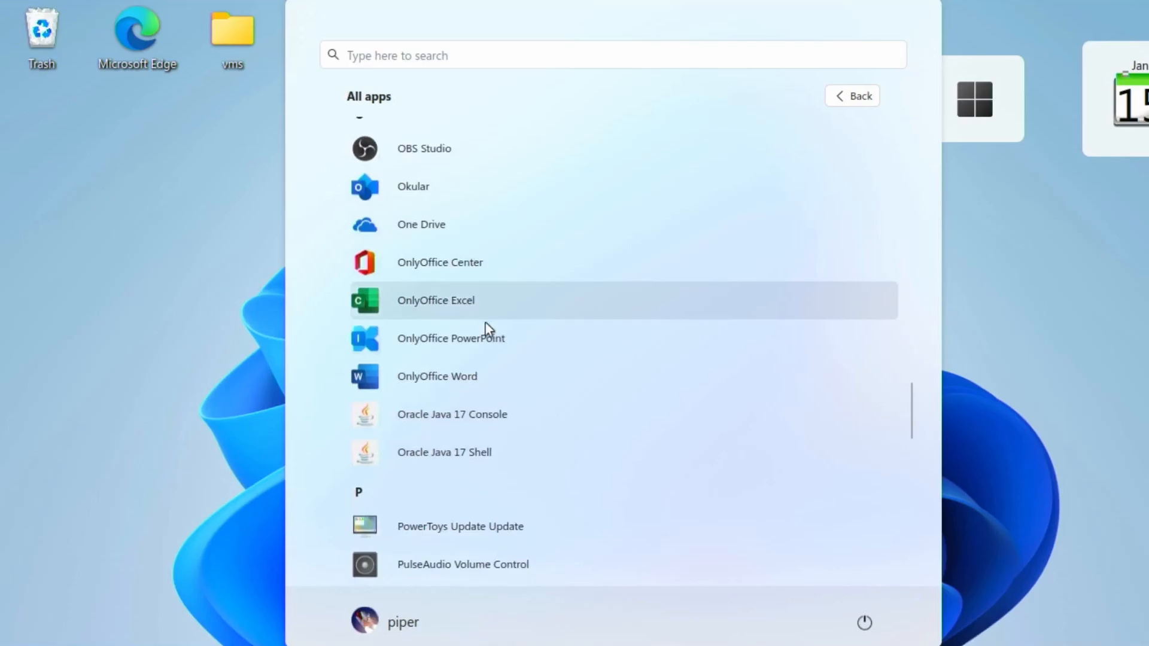
{"action": "mouse_move", "coordinate": [490, 353]}
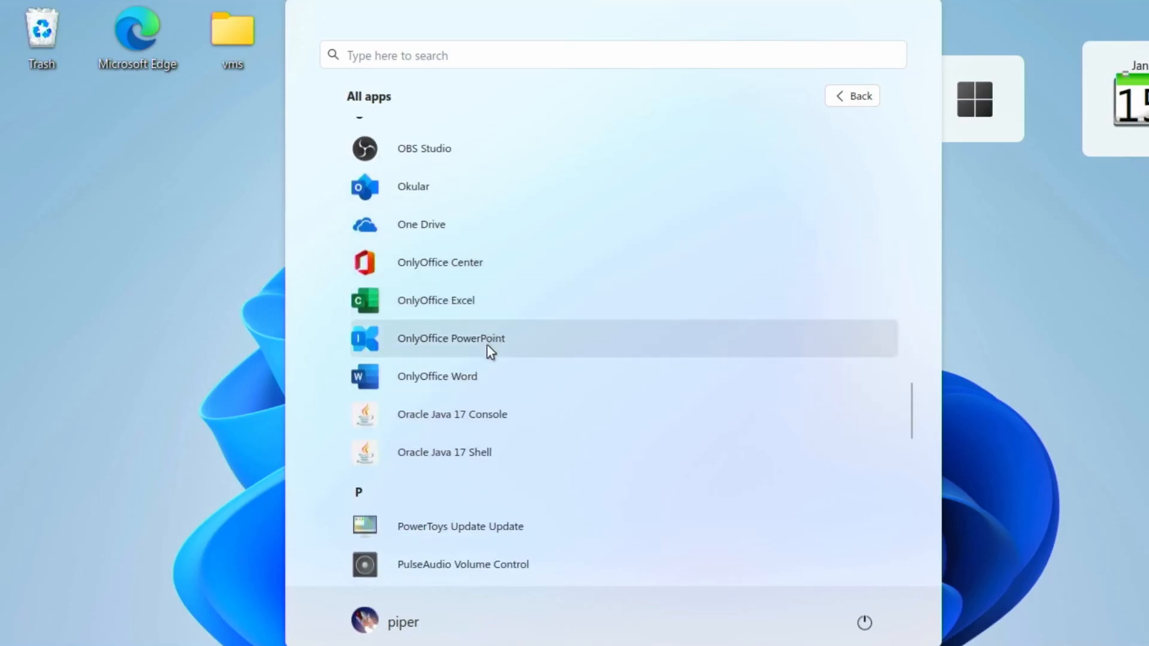
{"action": "scroll", "scroll_direction": "down", "scroll_amount": 3}
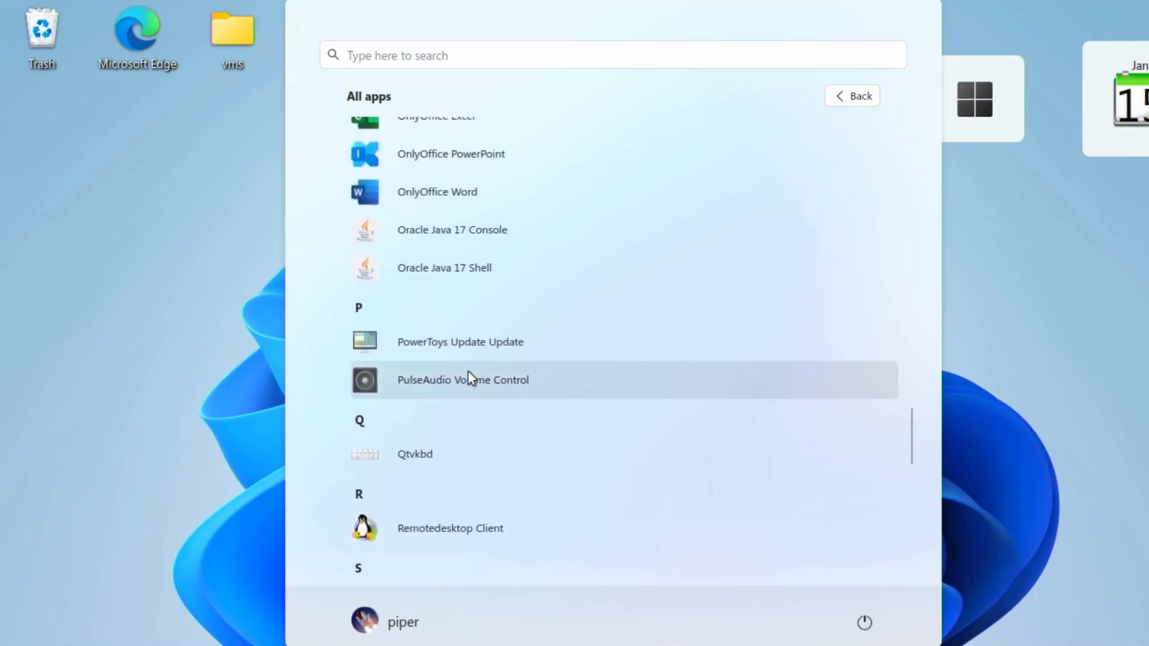
{"action": "scroll", "scroll_direction": "down", "scroll_amount": 3}
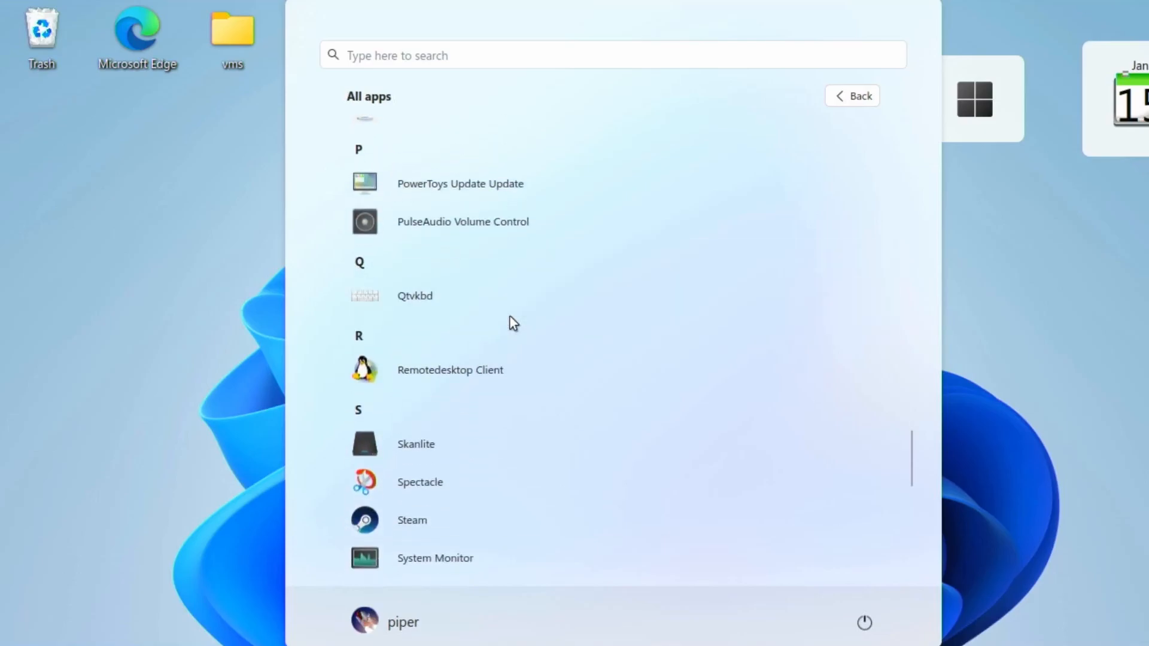
{"action": "mouse_move", "coordinate": [482, 404]}
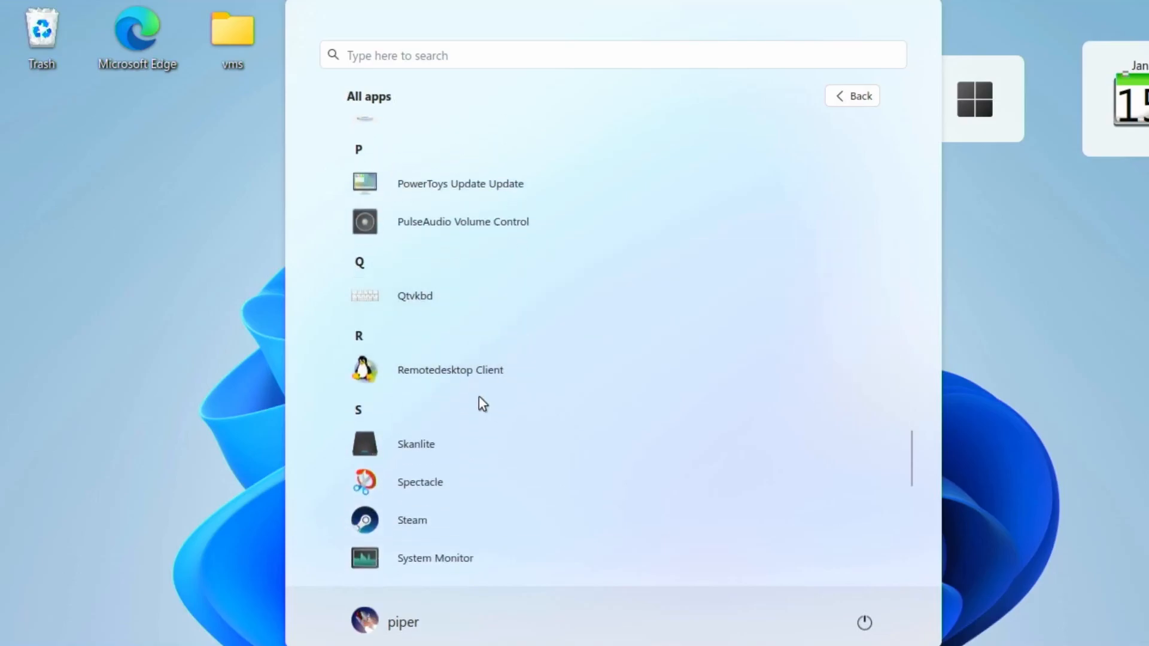
{"action": "scroll", "scroll_direction": "down", "scroll_amount": 3}
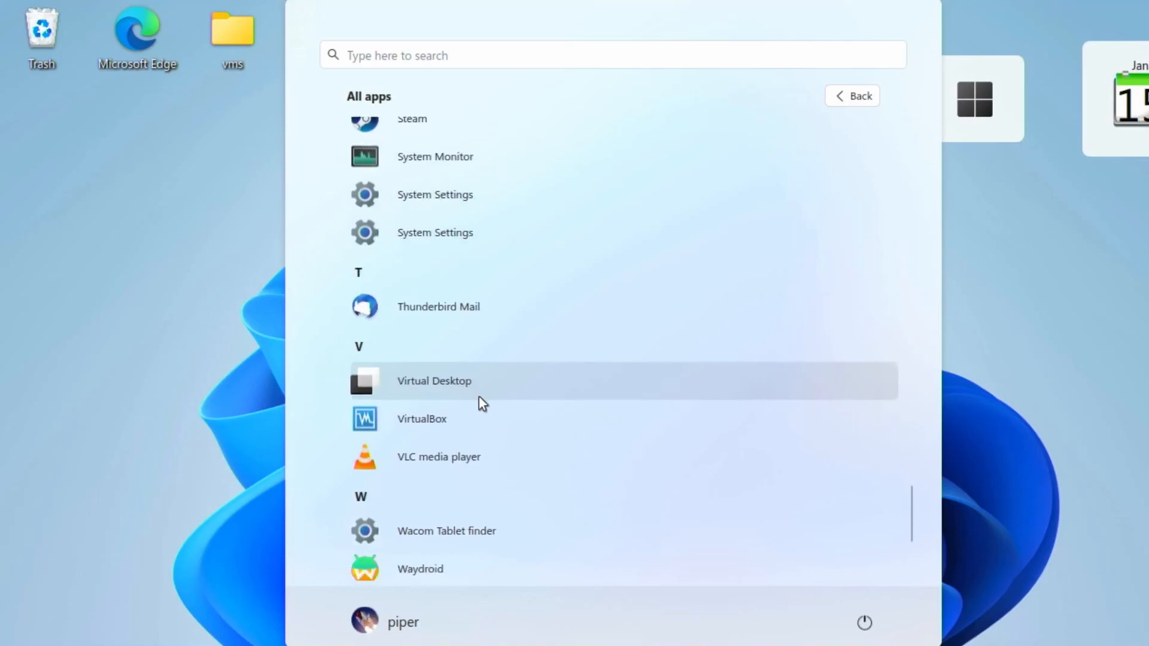
{"action": "scroll", "scroll_direction": "down", "scroll_amount": 3}
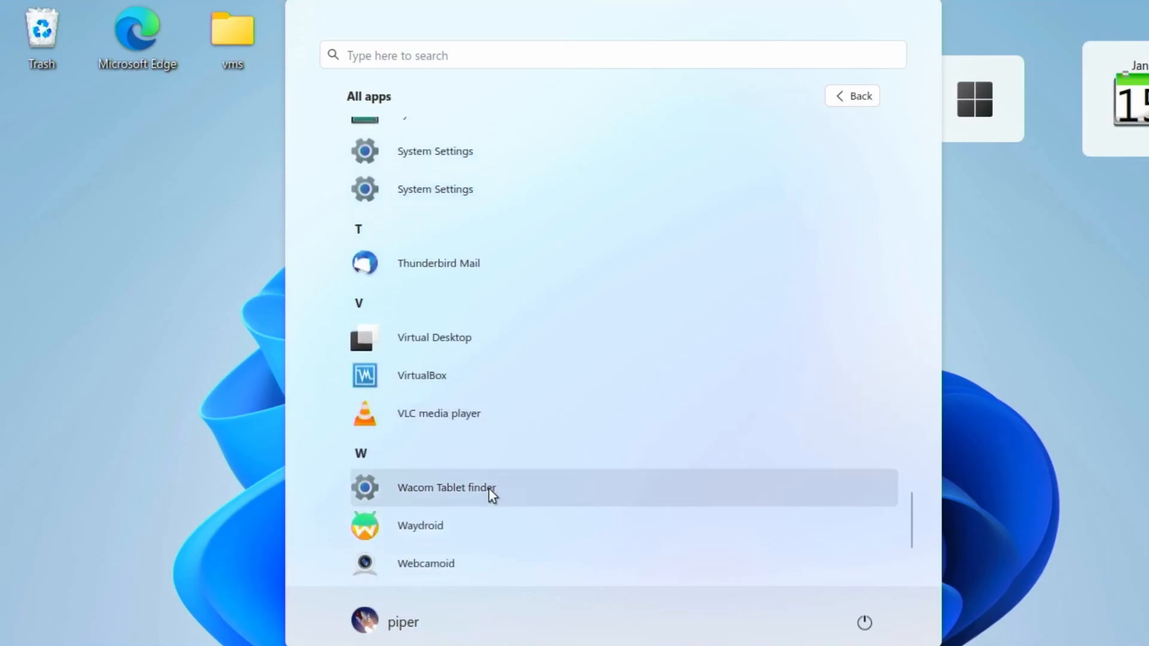
{"action": "scroll", "scroll_direction": "down", "scroll_amount": 3}
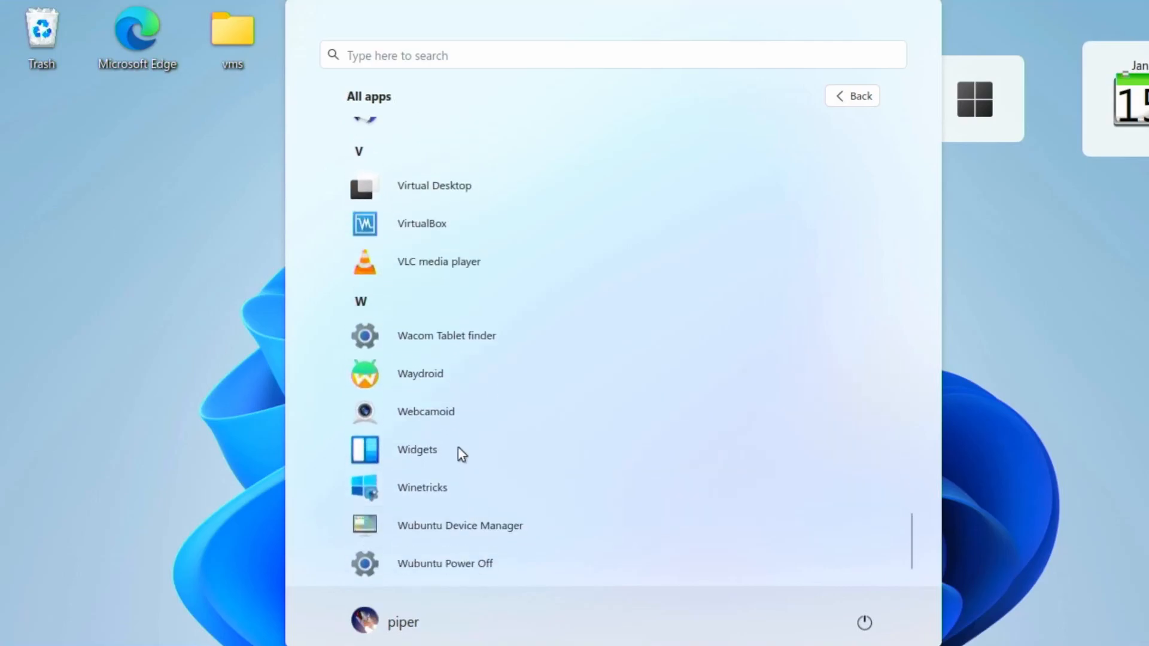
{"action": "mouse_move", "coordinate": [470, 477]}
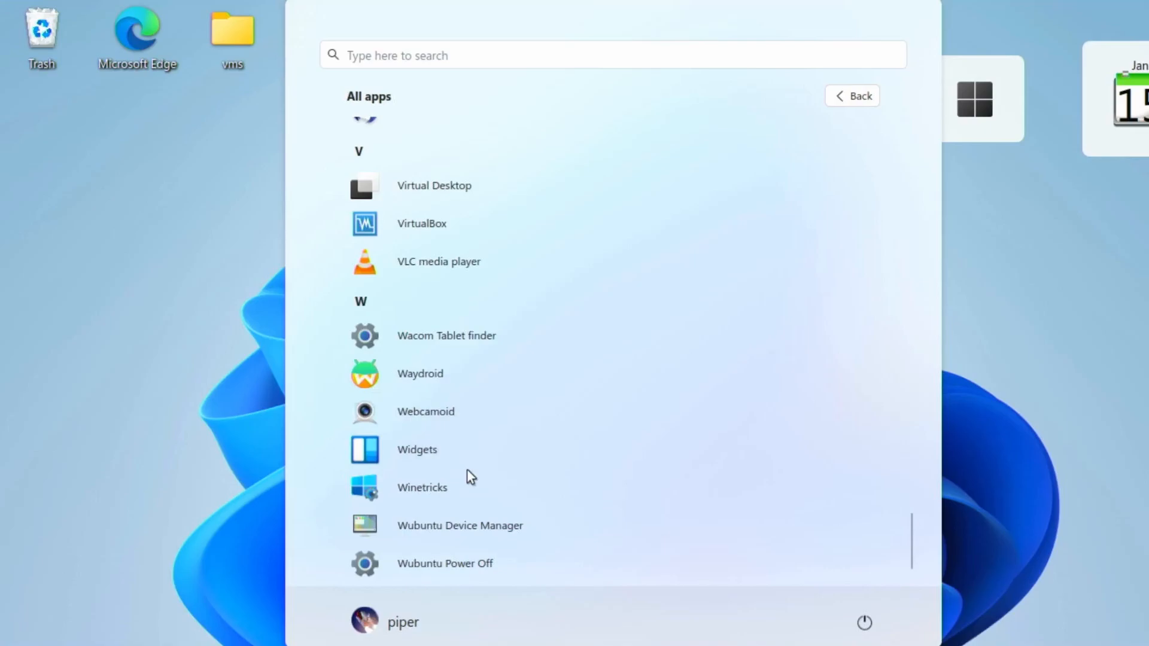
{"action": "mouse_move", "coordinate": [471, 417]}
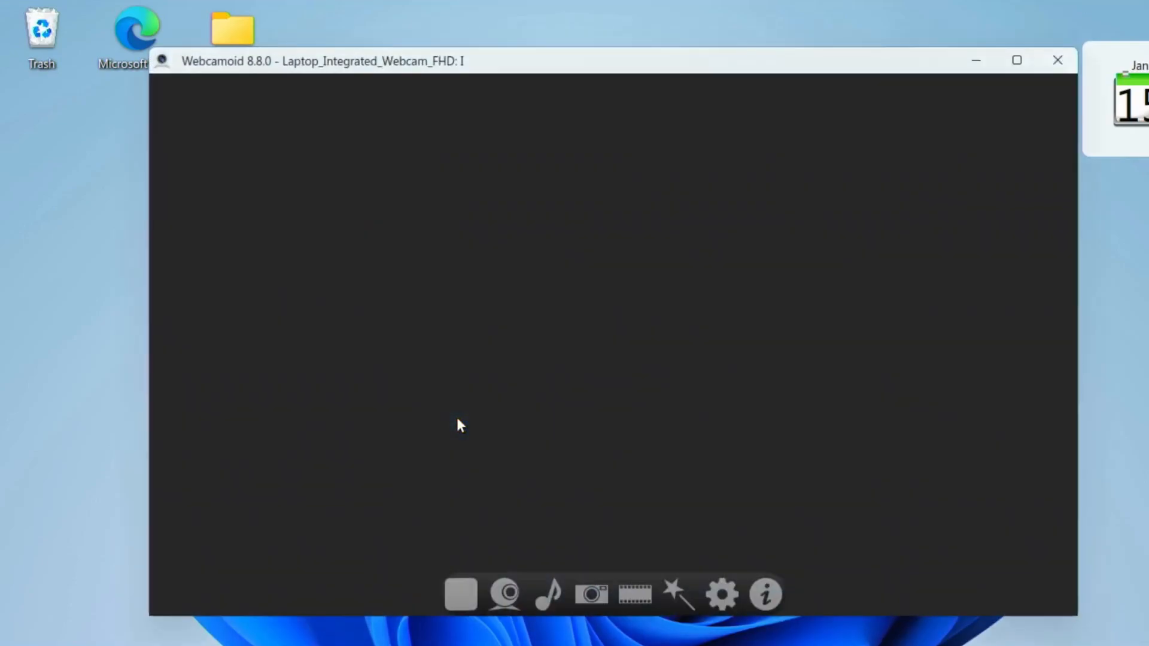
Step: Launch Webcamoid from the app list to view its webcam preview
{"action": "left_click", "coordinate": [1057, 60]}
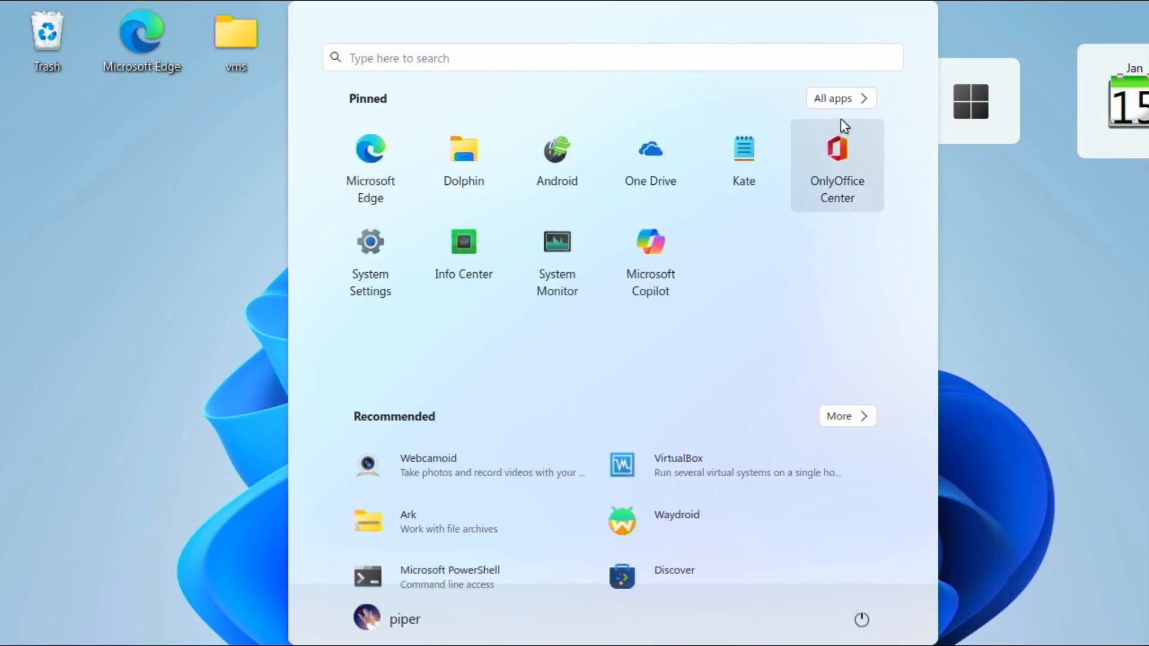
Step: Show All apps and scroll down through the list to the Q–S entries
{"action": "left_click", "coordinate": [841, 98]}
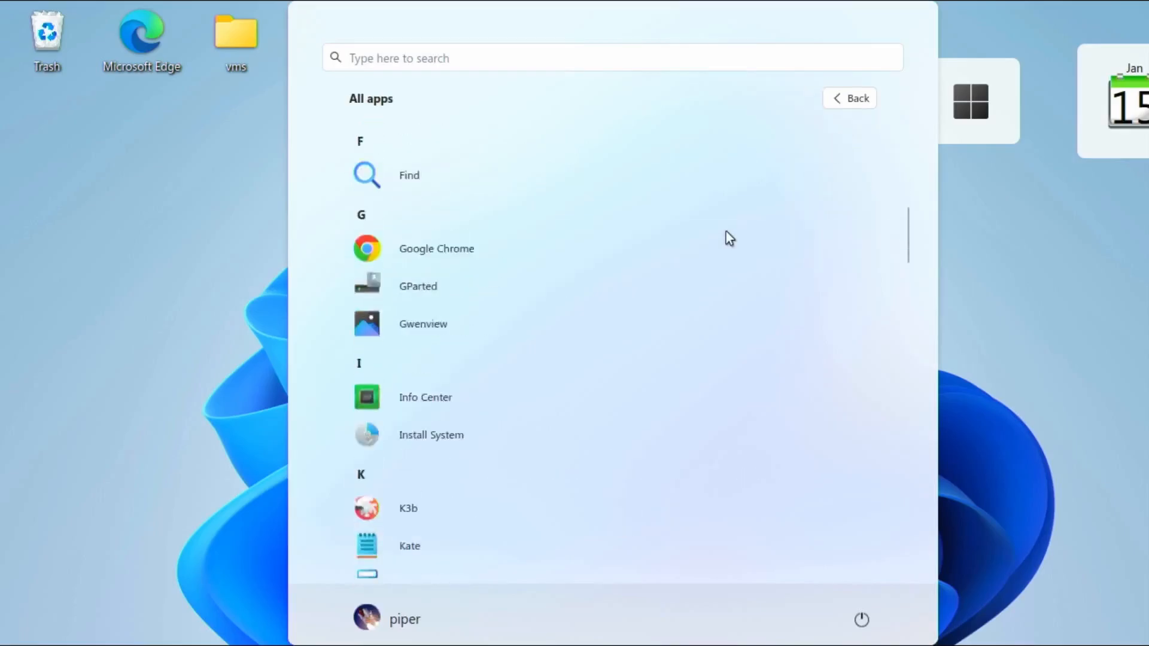
{"action": "scroll", "scroll_direction": "down", "scroll_amount": 3}
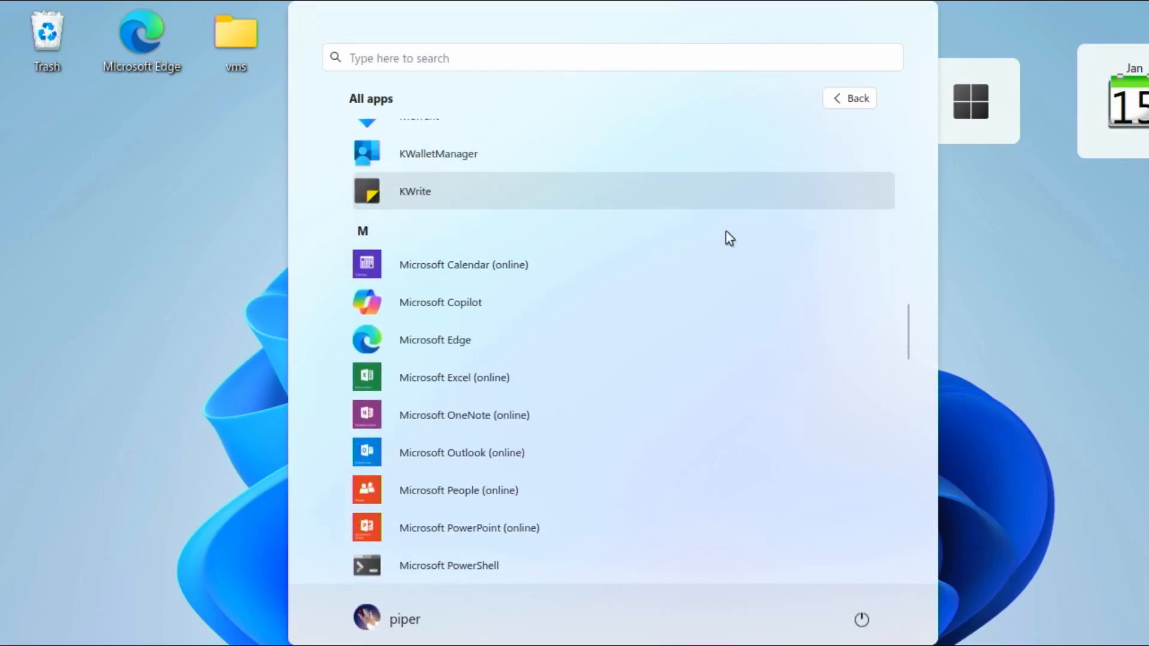
{"action": "scroll", "scroll_direction": "down", "scroll_amount": 3}
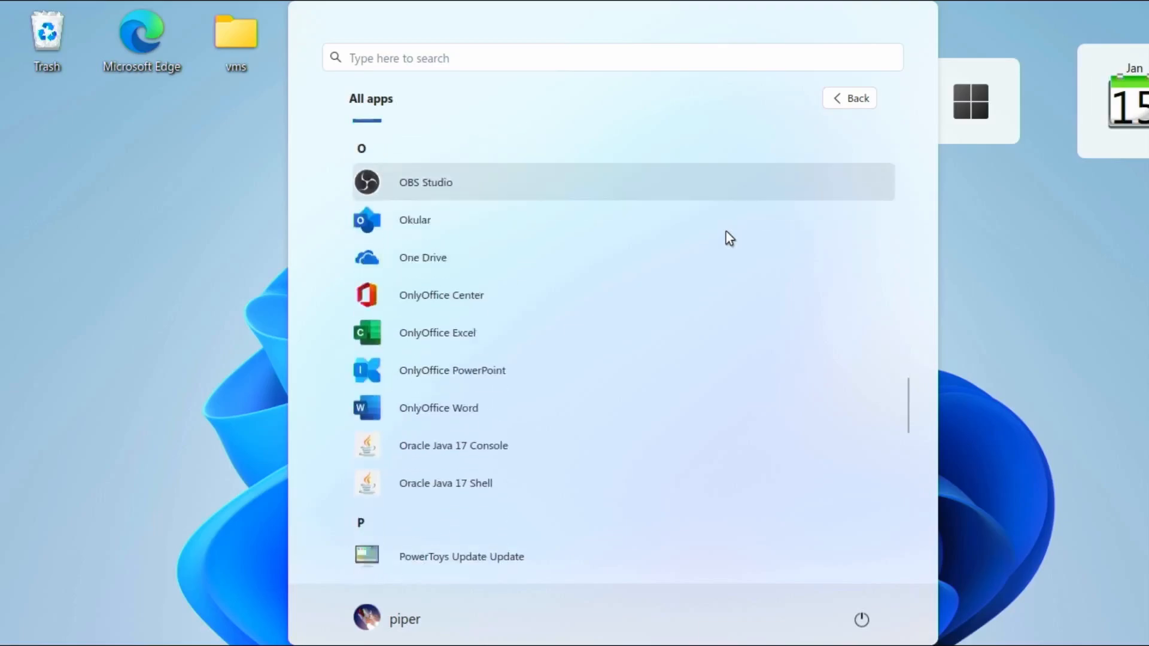
{"action": "scroll", "scroll_direction": "down", "scroll_amount": 3}
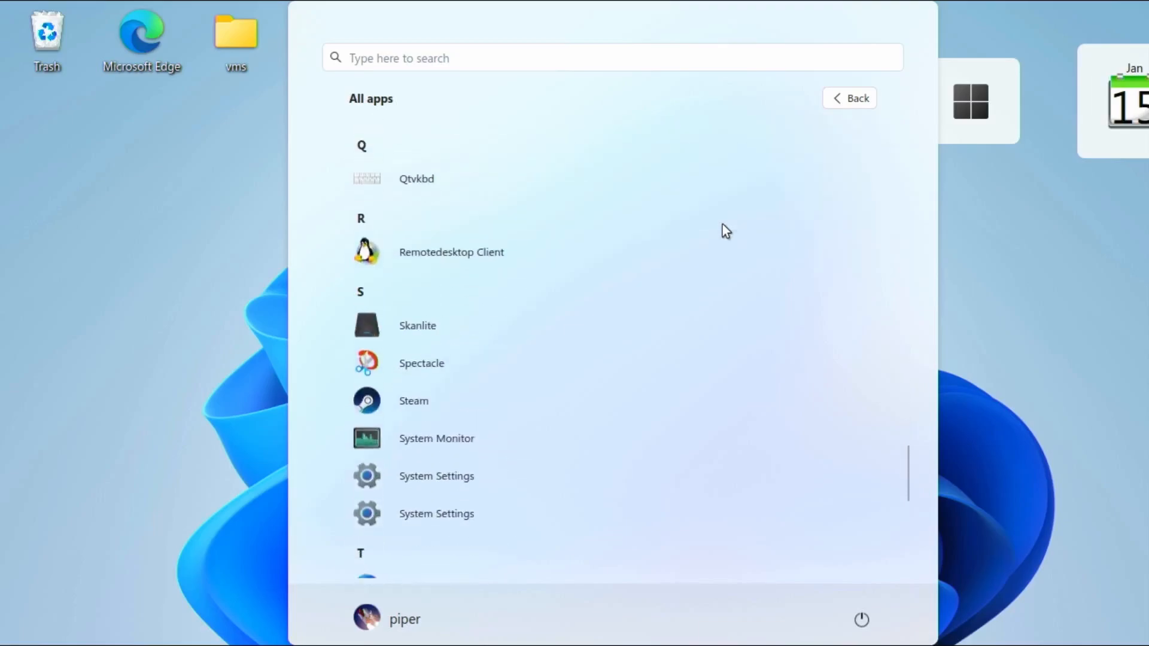
{"action": "scroll", "scroll_direction": "down", "scroll_amount": 3}
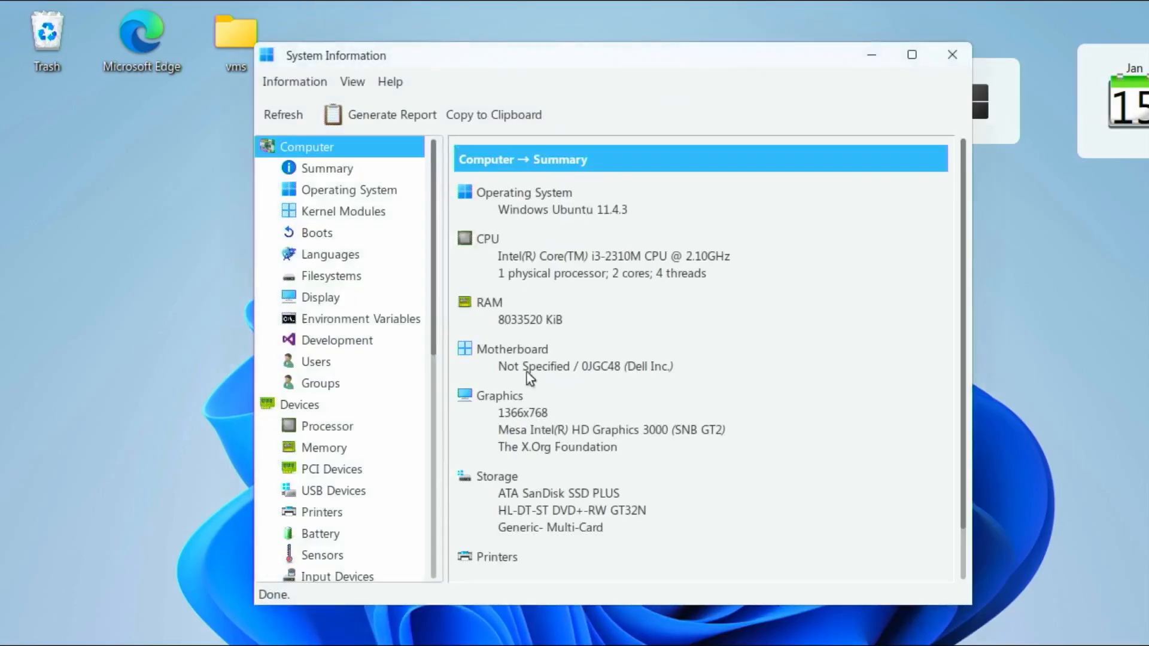
{"action": "mouse_move", "coordinate": [551, 290]}
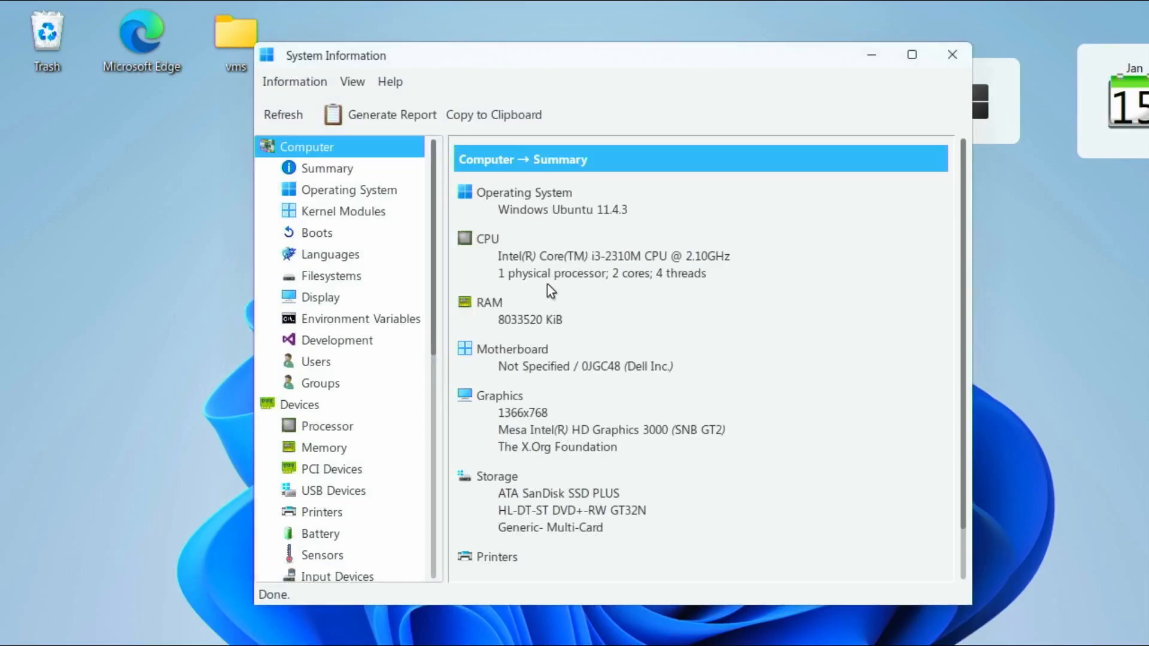
{"action": "mouse_move", "coordinate": [641, 271]}
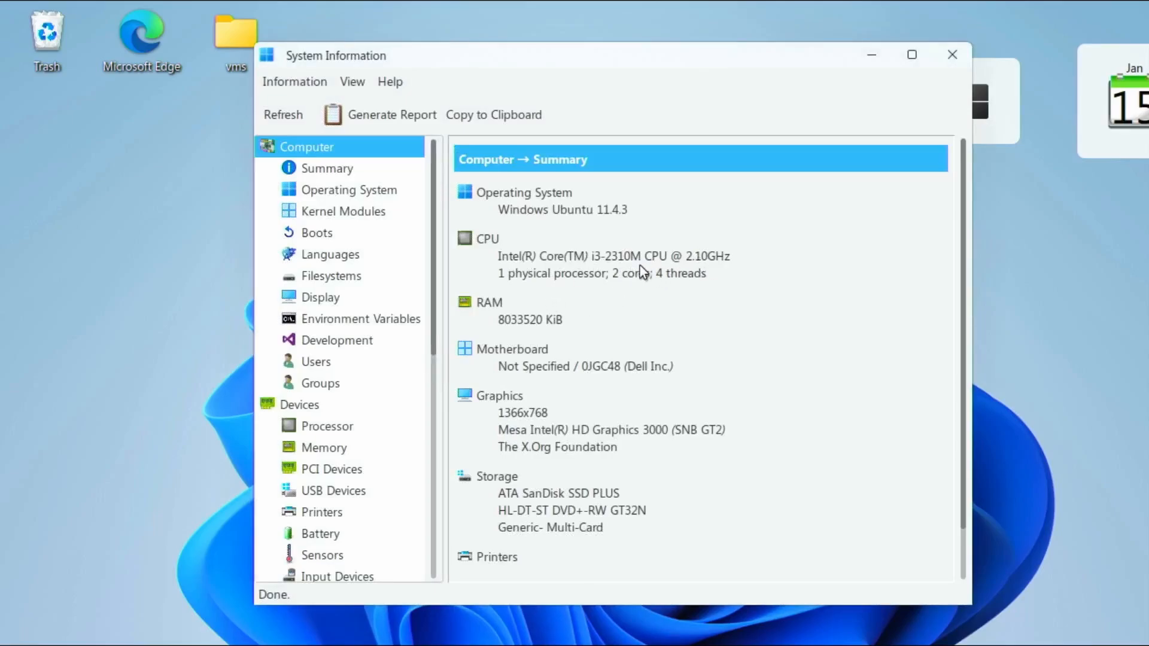
{"action": "mouse_move", "coordinate": [690, 294]}
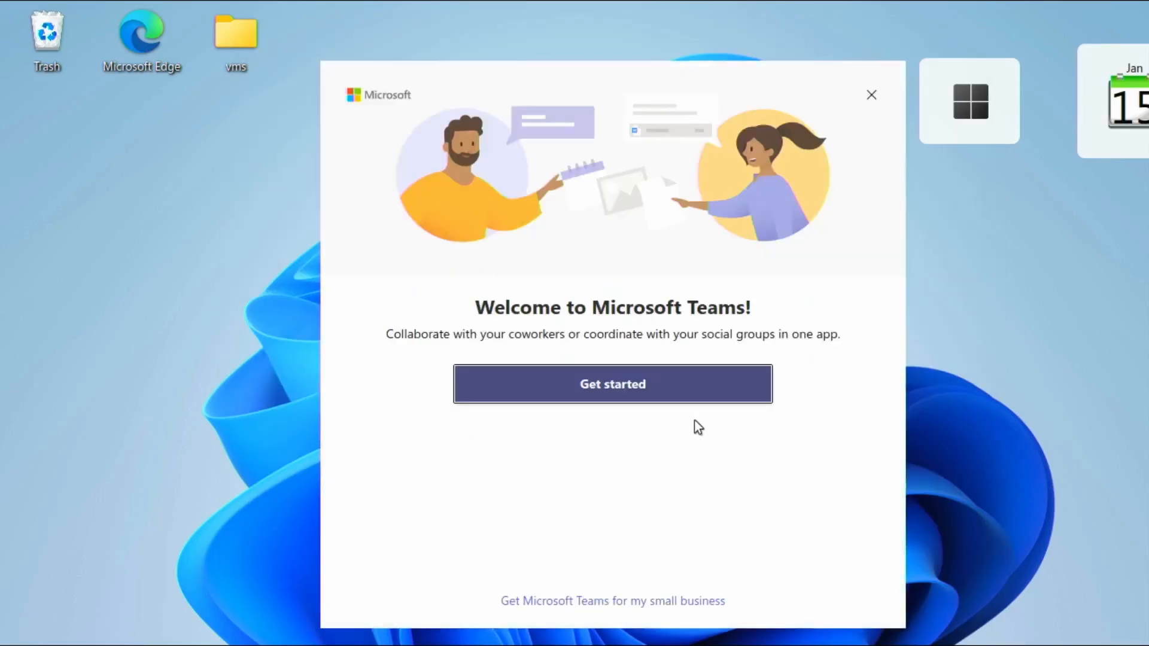
Step: Advance Teams past its welcome screen to the sign-in prompt, then close the window
{"action": "left_click", "coordinate": [613, 383]}
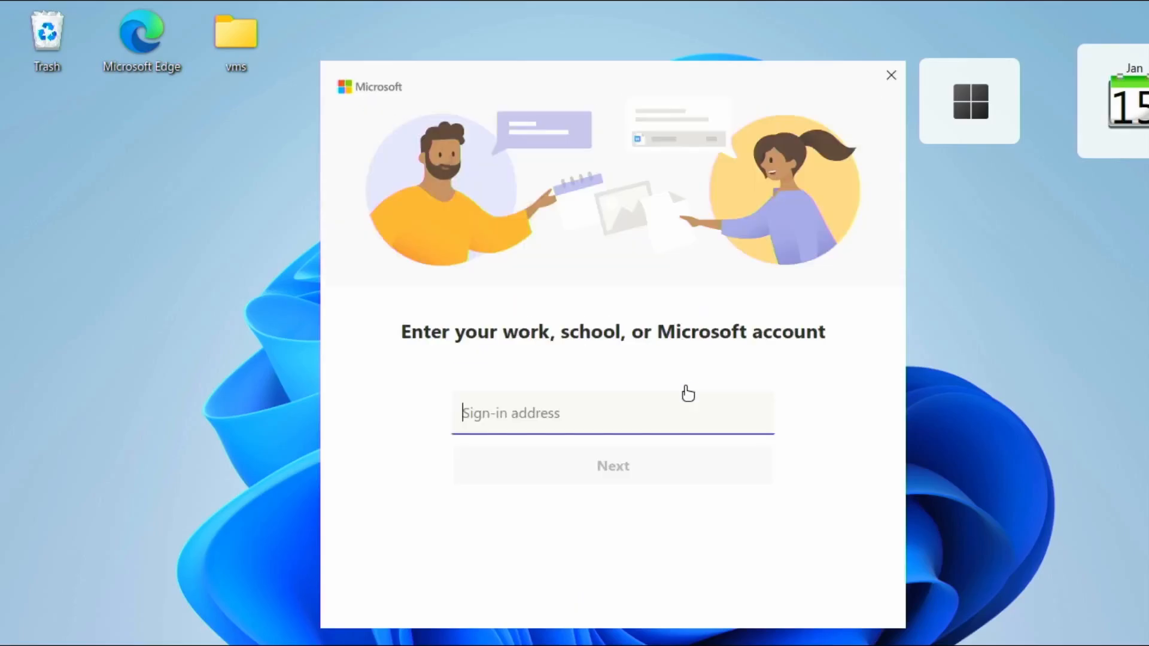
{"action": "mouse_move", "coordinate": [894, 103]}
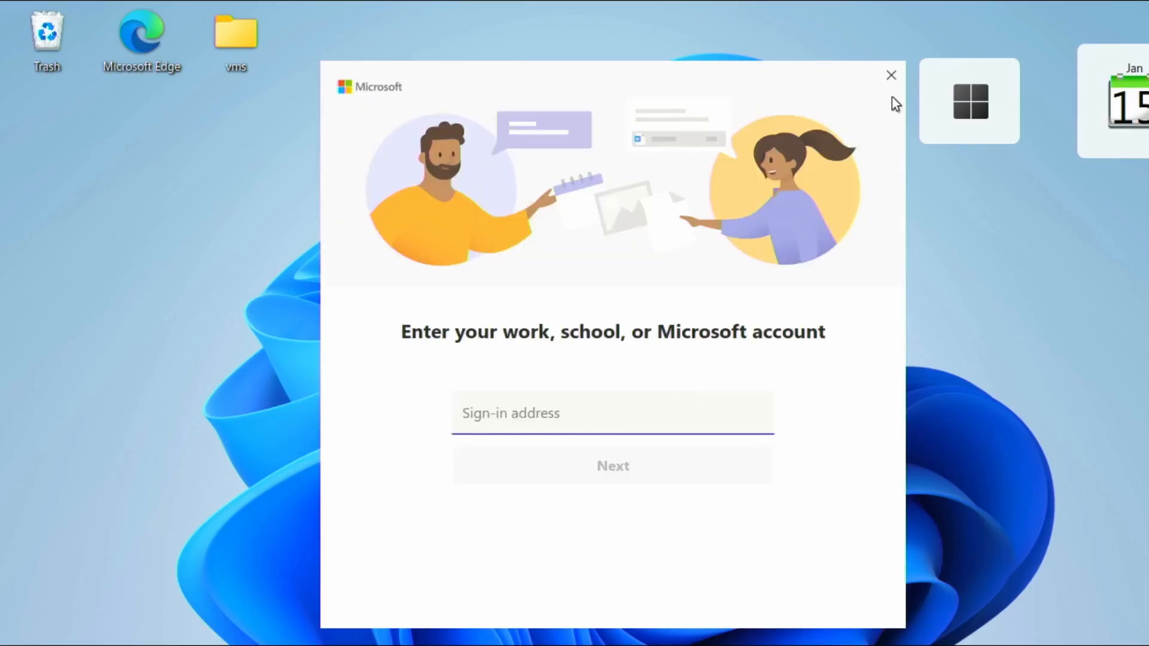
{"action": "left_click", "coordinate": [888, 75]}
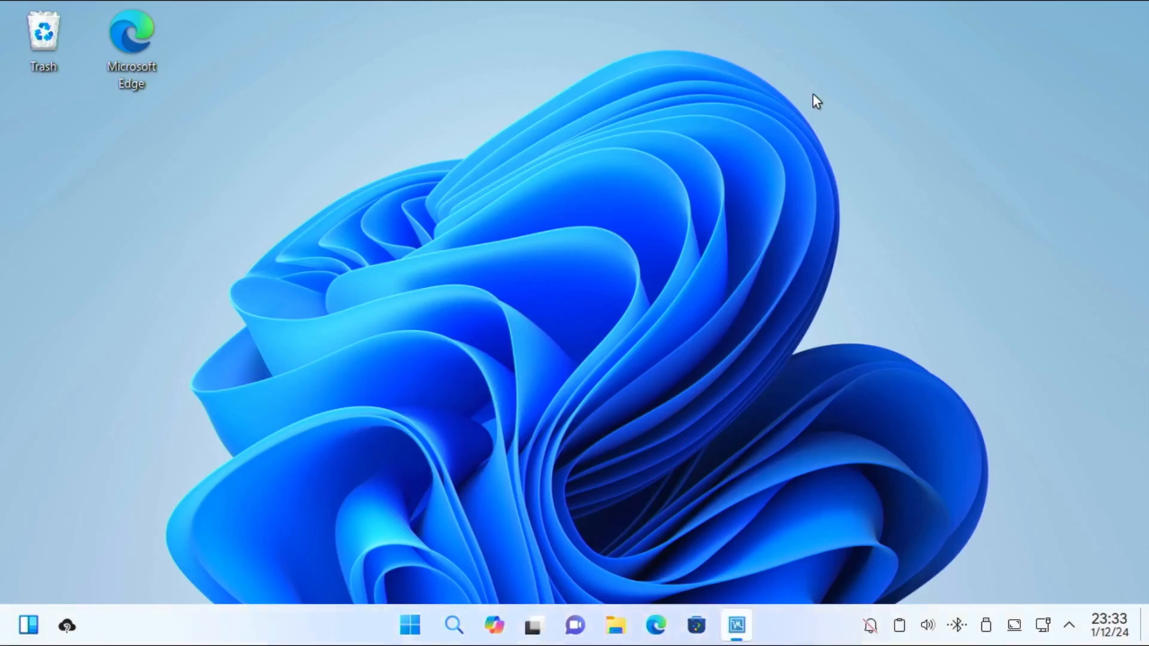
Step: Launch VirtualBox Manager from its taskbar icon
{"action": "left_click", "coordinate": [740, 626]}
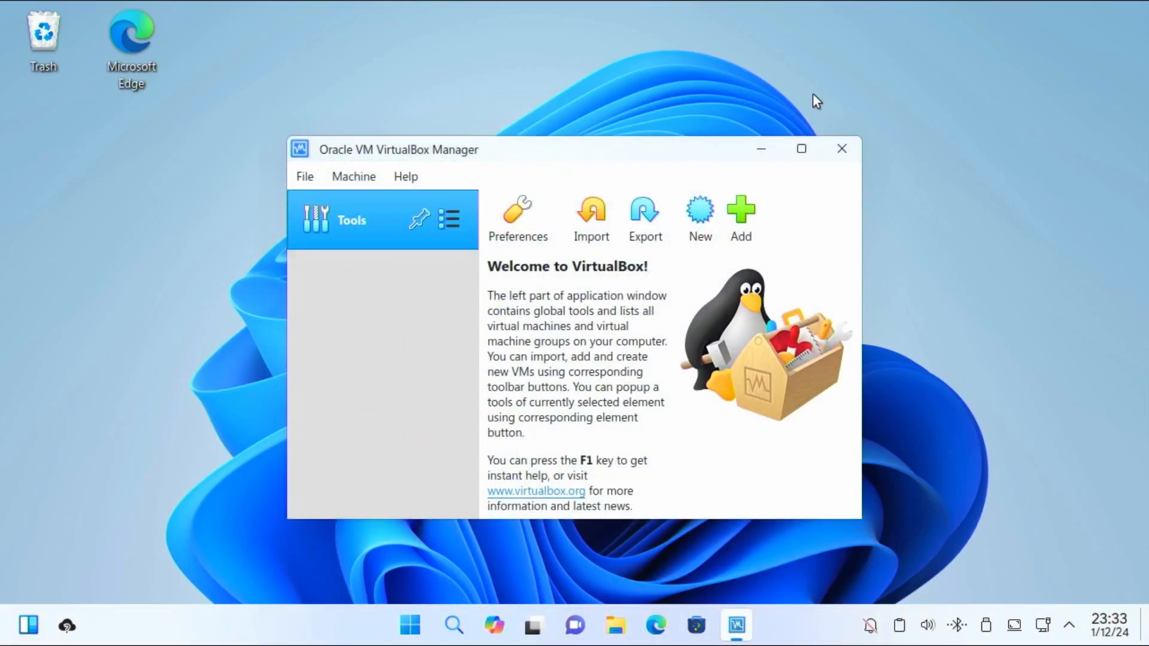
{"action": "mouse_move", "coordinate": [716, 213]}
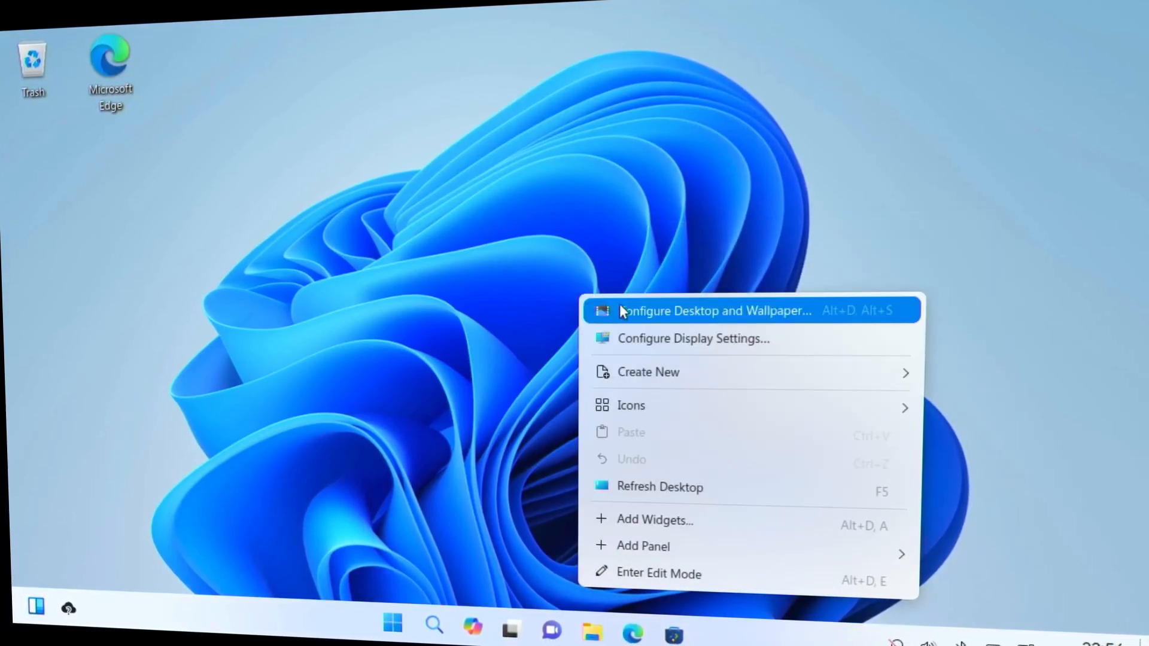
{"action": "mouse_move", "coordinate": [649, 341]}
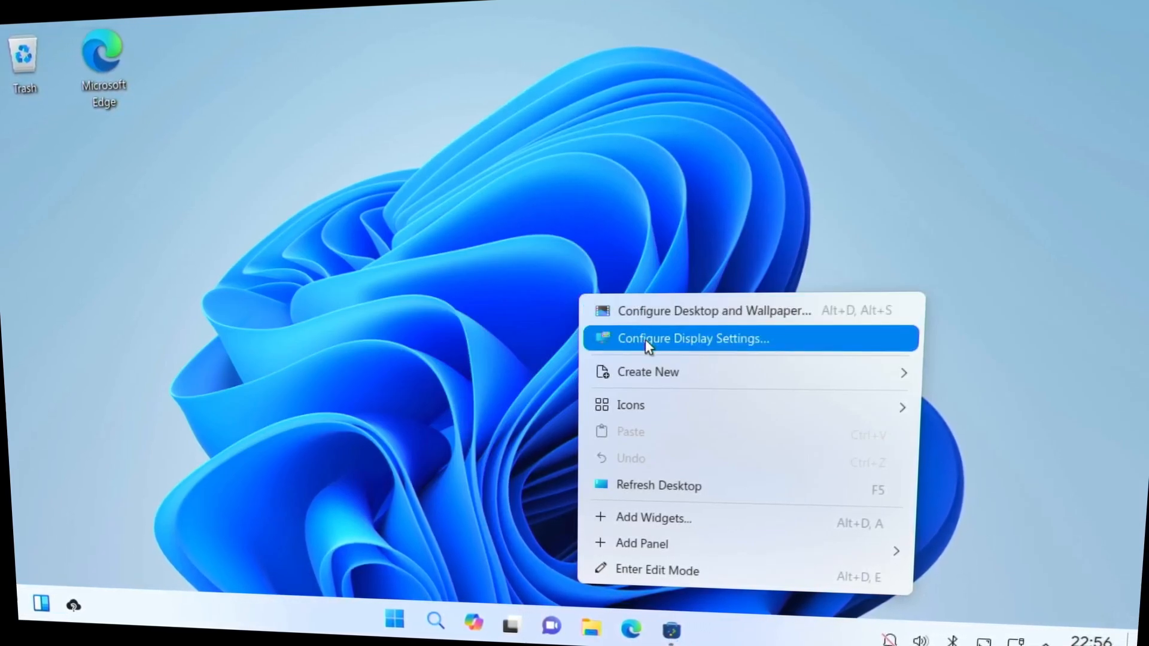
Step: Open Configure Display Settings from the desktop right-click menu
{"action": "left_click", "coordinate": [693, 338]}
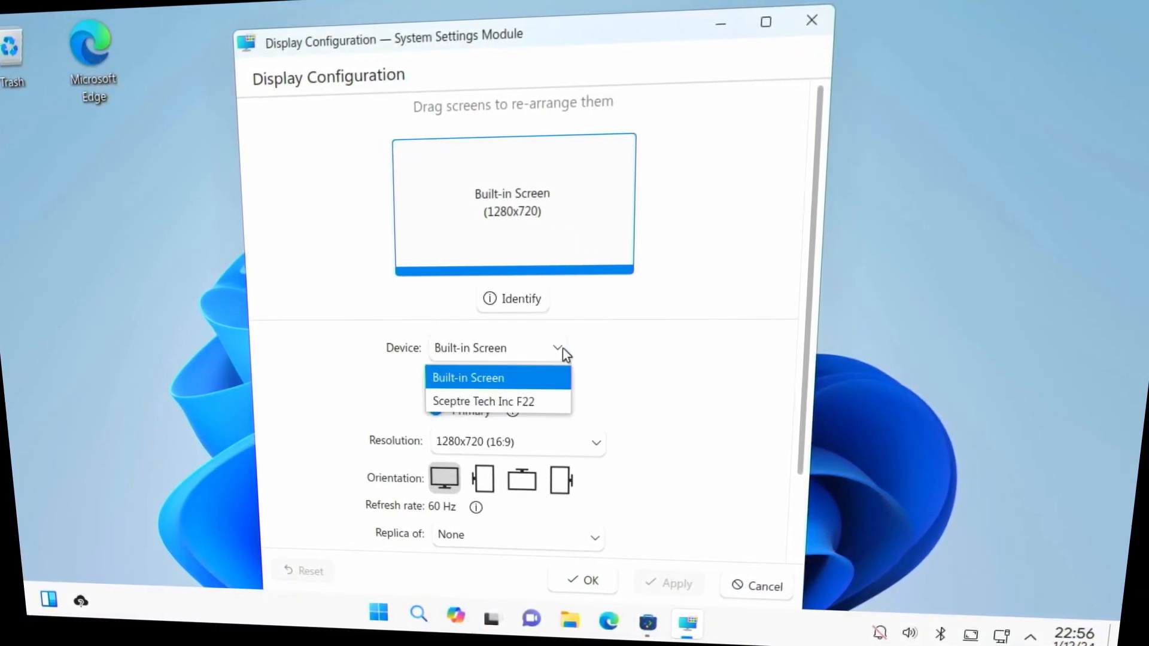
Step: Keep Built-in Screen selected as the device in the Device dropdown
{"action": "left_click", "coordinate": [468, 378]}
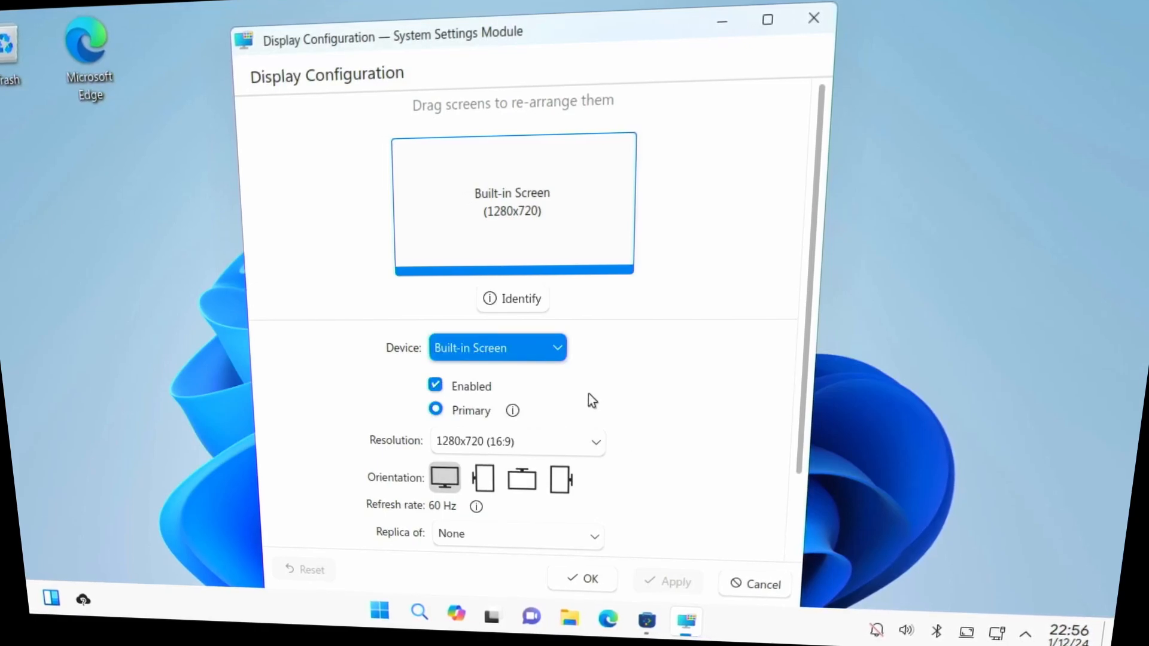